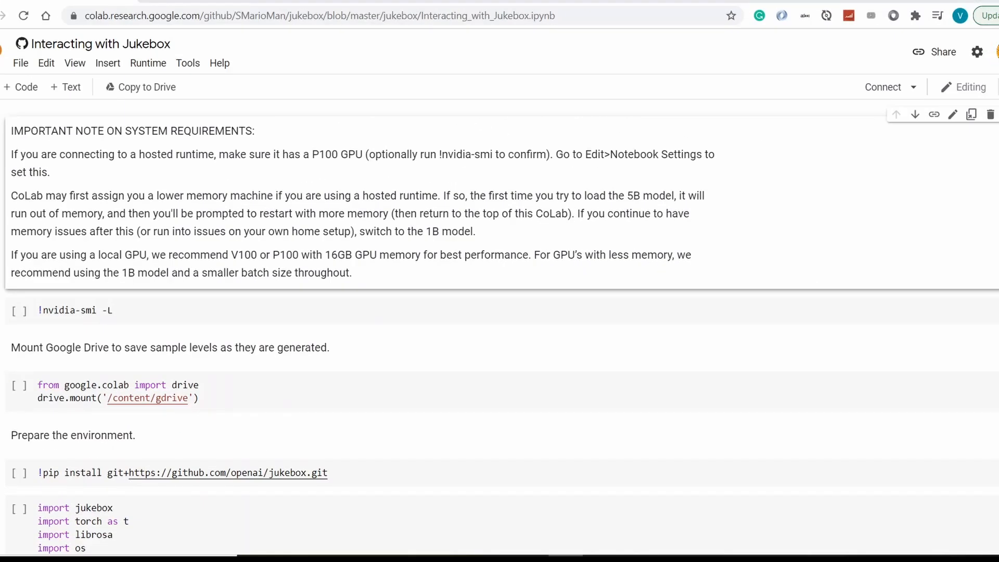
mouse_move(681, 378)
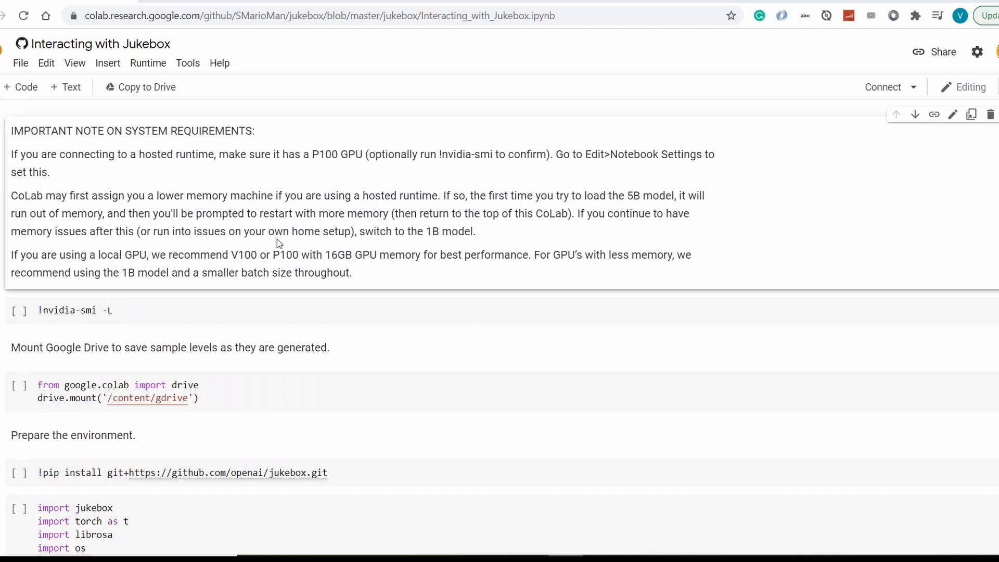
mouse_move(290, 254)
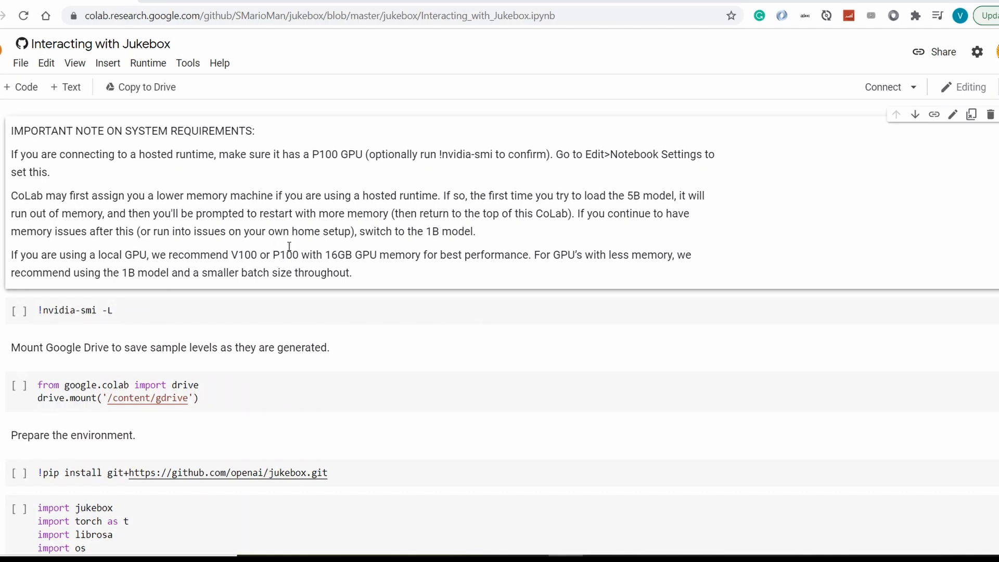
mouse_move(297, 225)
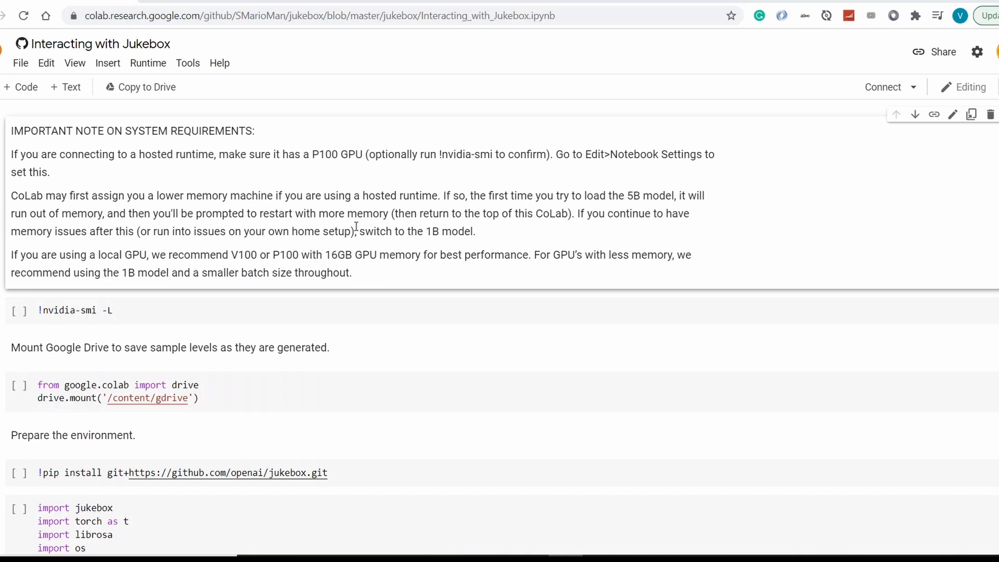
mouse_move(352, 239)
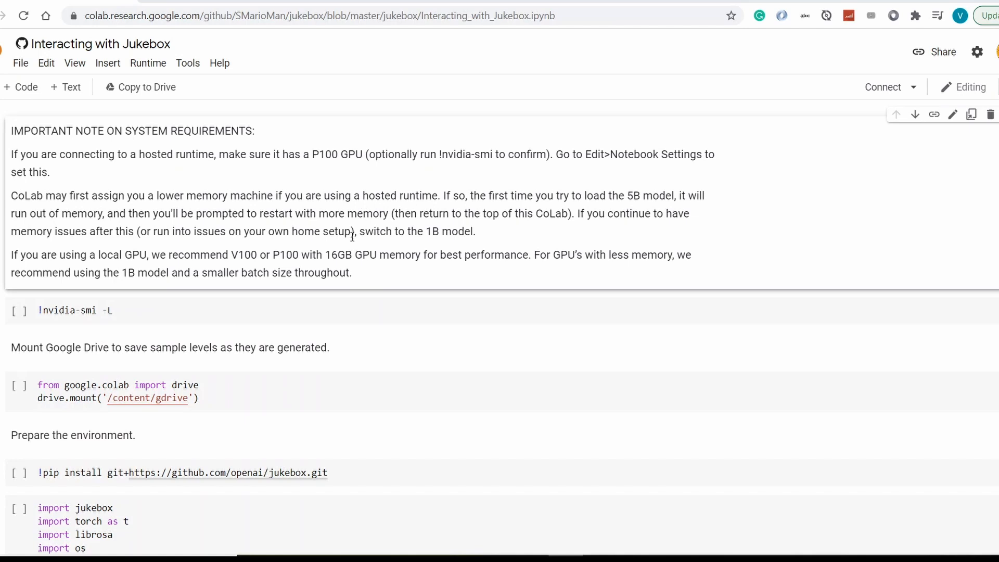
mouse_move(433, 248)
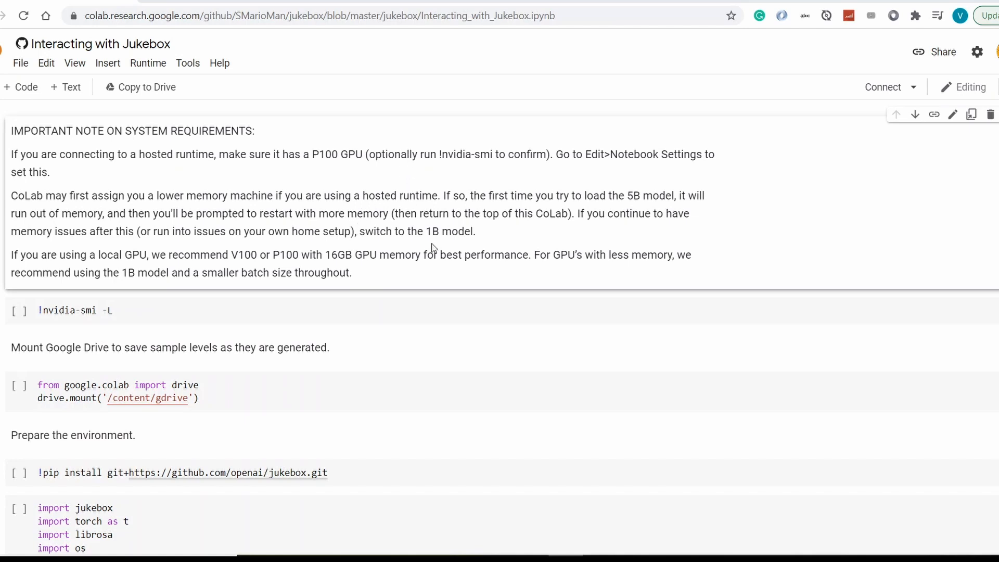
mouse_move(410, 237)
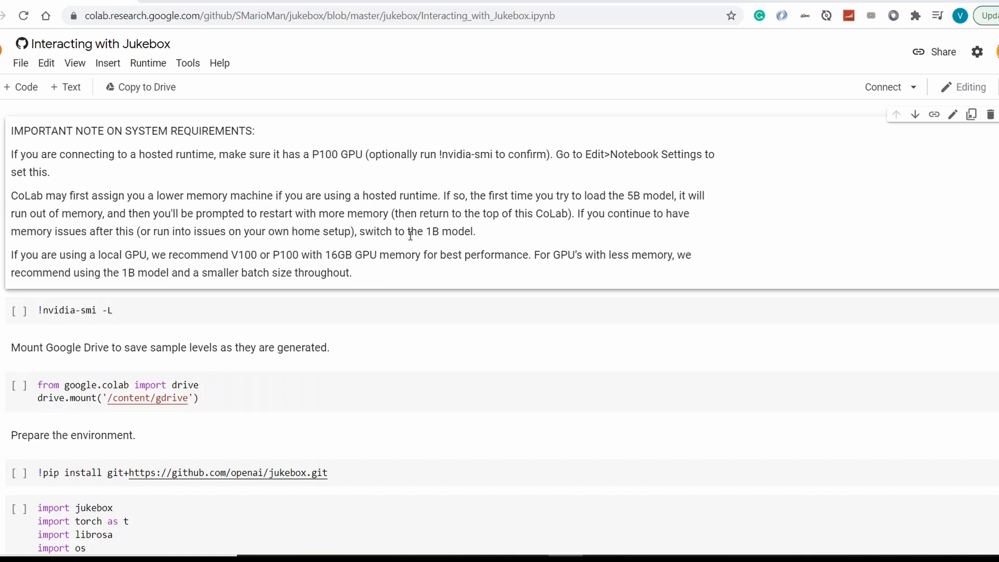
mouse_move(368, 225)
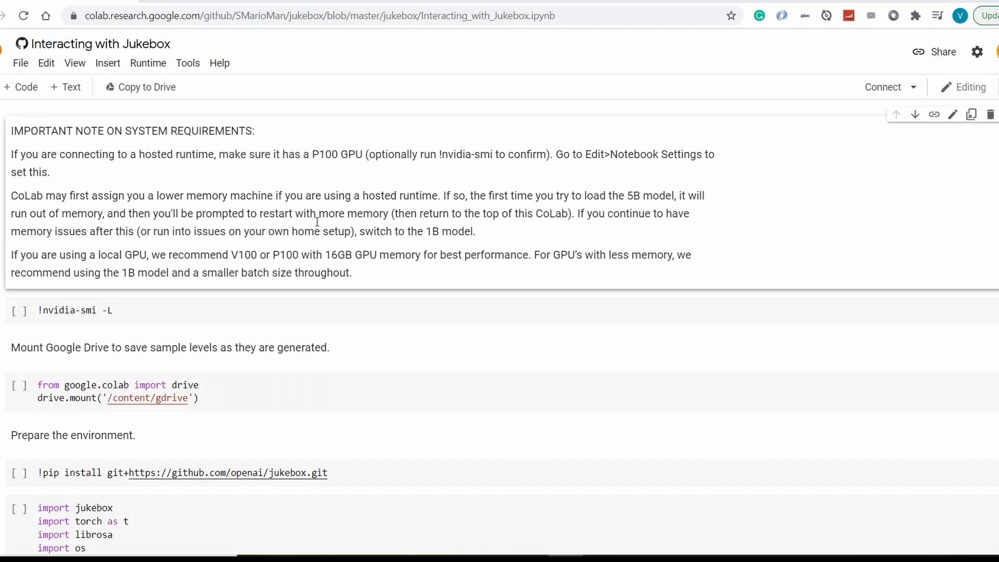
mouse_move(18, 310)
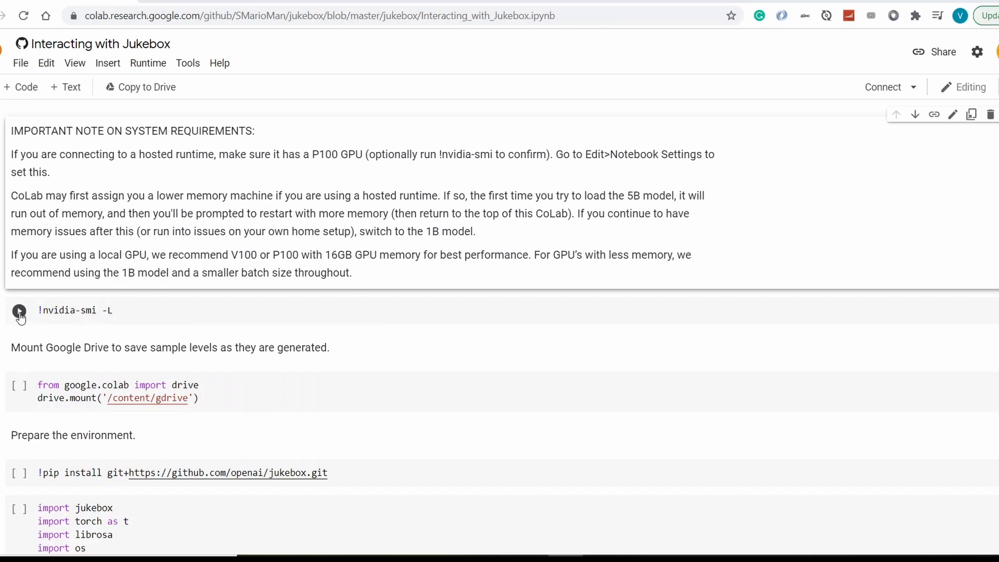
mouse_move(16, 312)
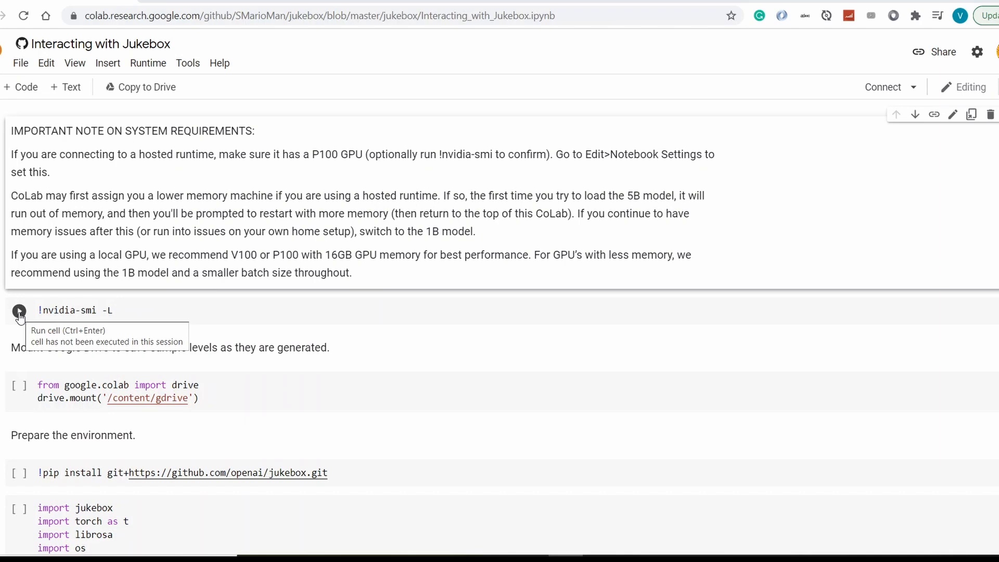
- Run the nvidia-smi cell, accepting the warning, and confirm a Tesla P100-PCIE-16GB GPU
left_click(19, 310)
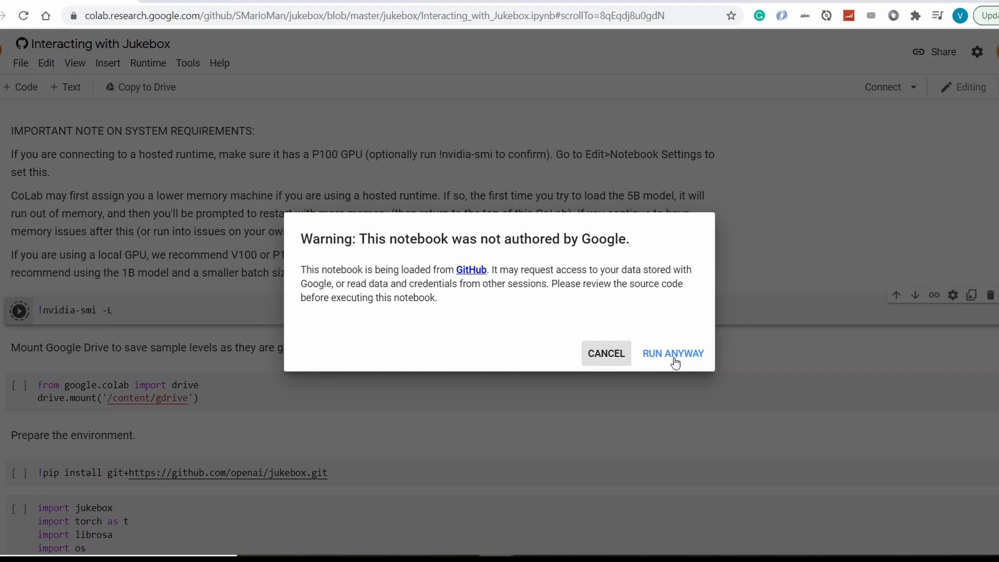
left_click(673, 354)
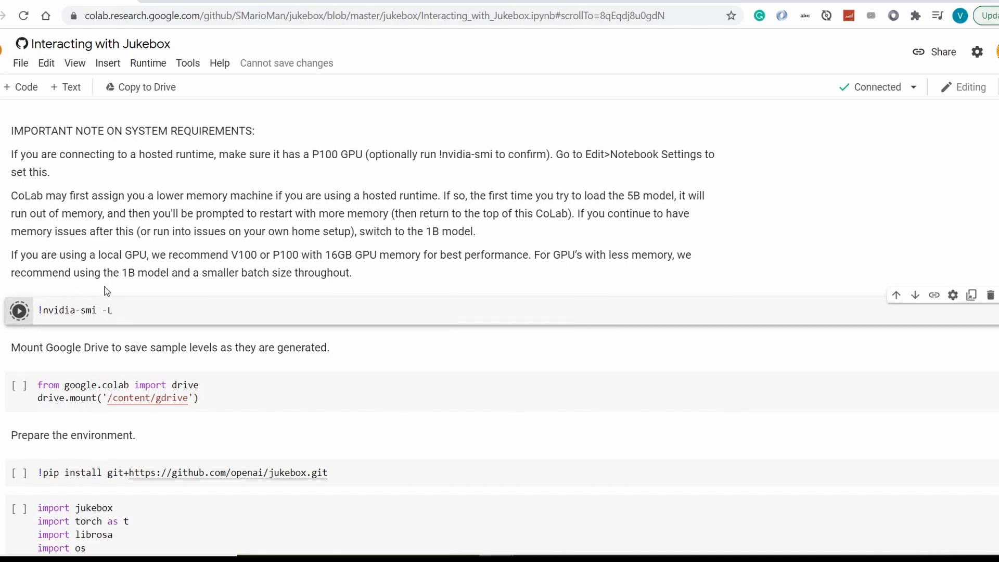
left_click(19, 310)
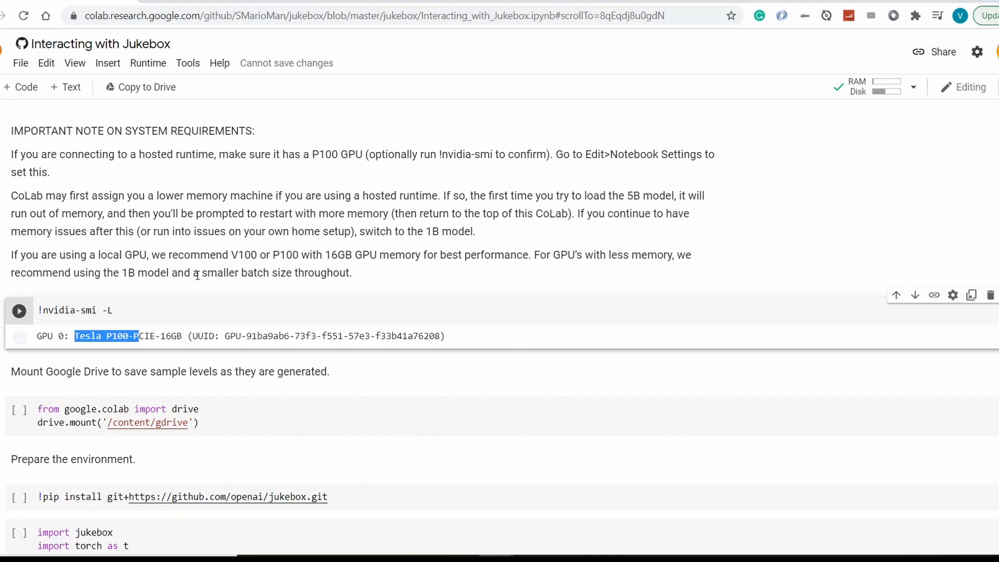
left_click(254, 347)
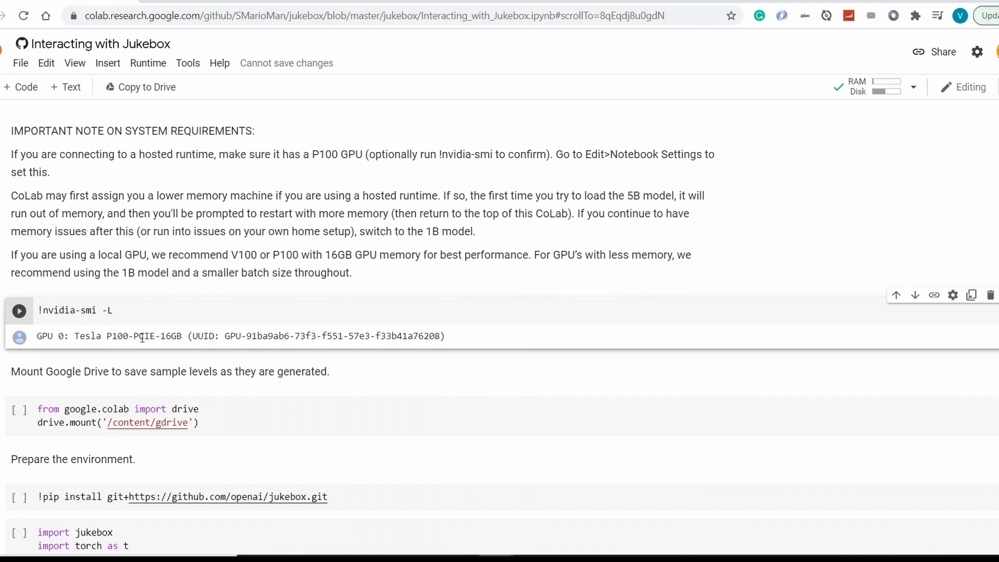
mouse_move(72, 346)
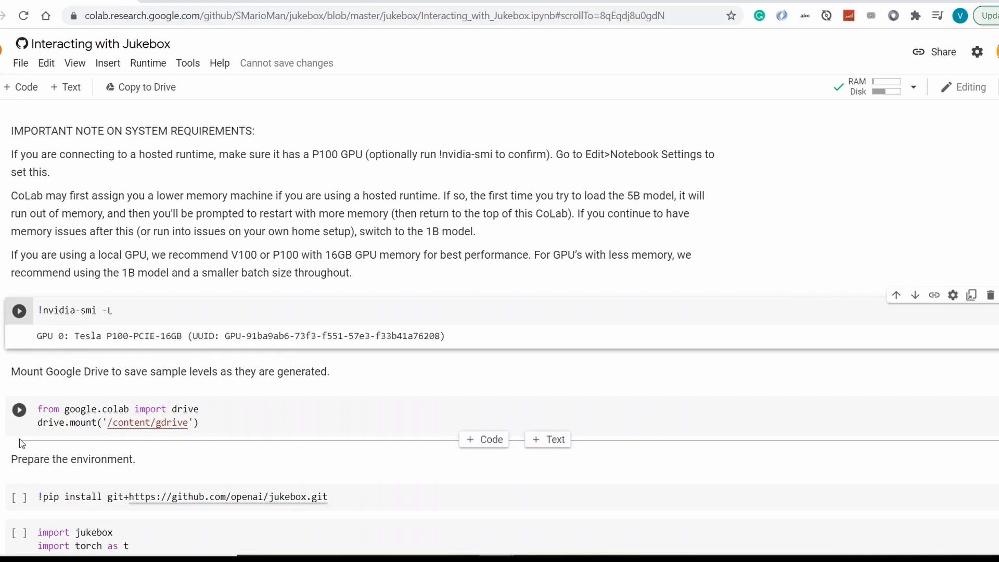
mouse_move(19, 410)
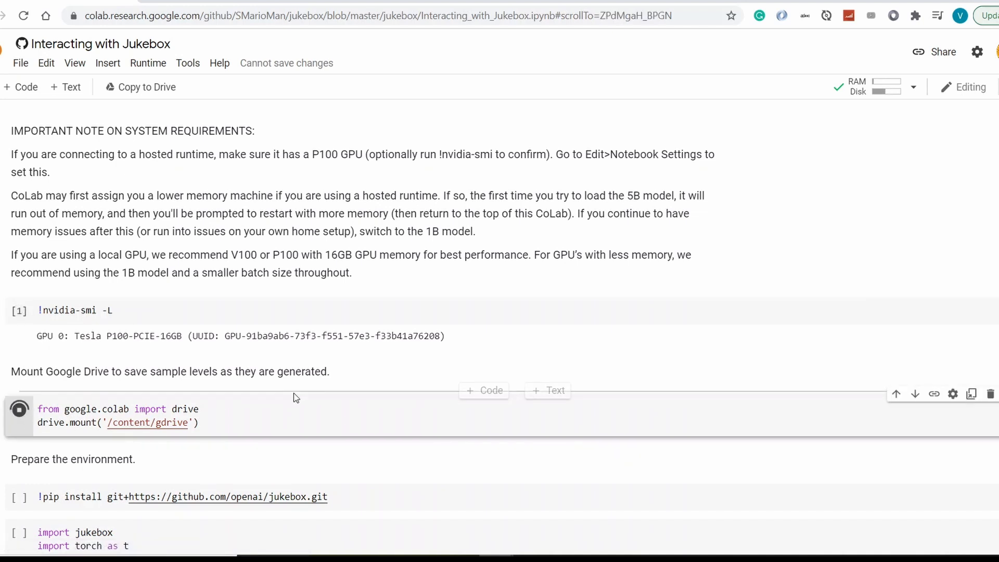
- Run the drive.mount cell and follow its accounts.google.com sign-in link
left_click(19, 411)
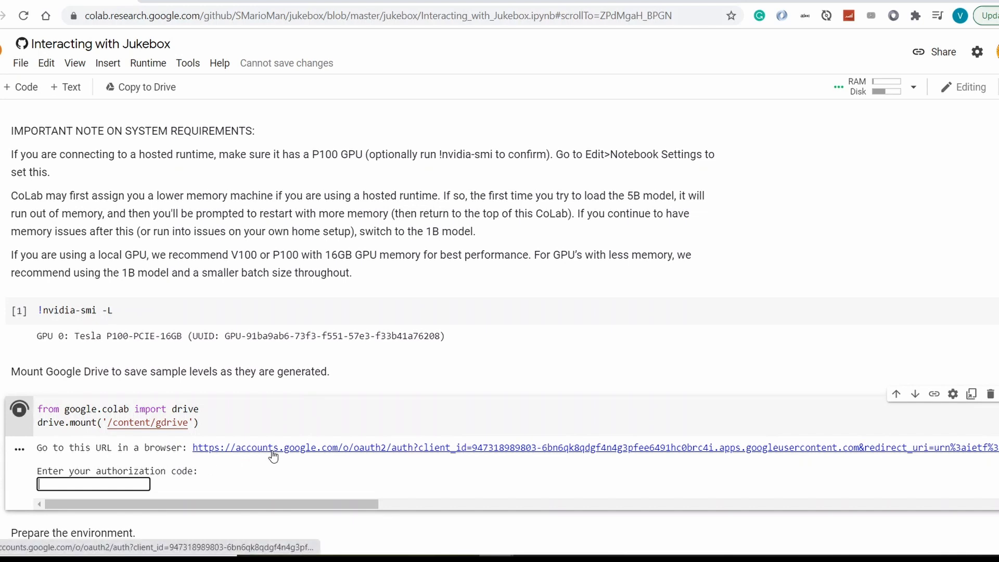
left_click(274, 447)
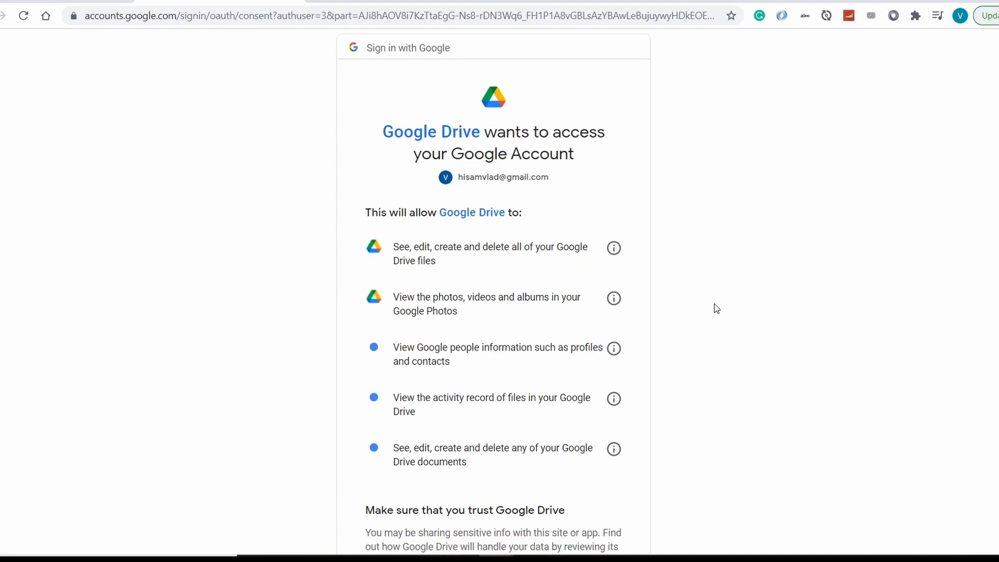
- Allow Google Drive access on the consent page to reveal the authorization code
scroll("down", 3)
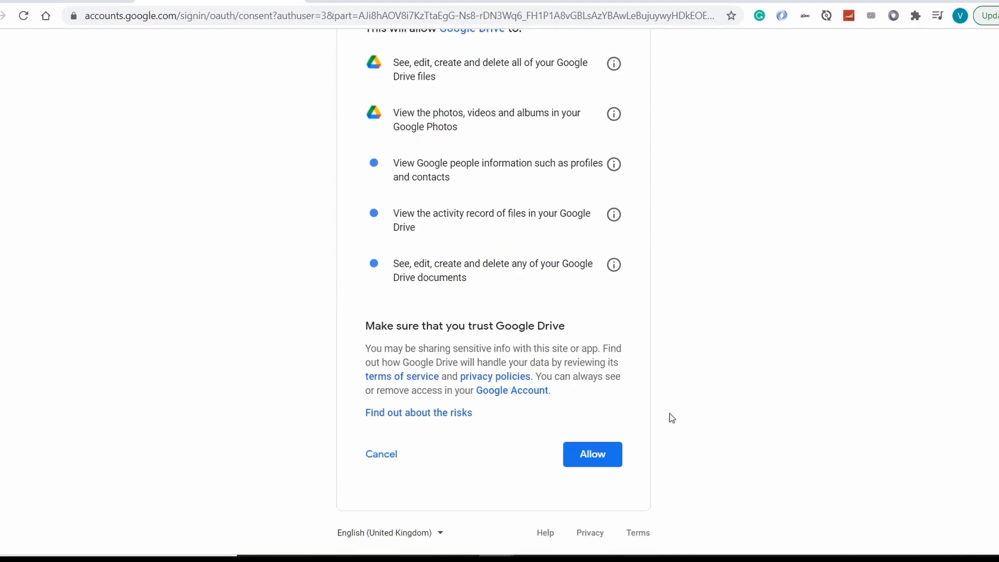
mouse_move(786, 270)
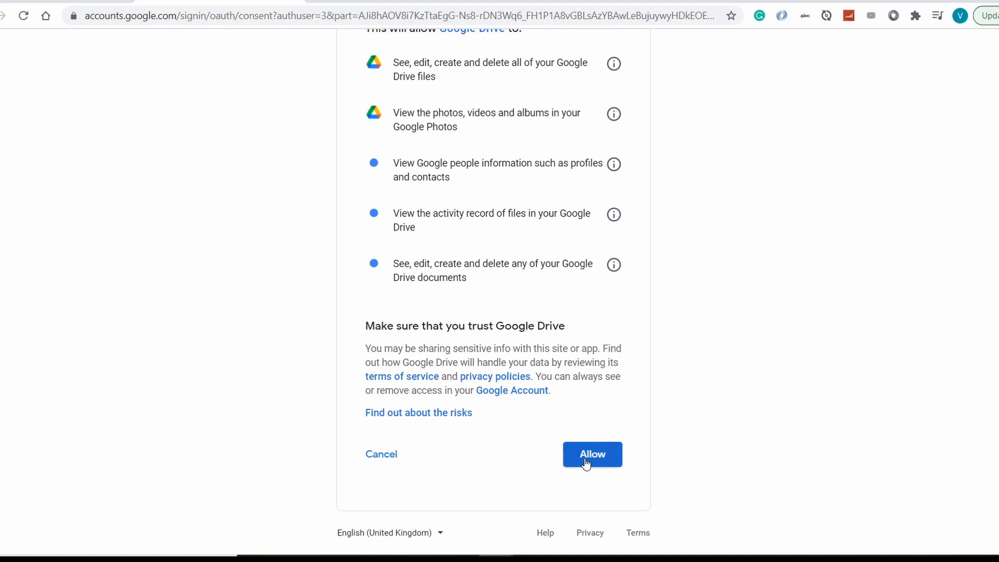
left_click(592, 454)
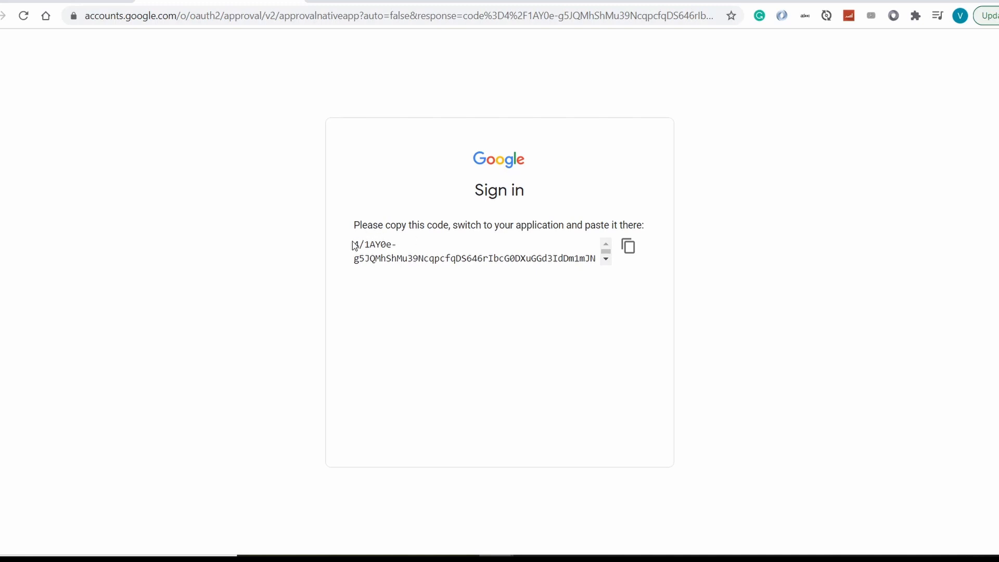
mouse_move(455, 277)
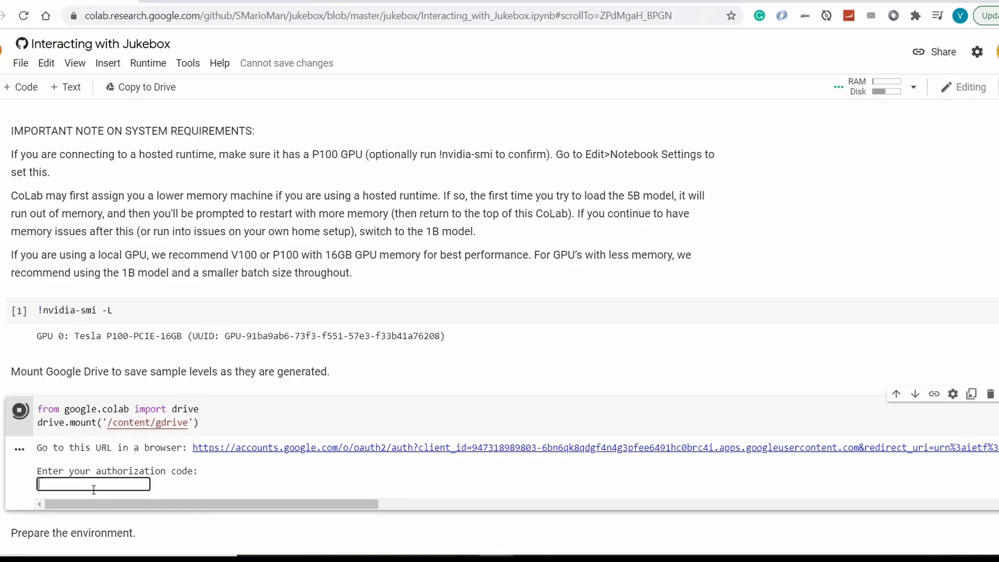
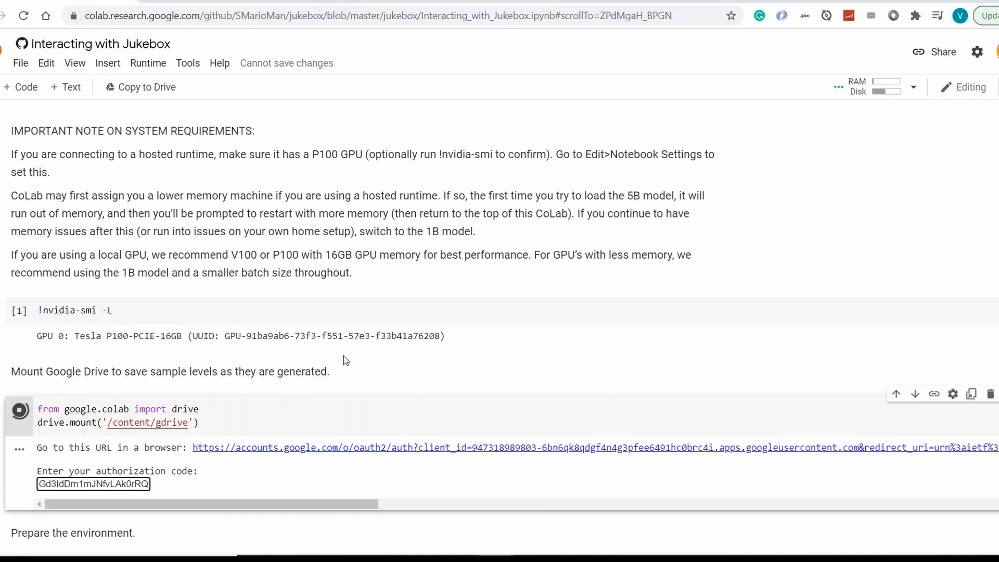
- Submit the authorization code so Google Drive mounts at /content/gdrive
scroll("down", 3)
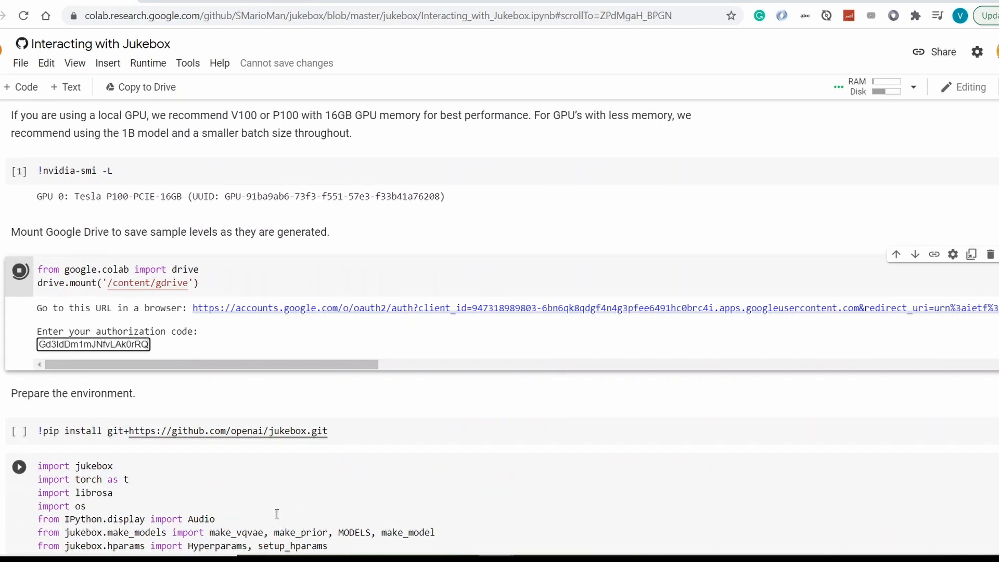
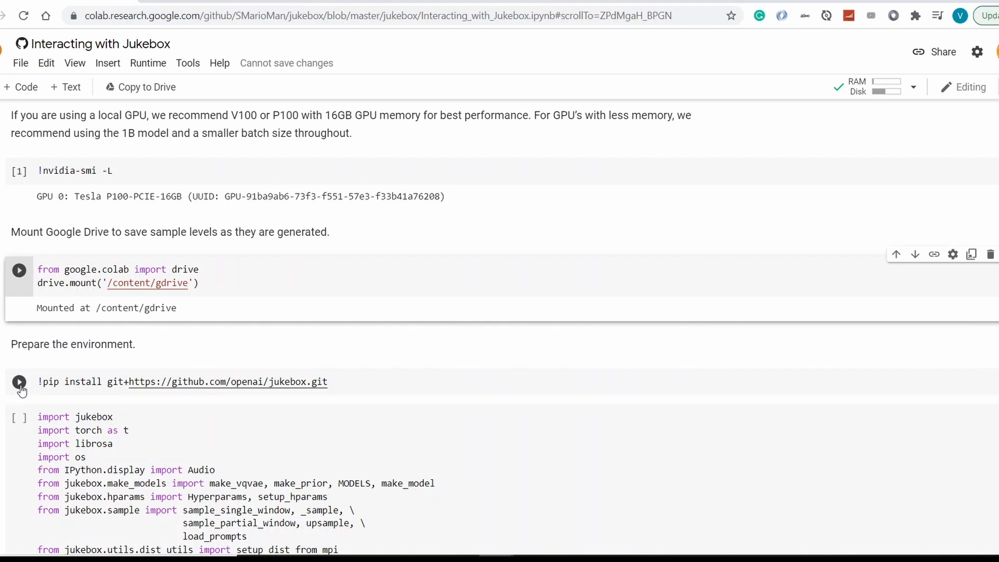
- Run the jukebox install cell, then the cell importing jukebox, torch and librosa
left_click(19, 381)
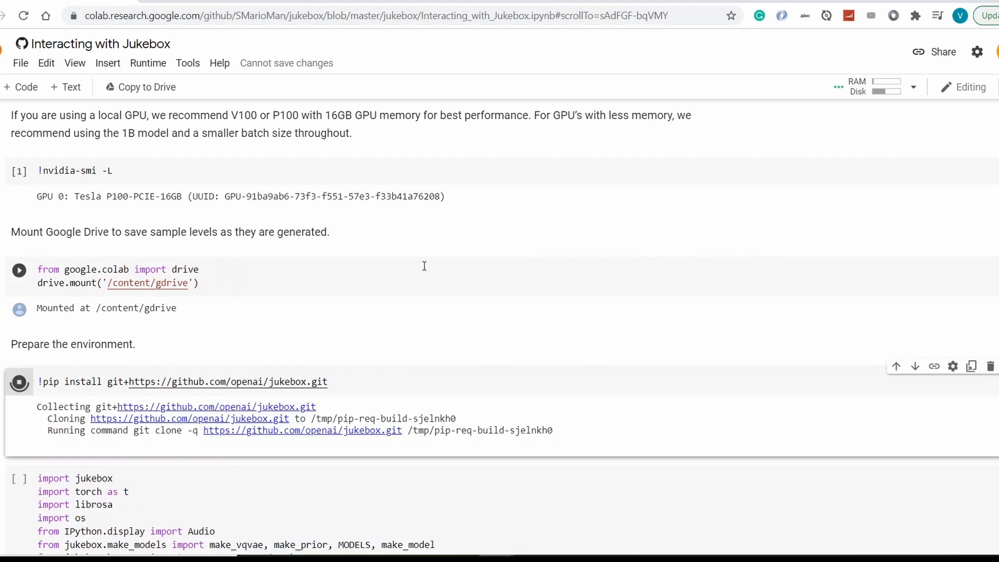
scroll("down", 3)
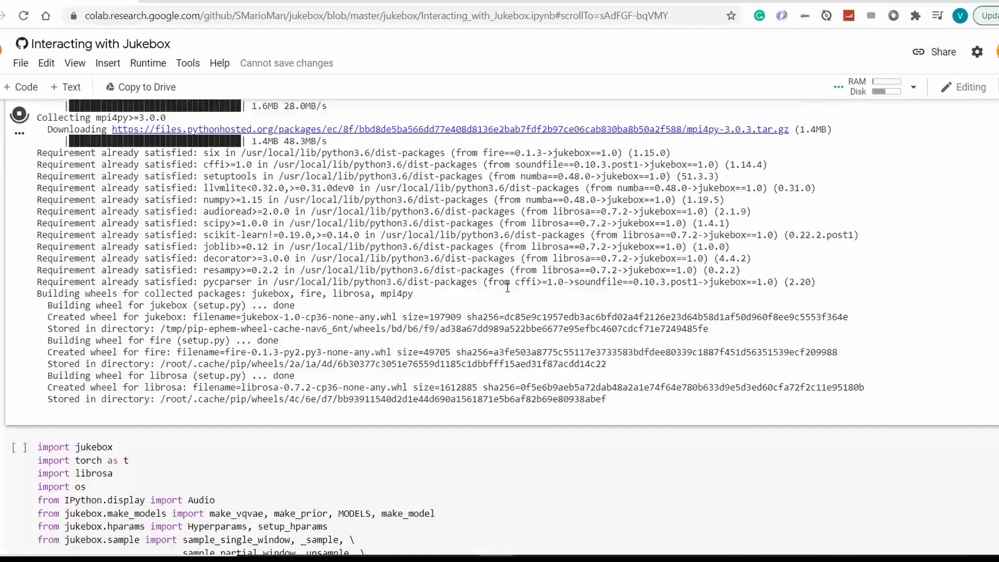
scroll("down", 3)
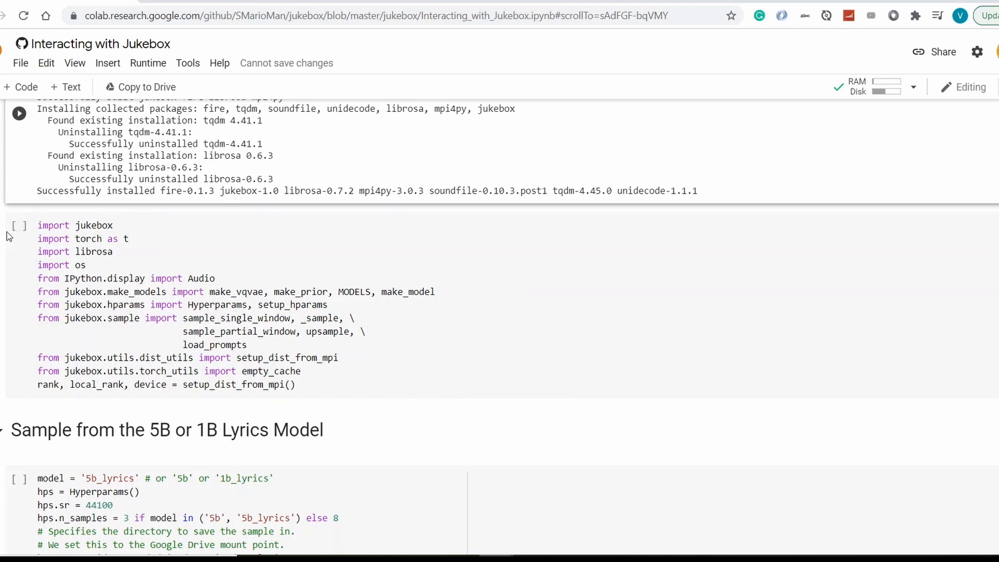
left_click(18, 227)
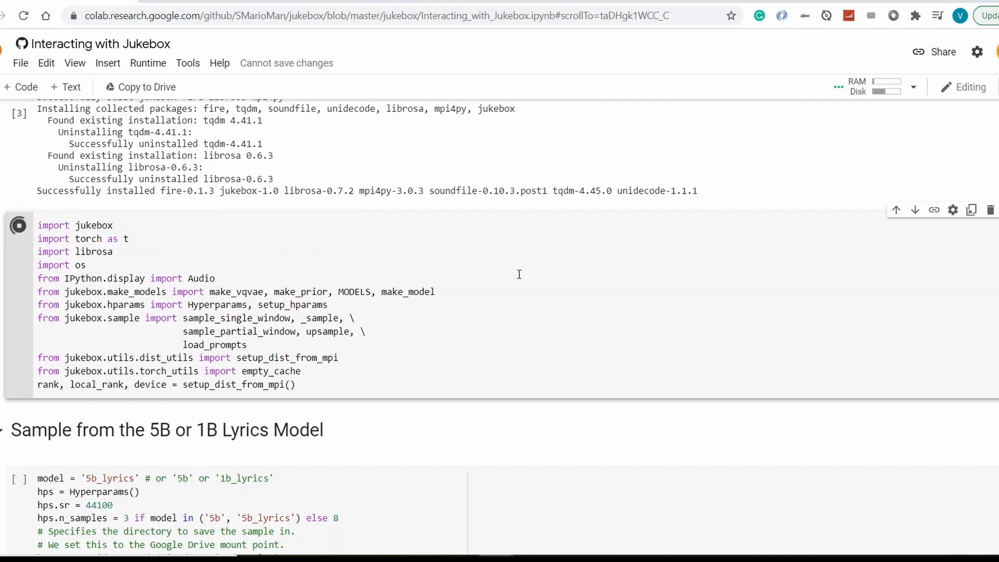
mouse_move(513, 261)
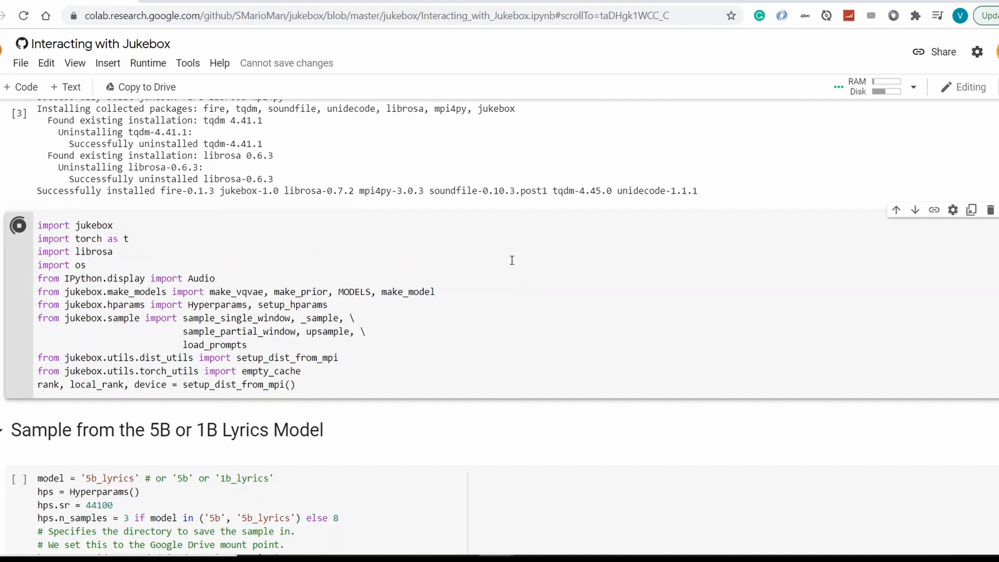
scroll("down", 3)
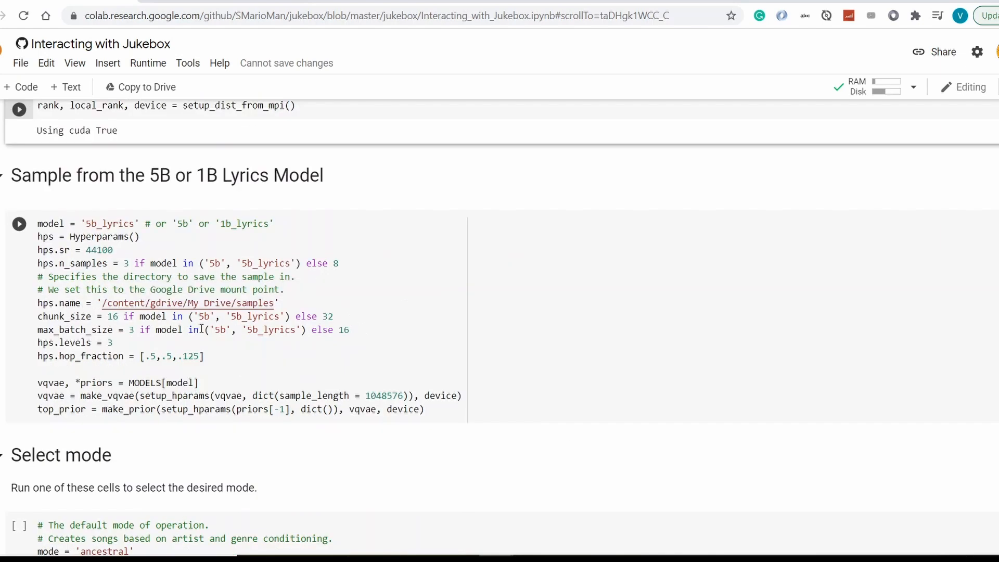
- Check the My Drive/samples save path and run the 5b_lyrics model-loading cell
double_click(256, 303)
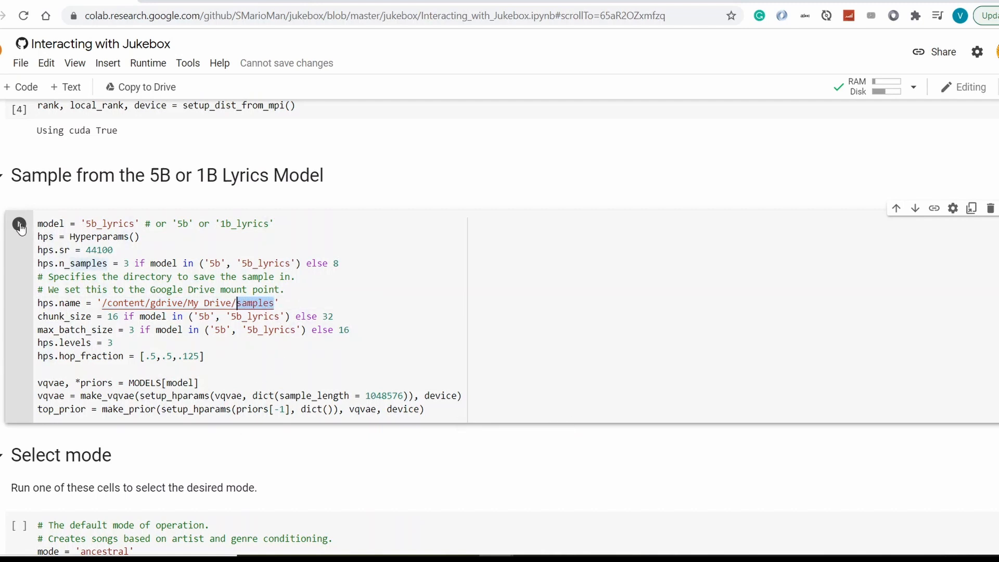
mouse_move(17, 238)
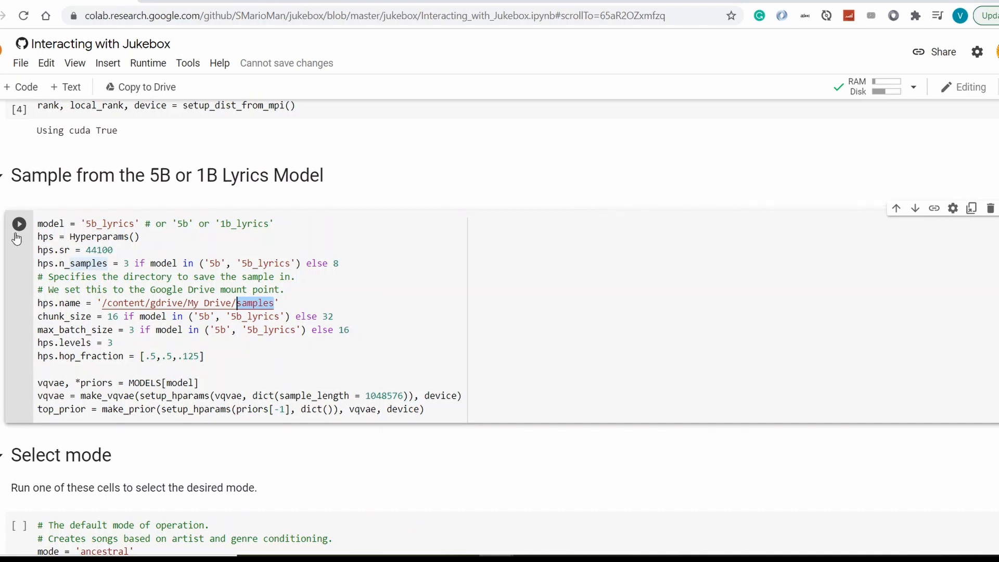
left_click(19, 224)
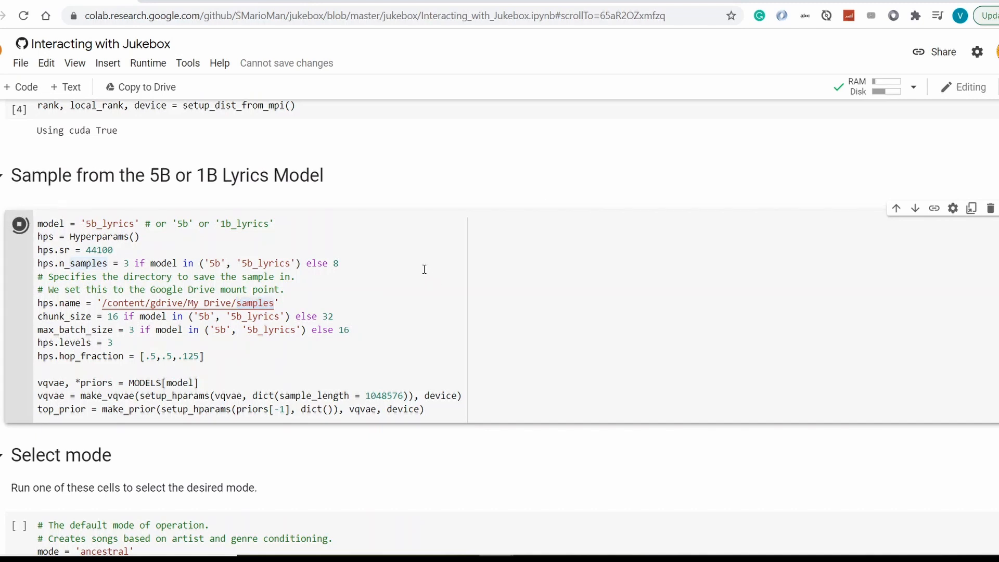
left_click(19, 225)
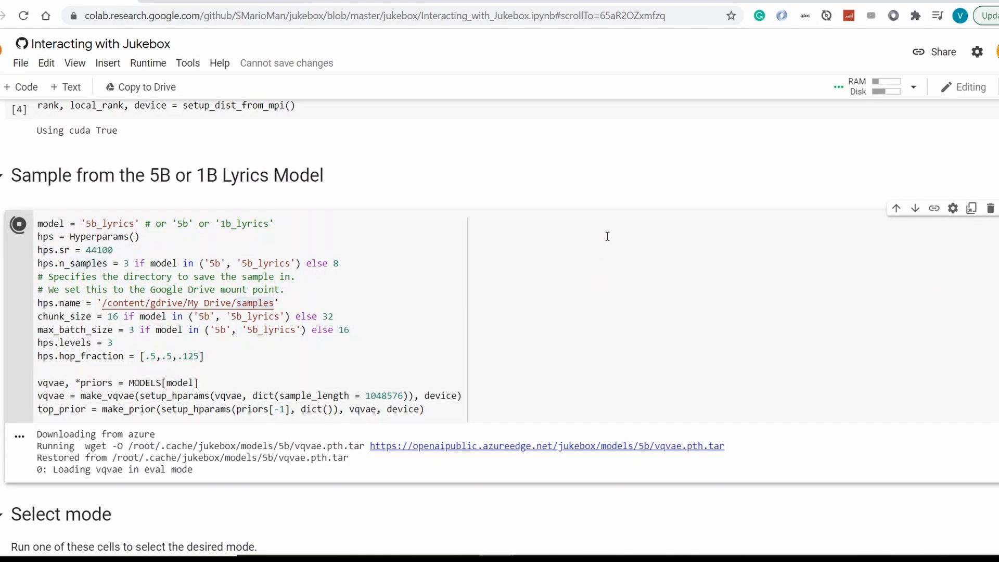
mouse_move(638, 281)
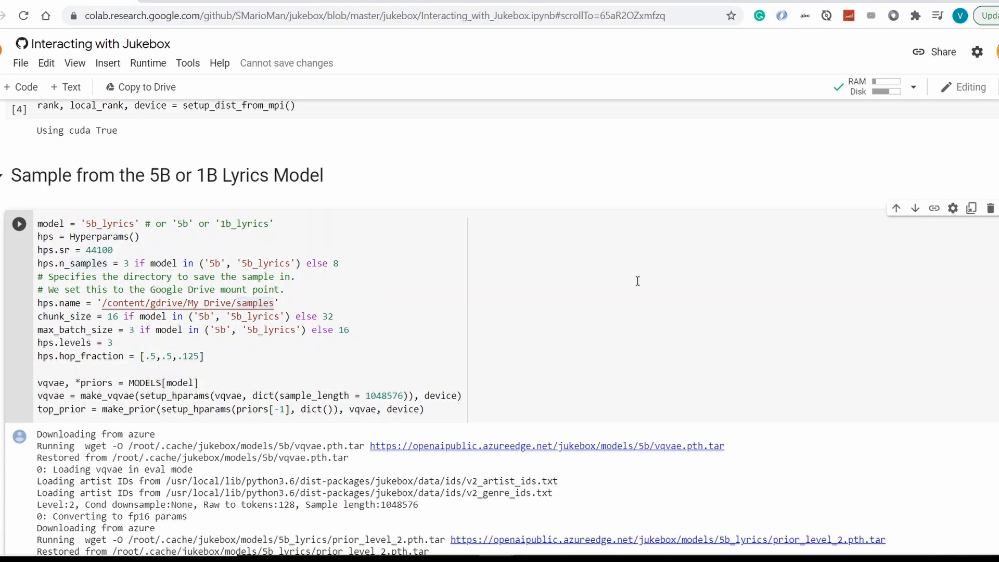
scroll("down", 3)
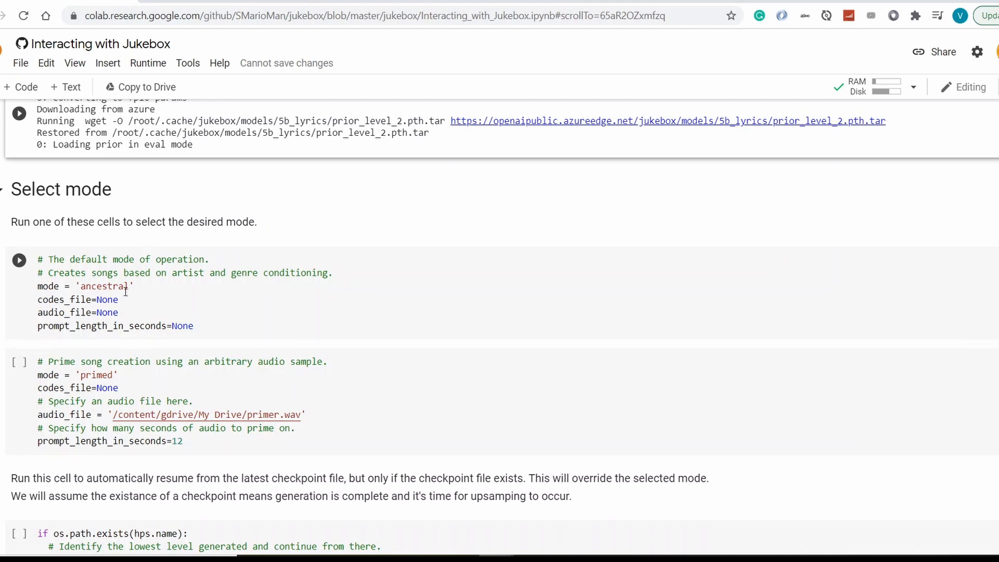
- Point audio_file at 'Jingle Bells 7 - Kevin MacLeod.wav' with a 12-second prompt length
left_click(133, 386)
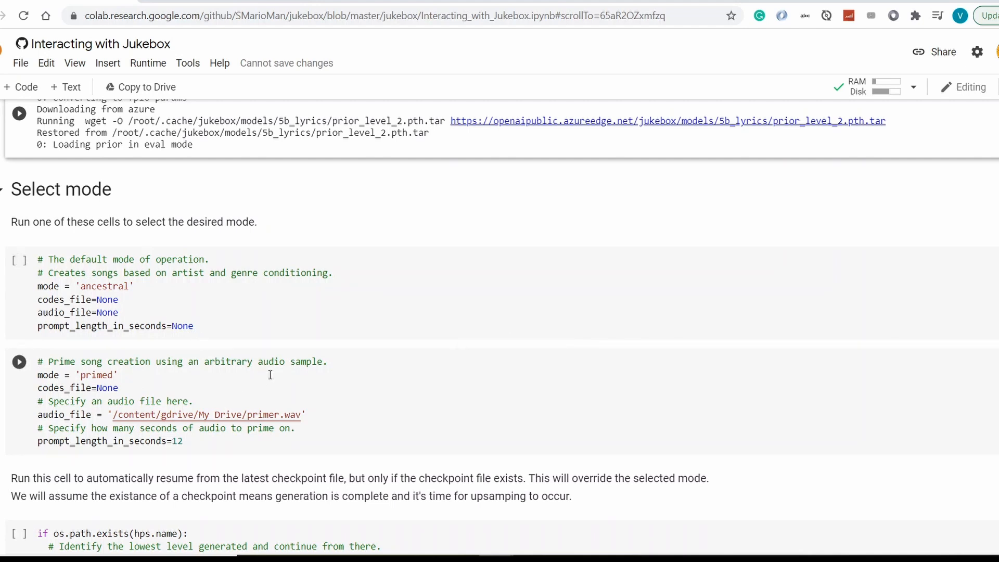
mouse_move(231, 368)
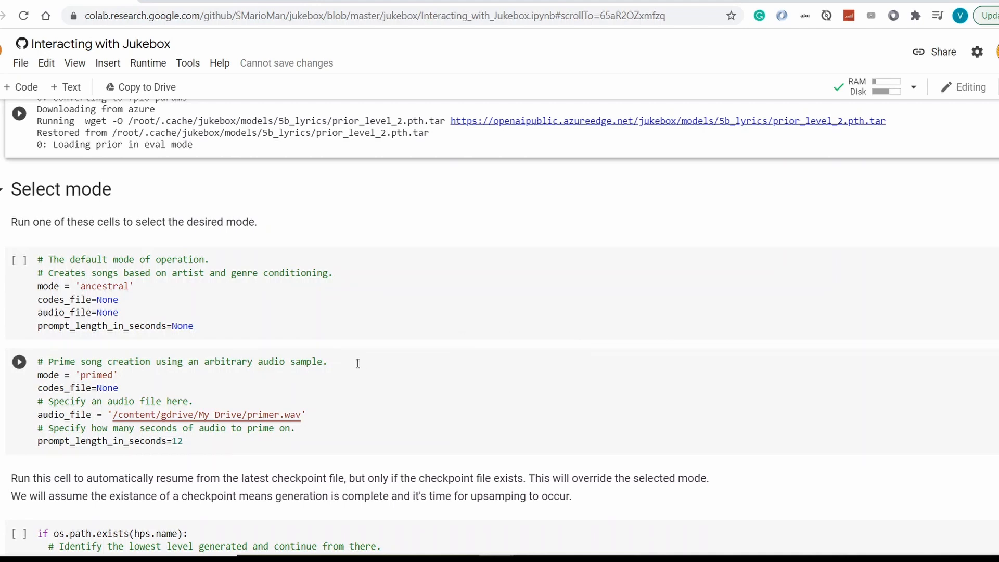
mouse_move(385, 391)
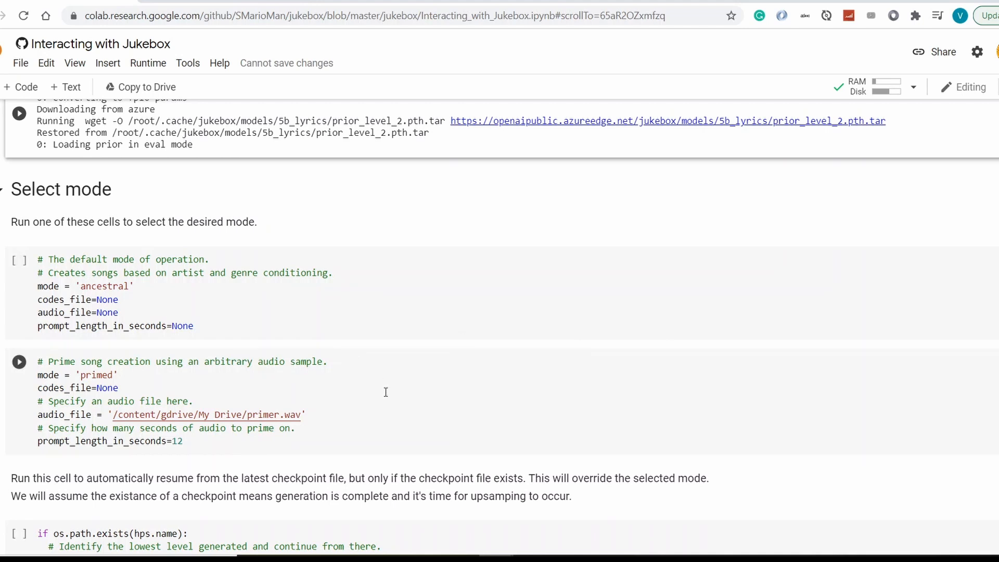
mouse_move(387, 355)
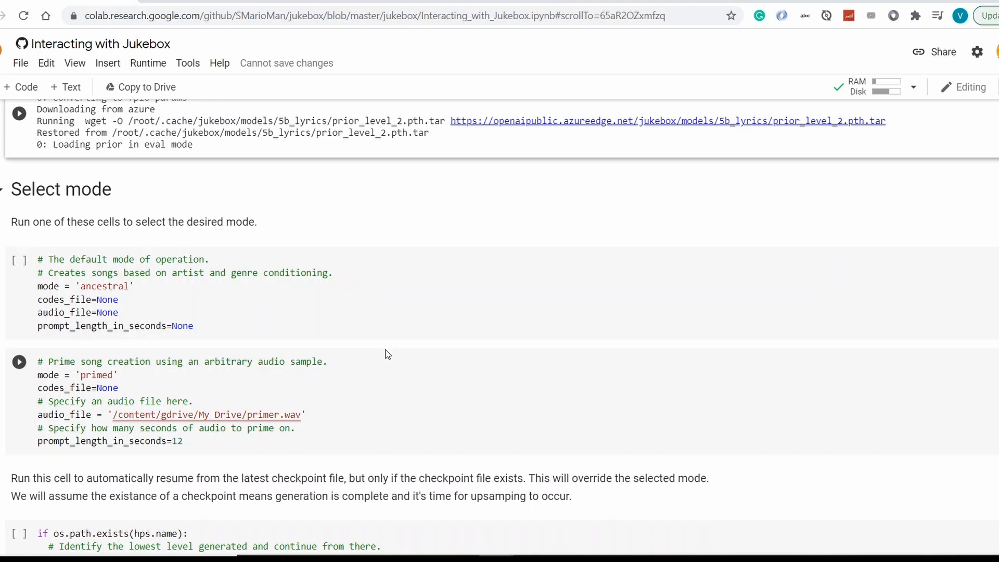
mouse_move(383, 359)
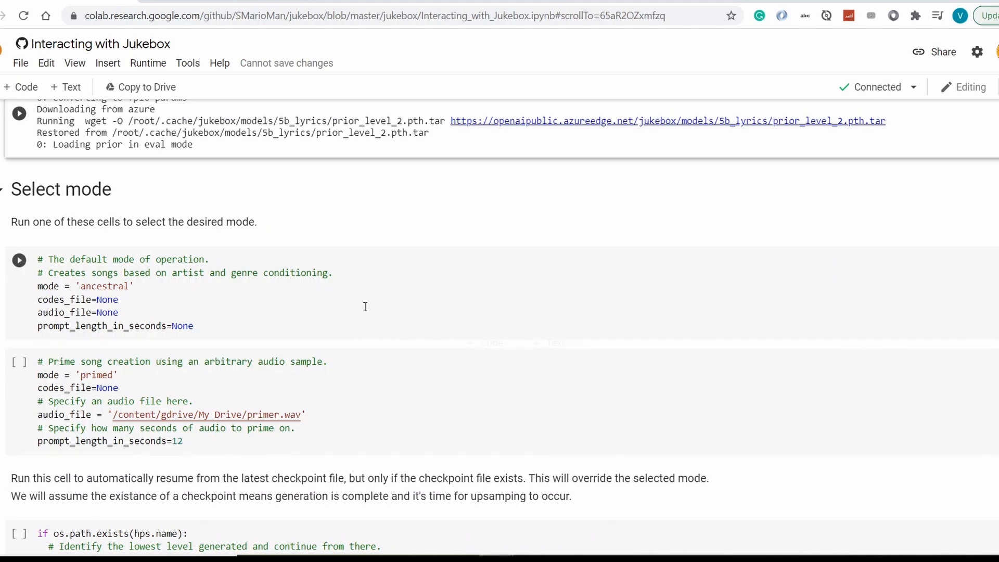
mouse_move(390, 300)
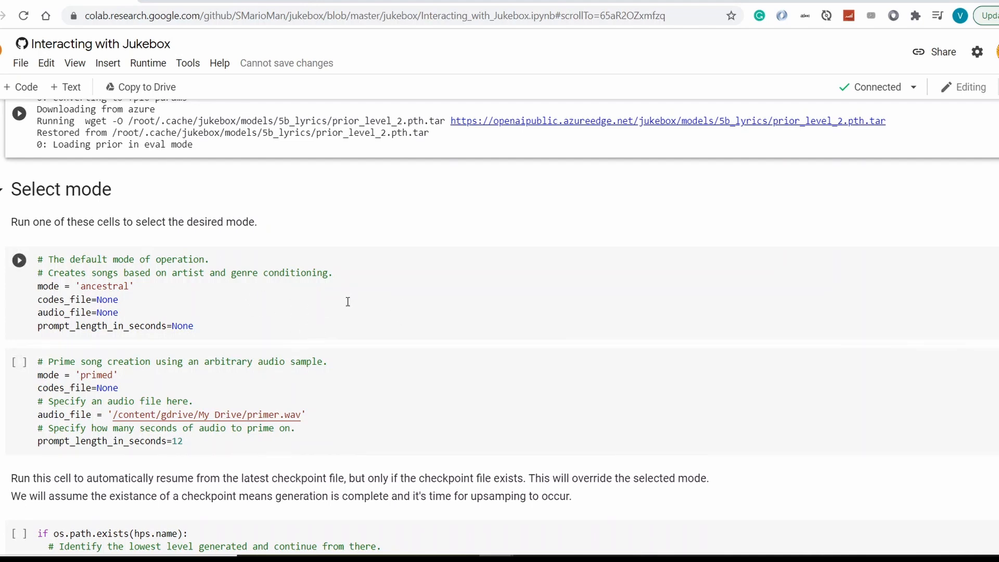
left_click(116, 375)
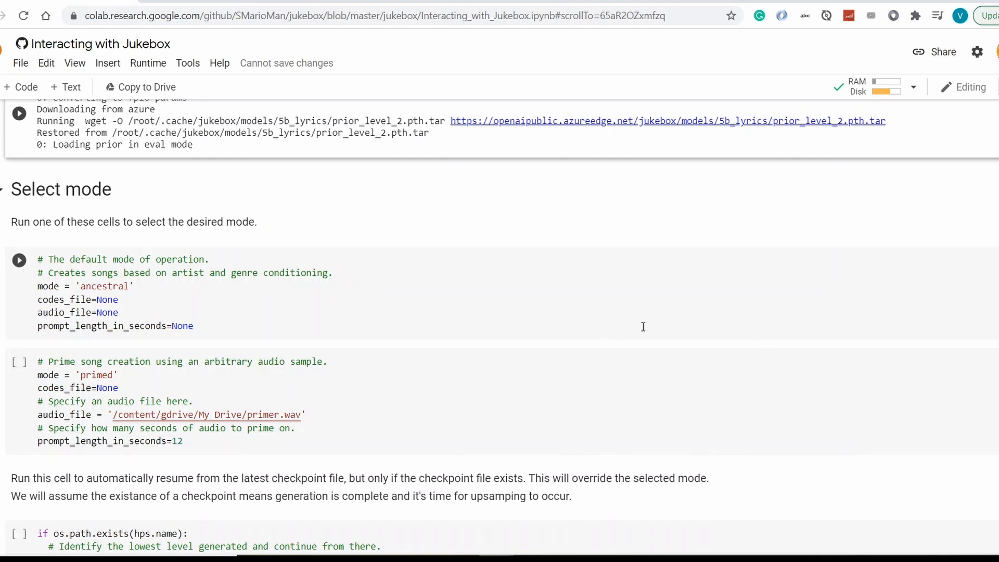
mouse_move(279, 421)
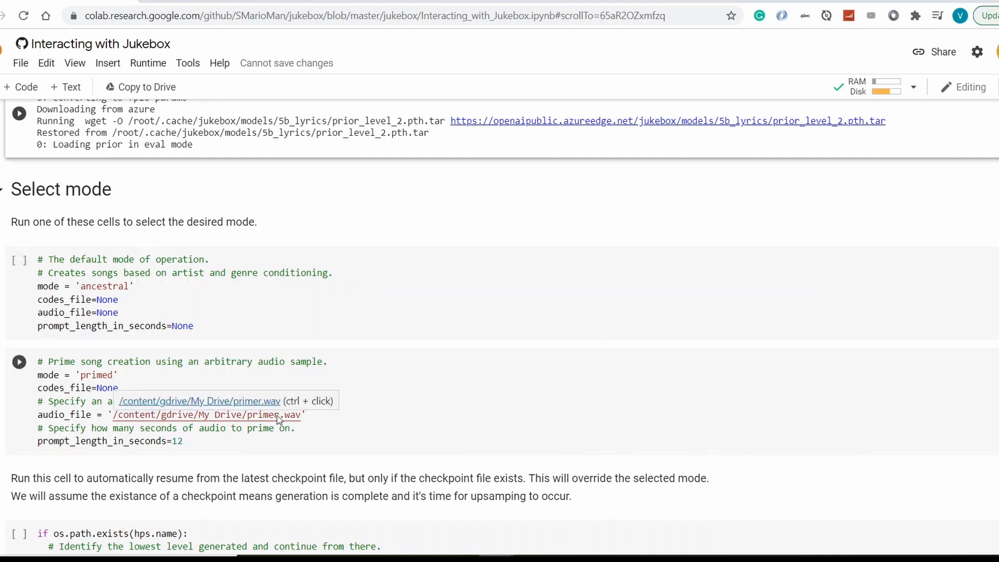
double_click(265, 414)
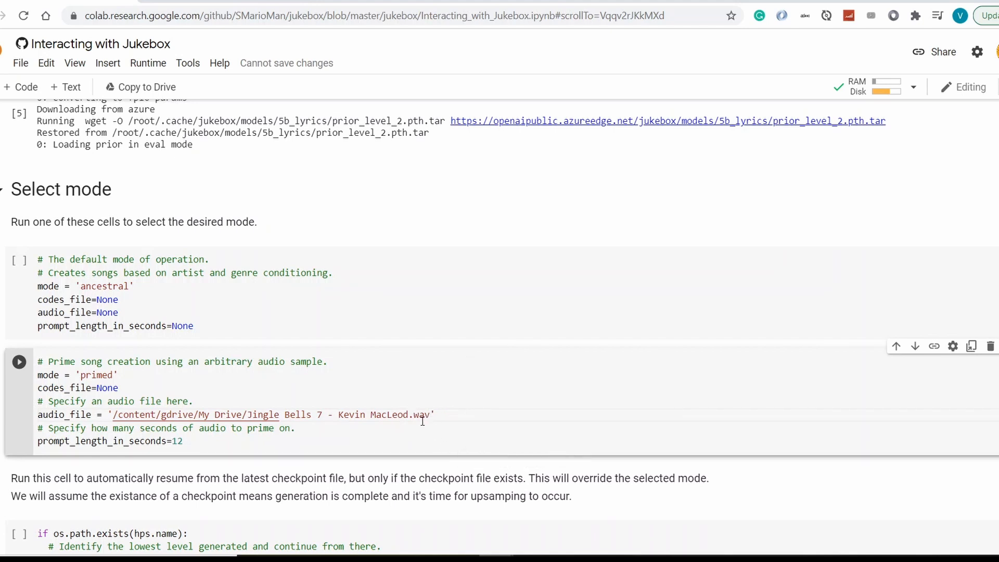
double_click(421, 414)
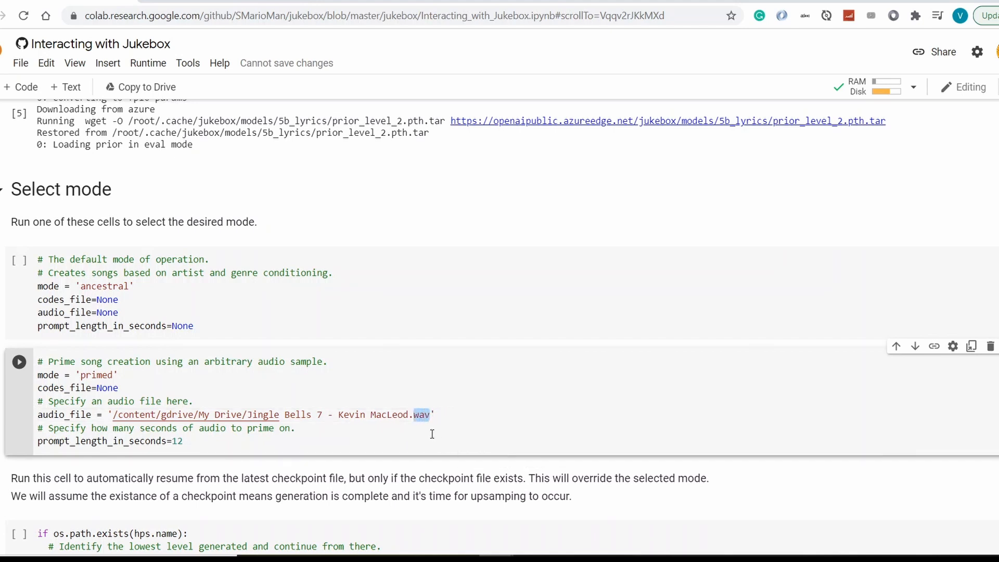
double_click(178, 442)
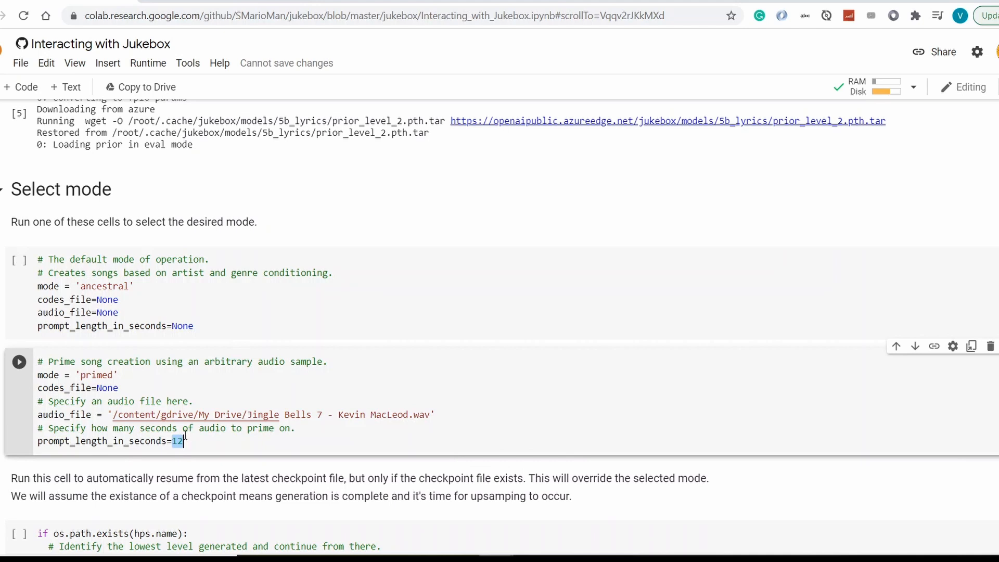
mouse_move(202, 453)
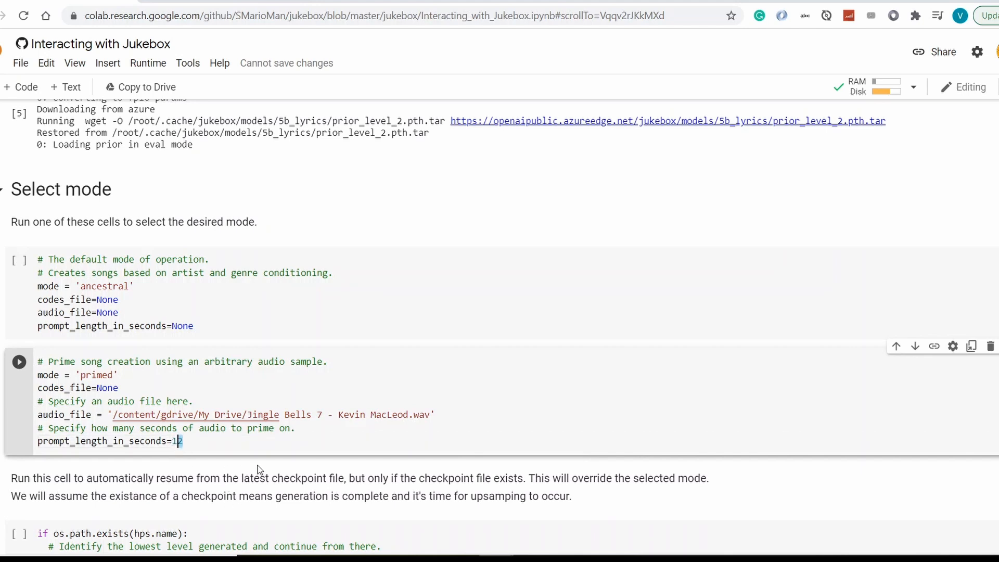
mouse_move(235, 450)
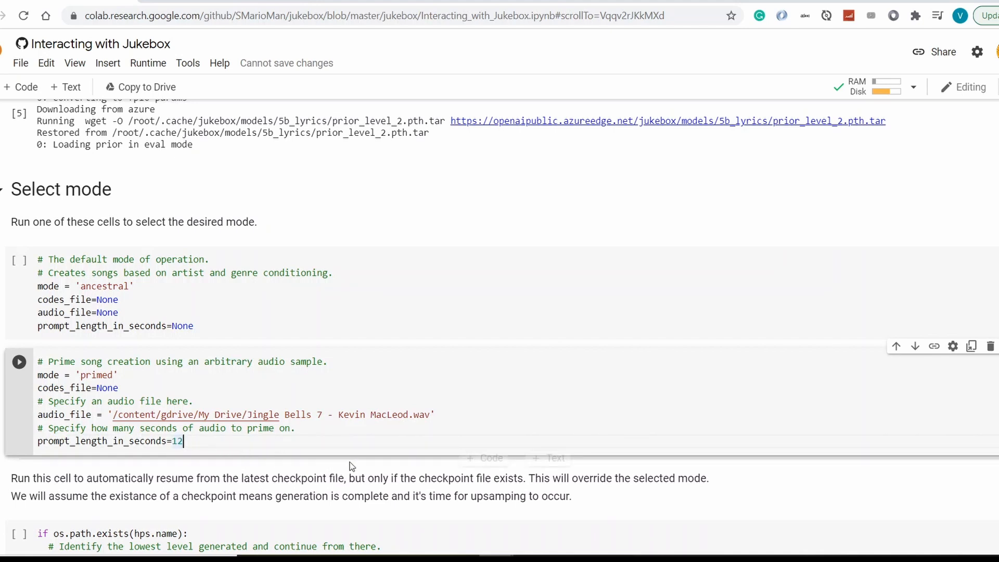
mouse_move(310, 451)
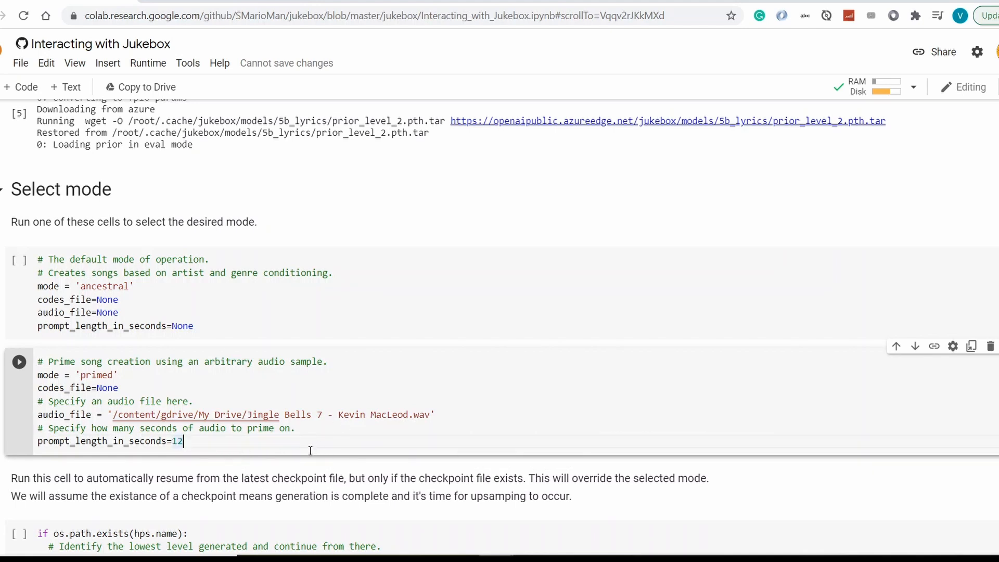
- Run the primed-mode audio cell and scroll to the sample hyperparameters cell
scroll("down", 3)
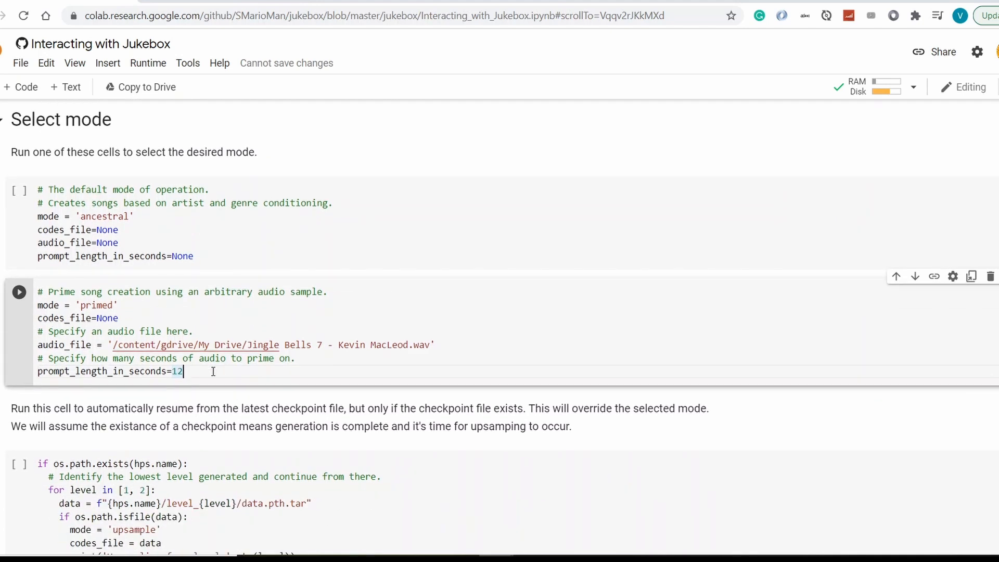
mouse_move(200, 422)
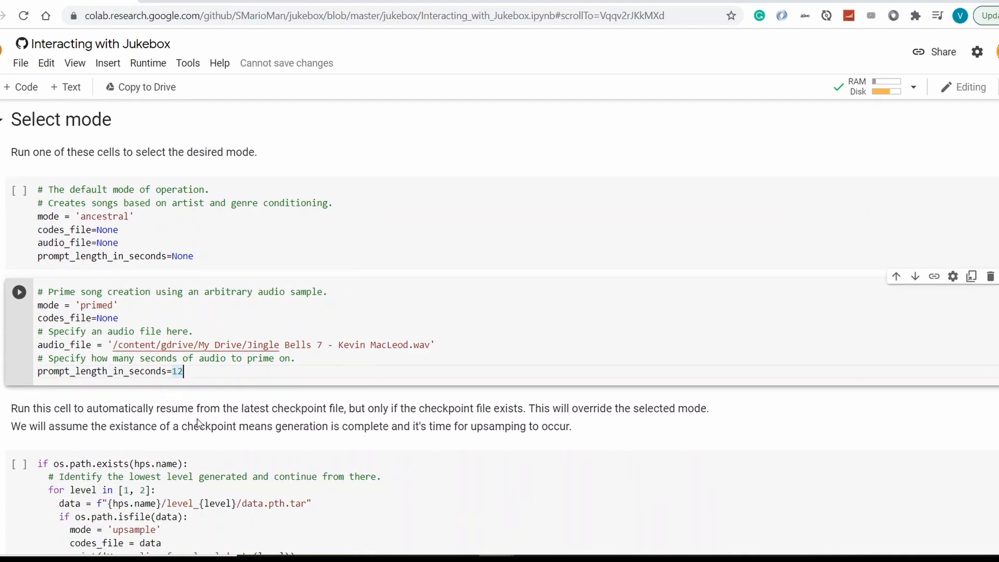
scroll("down", 3)
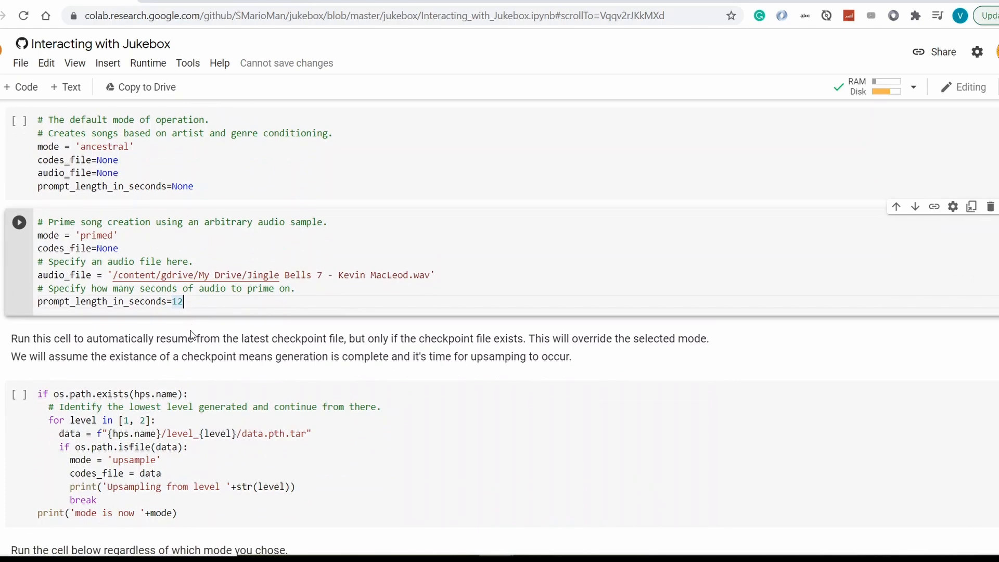
scroll("down", 3)
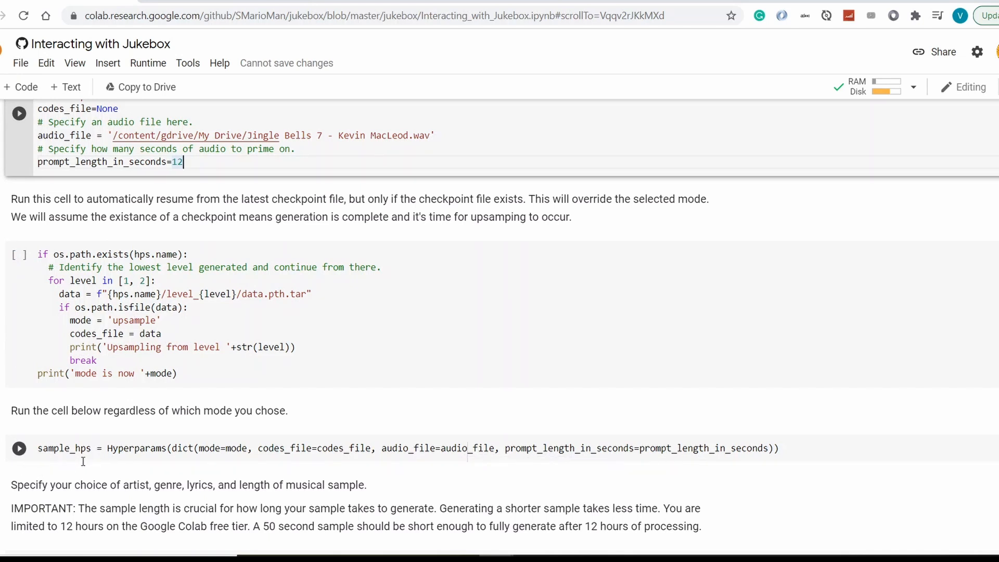
mouse_move(26, 453)
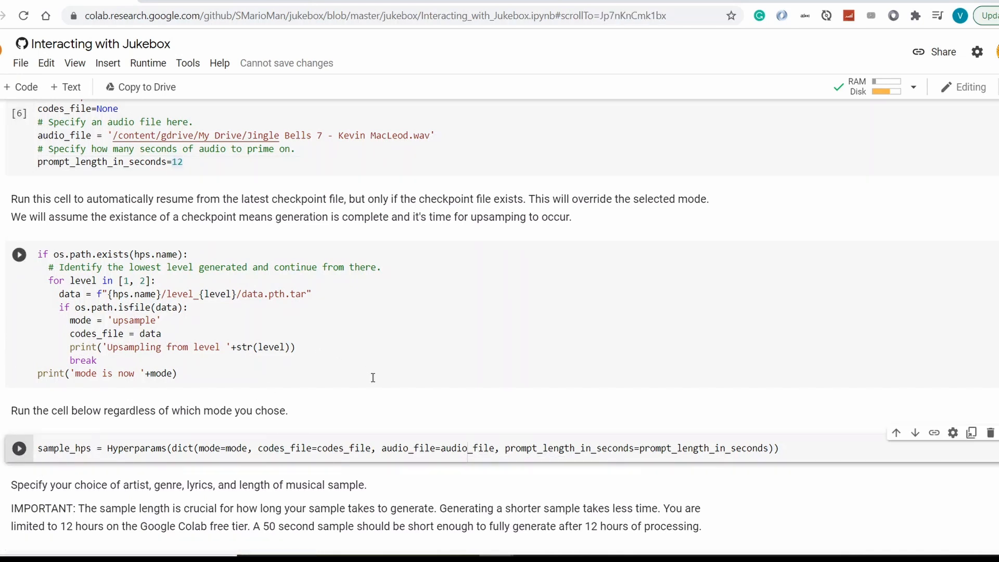
scroll("down", 3)
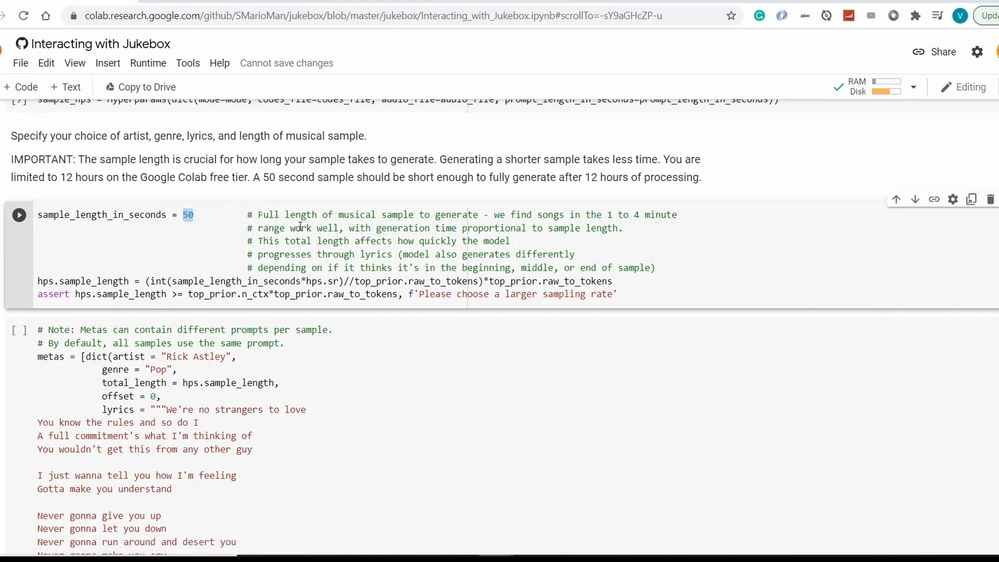
- Change sample_length_in_seconds from 50 to 40
type("40")
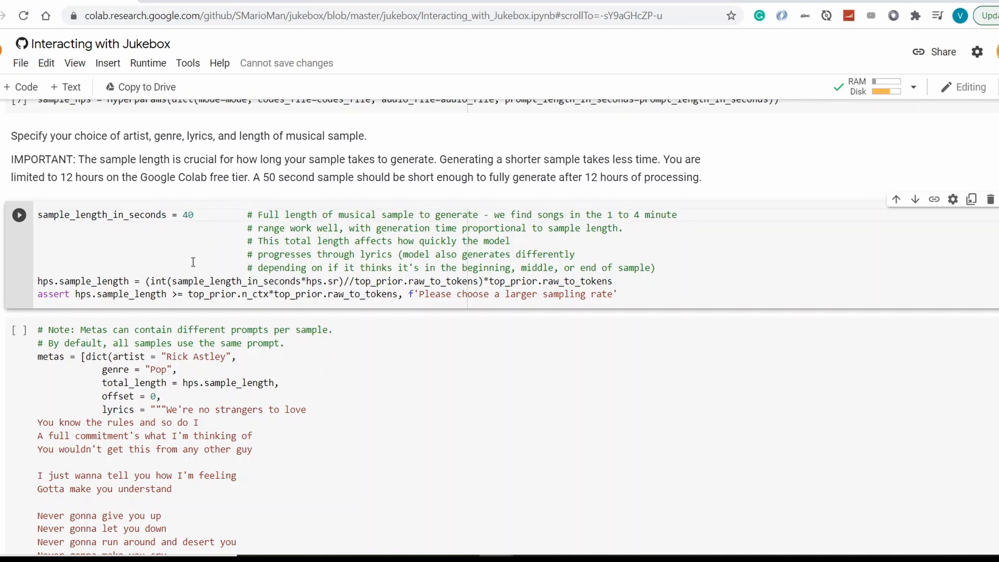
double_click(187, 215)
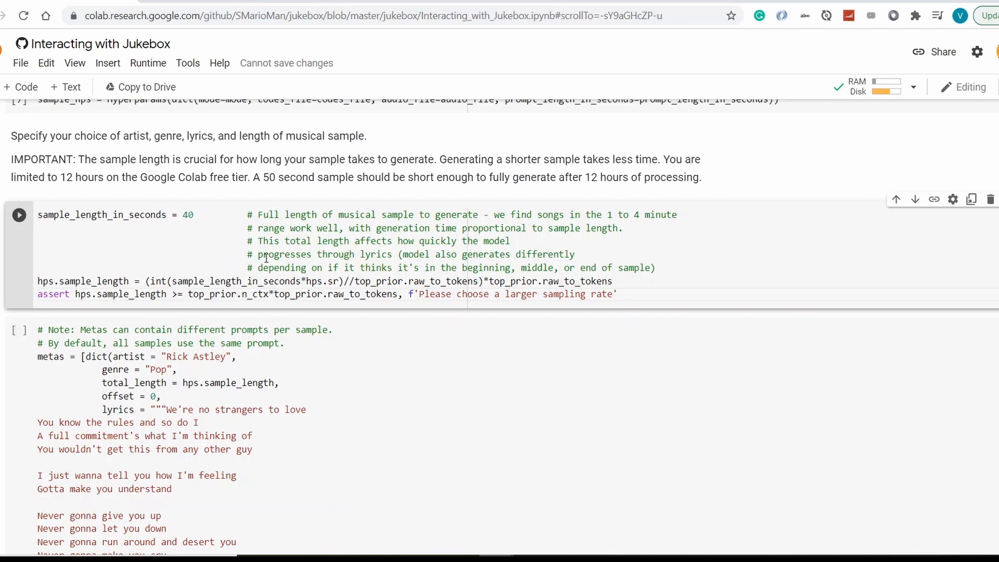
mouse_move(283, 242)
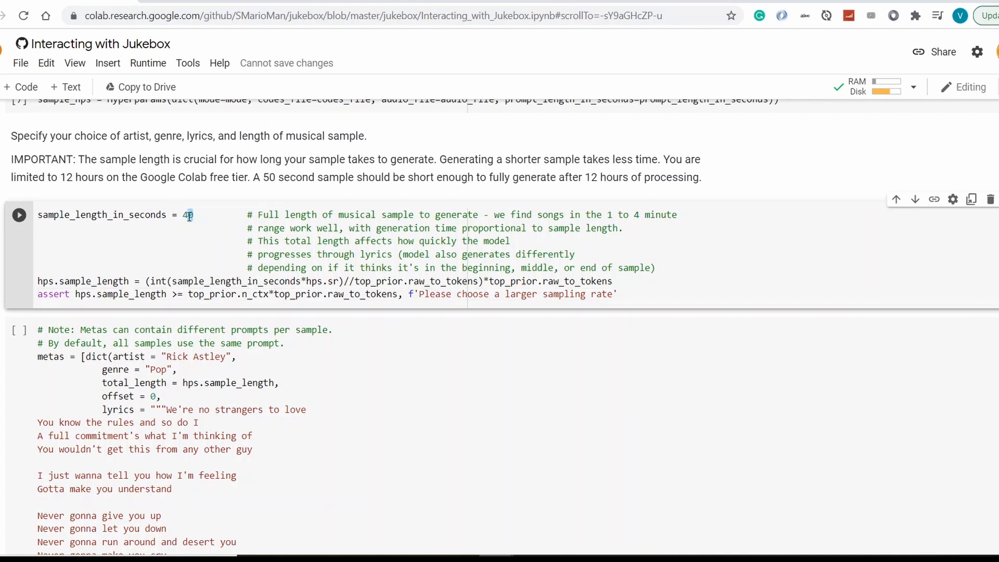
type("0")
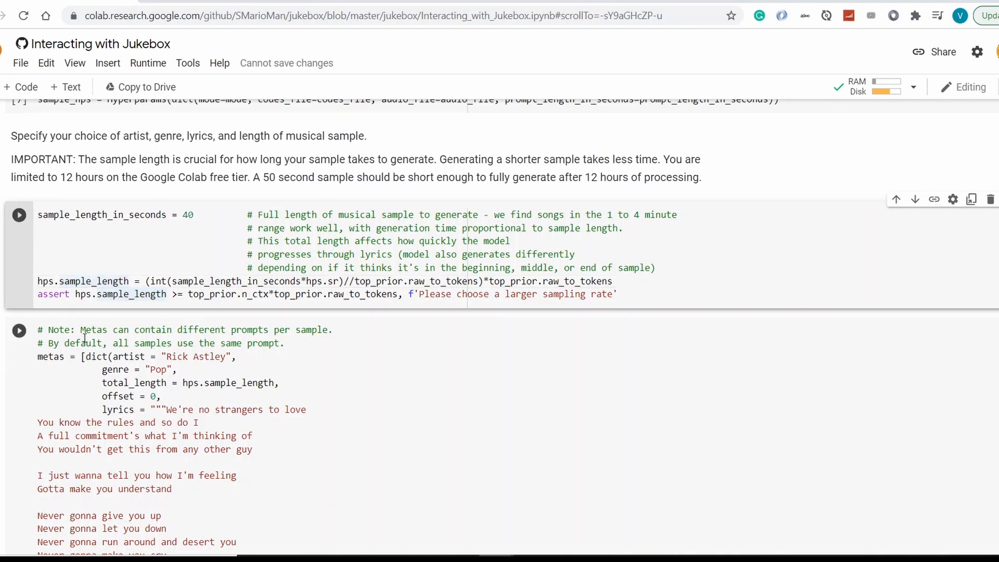
- Select the old Rick Astley lyrics in the metas cell for replacement
scroll("down", 3)
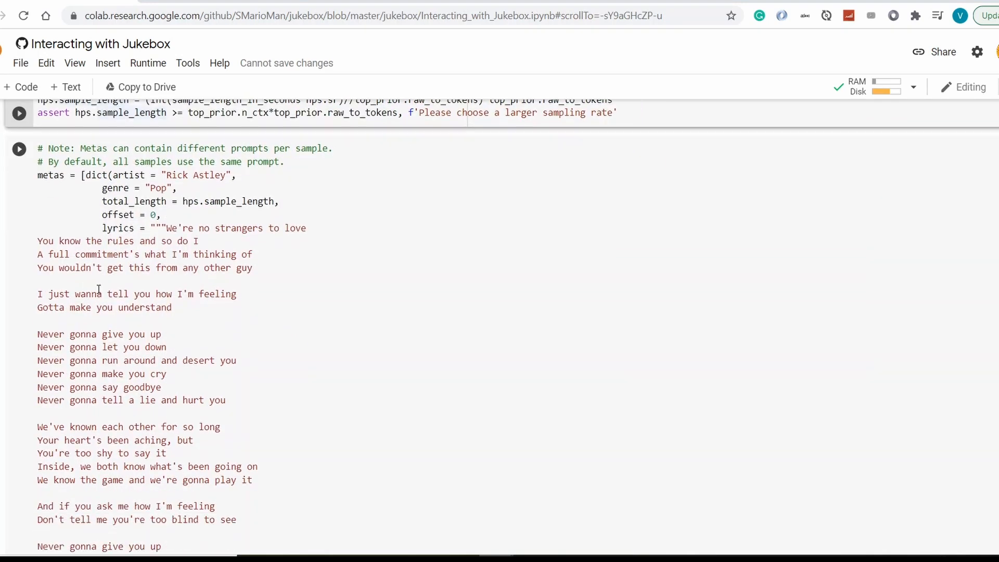
scroll("down", 3)
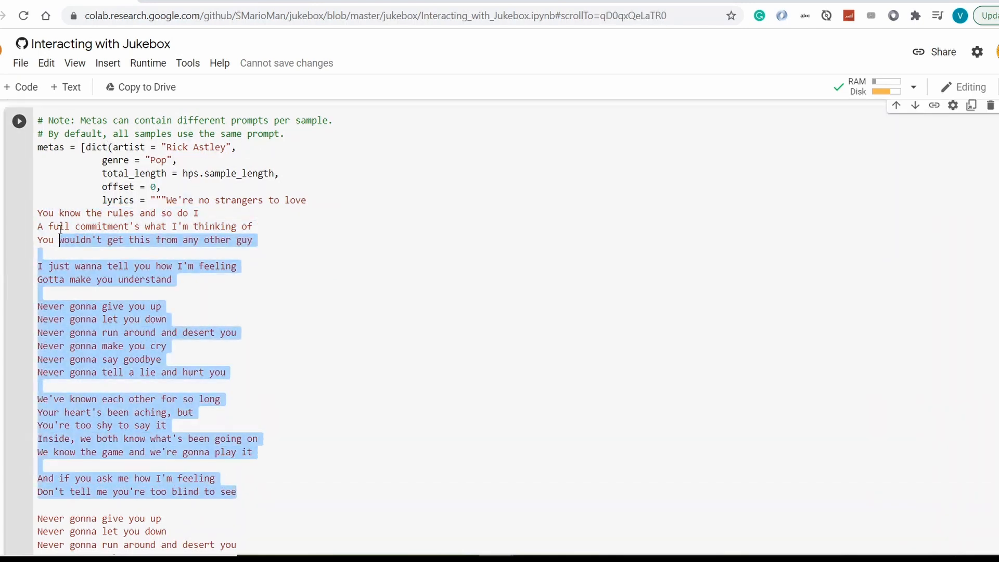
double_click(176, 148)
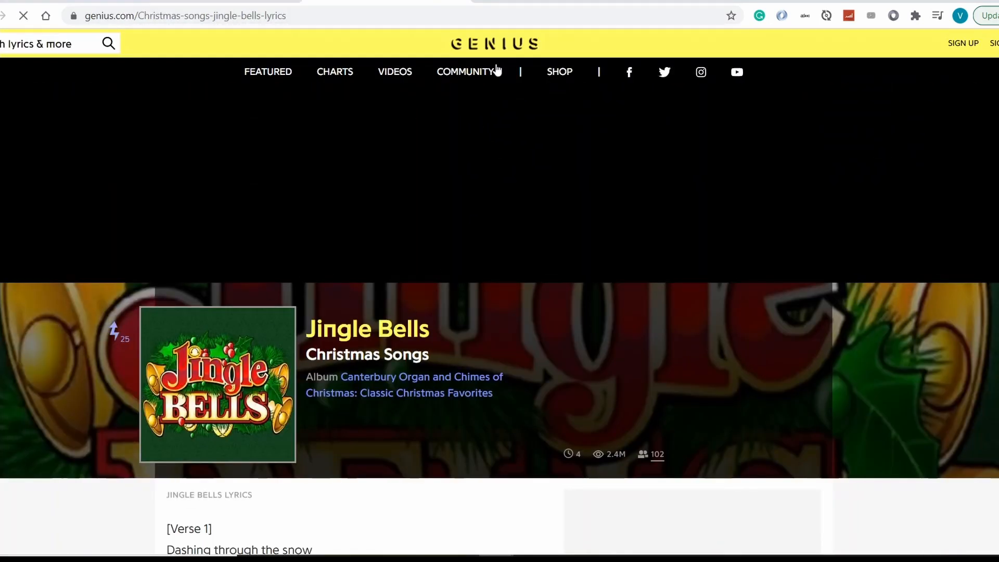
- Scroll the Genius page to Verse 1 and select it from 'Dashing through the snow' to 'A sleighing song tonight'
scroll("down", 3)
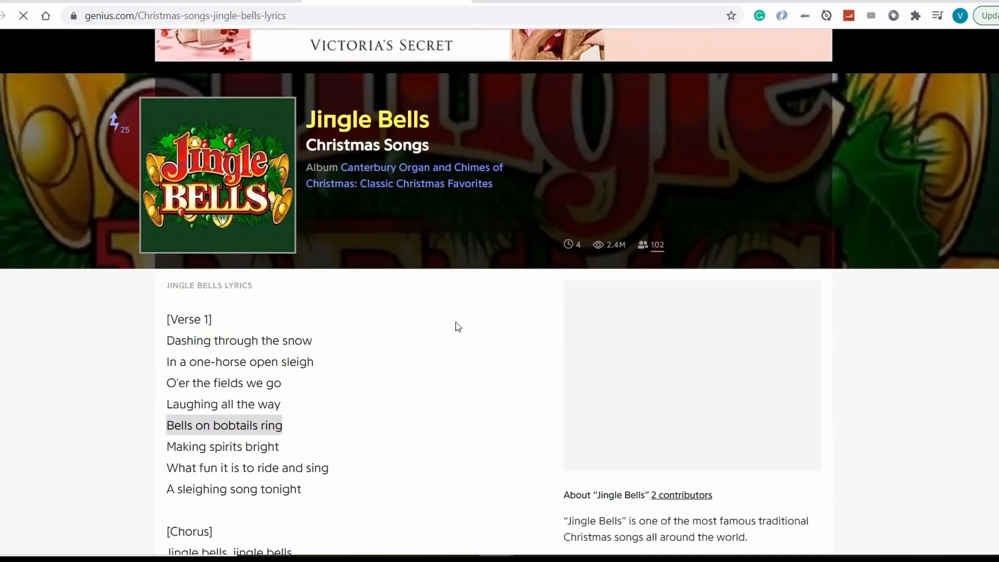
scroll("down", 3)
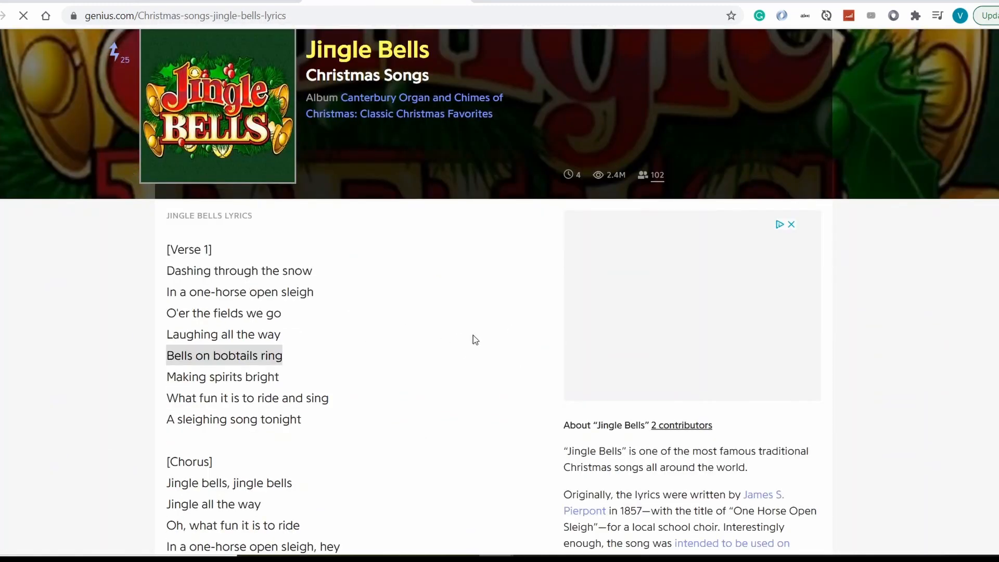
scroll("down", 3)
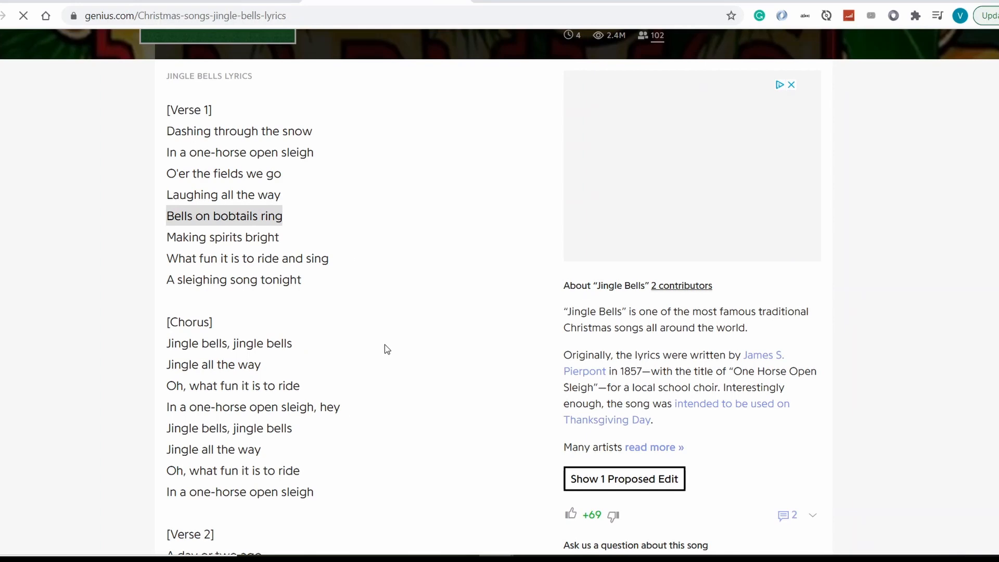
scroll("up", 3)
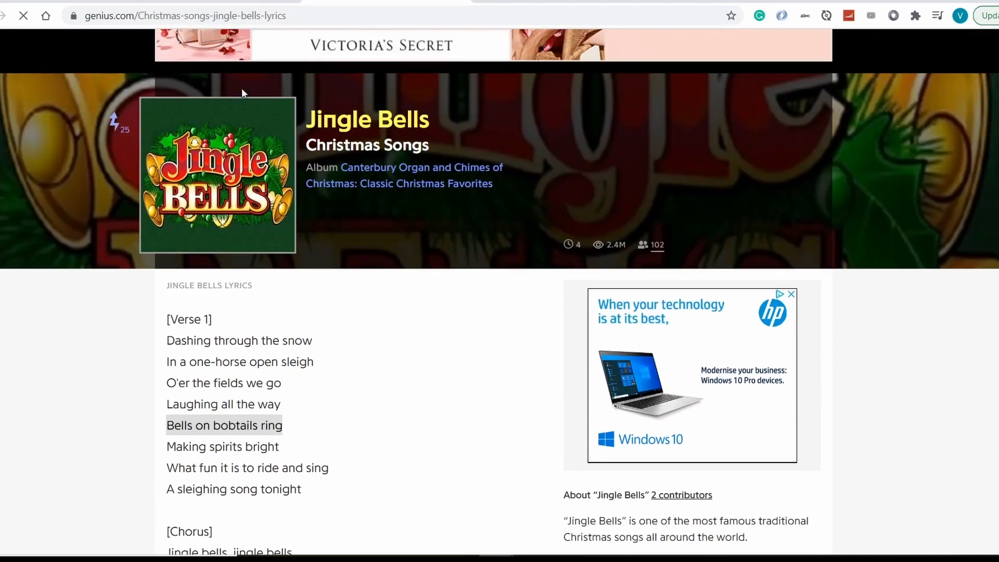
scroll("down", 3)
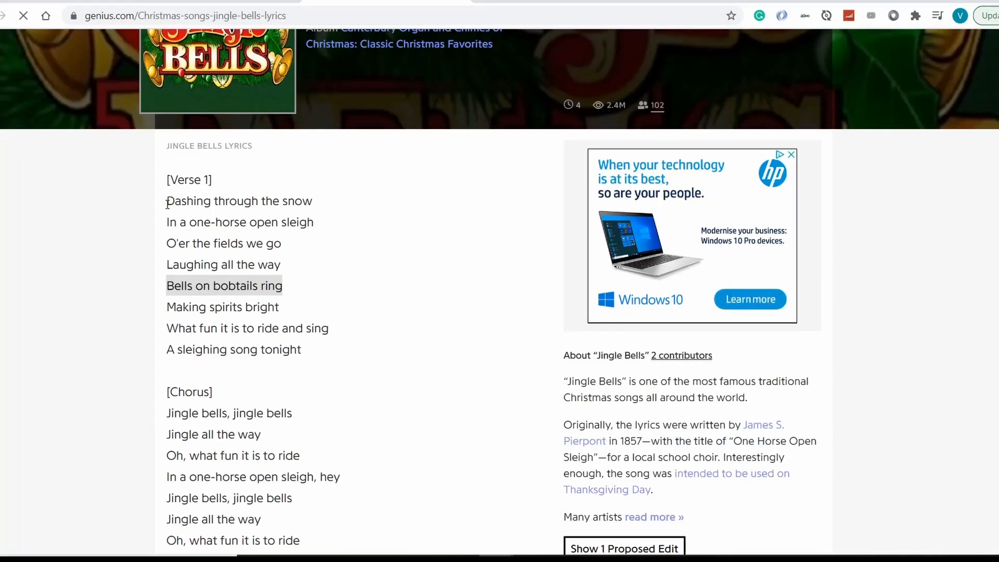
left_click_drag(165, 201, 301, 350)
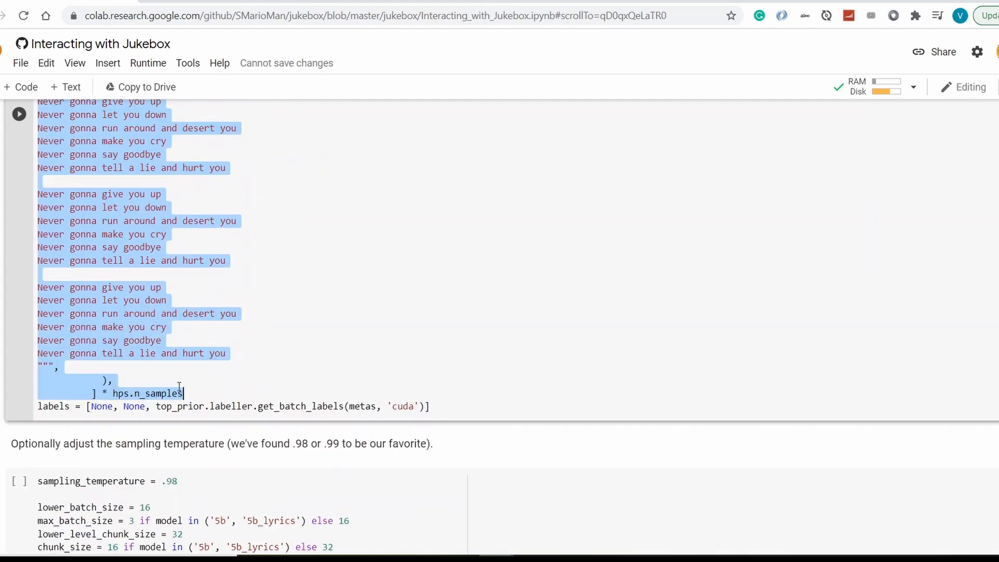
- Paste the Jingle Bells verse over the lyrics and select the artist name Rick Astley
scroll("down", 3)
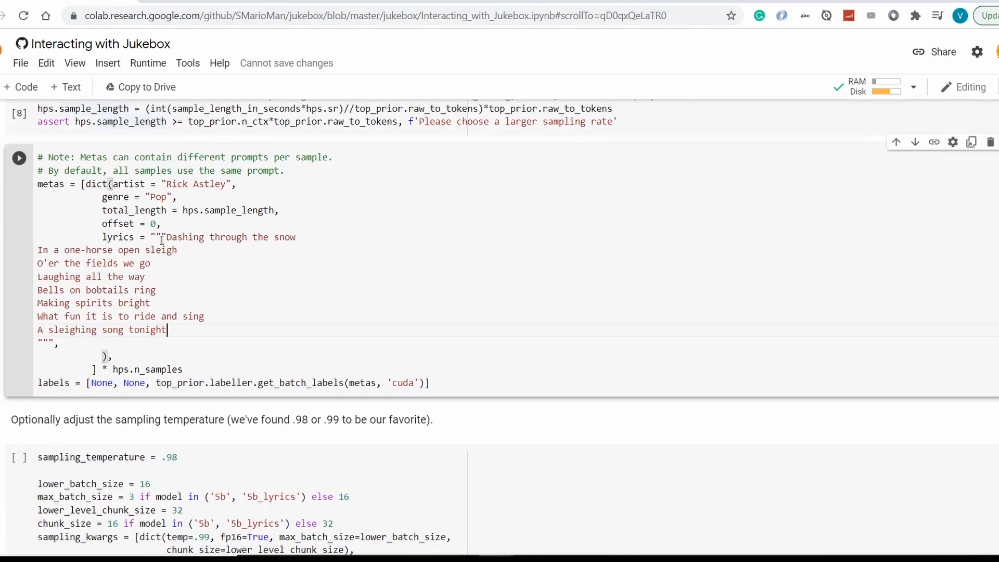
double_click(194, 183)
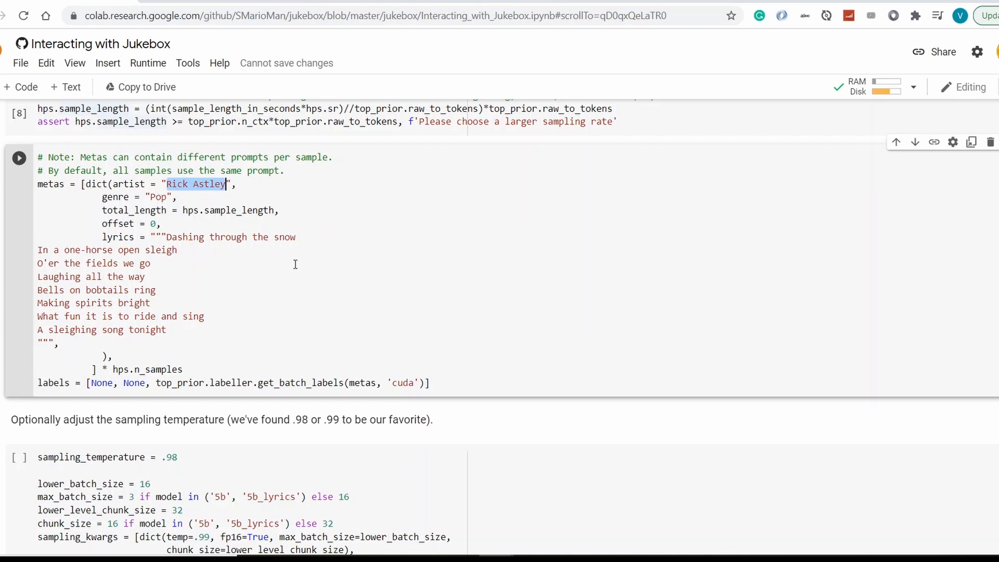
- Set the metas cell artist to U2 and genre to Soul beside the Jingle Bells lyrics
type("Ch")
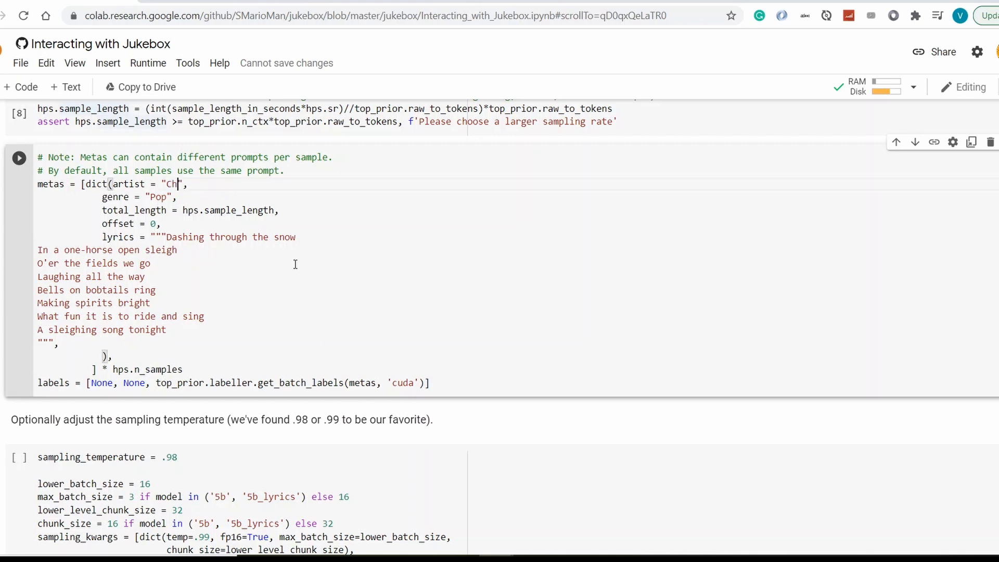
type("istma")
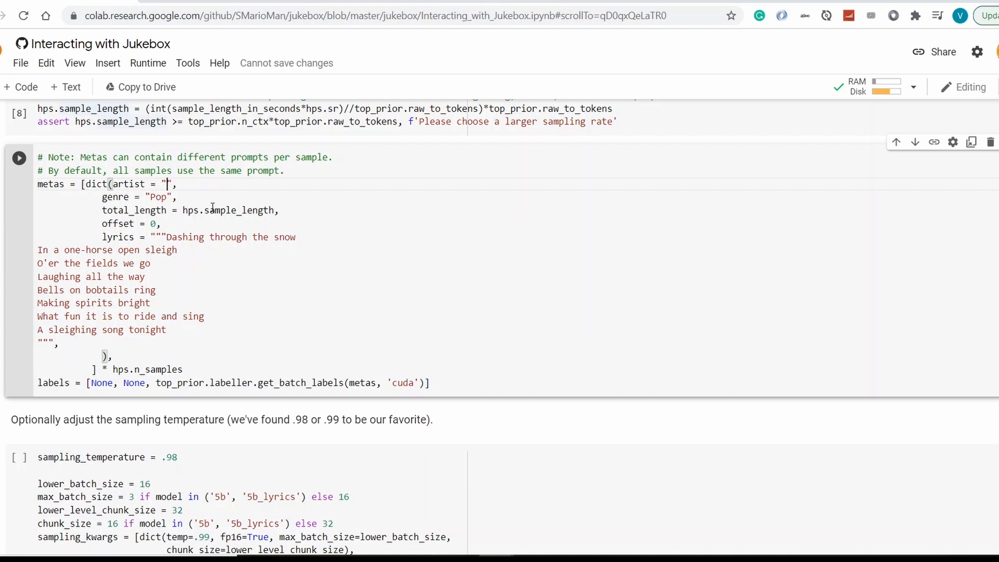
type("U")
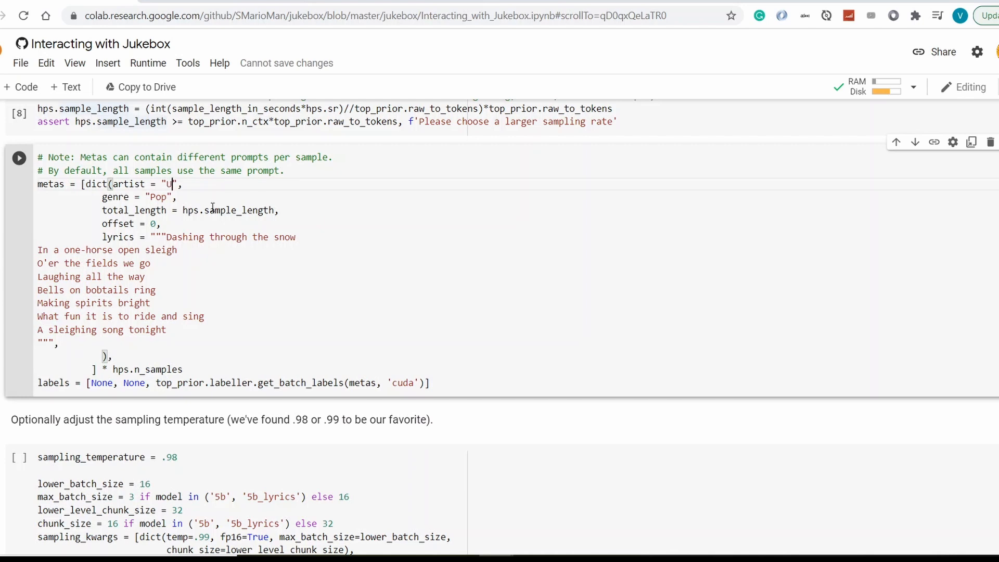
type("2")
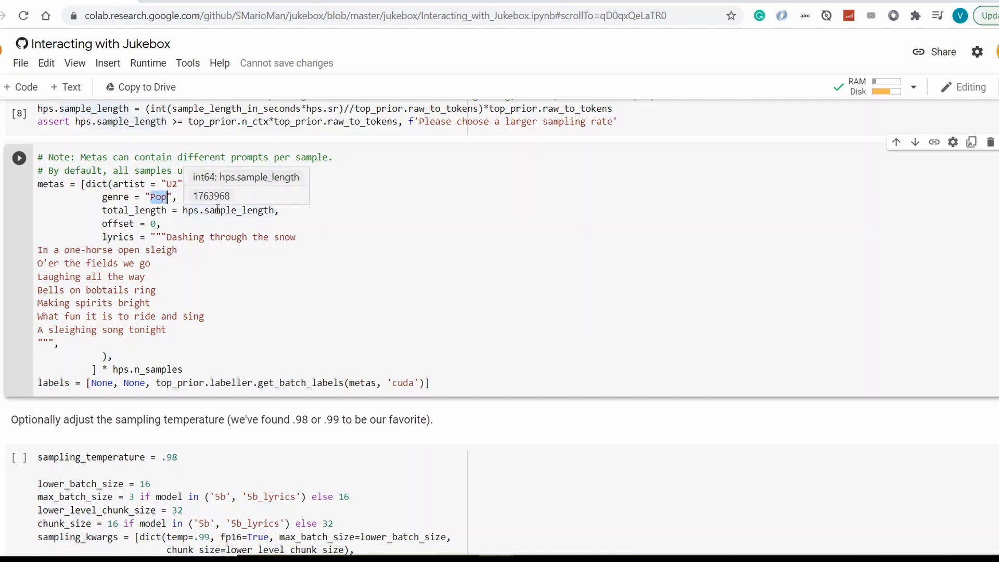
type("Soul")
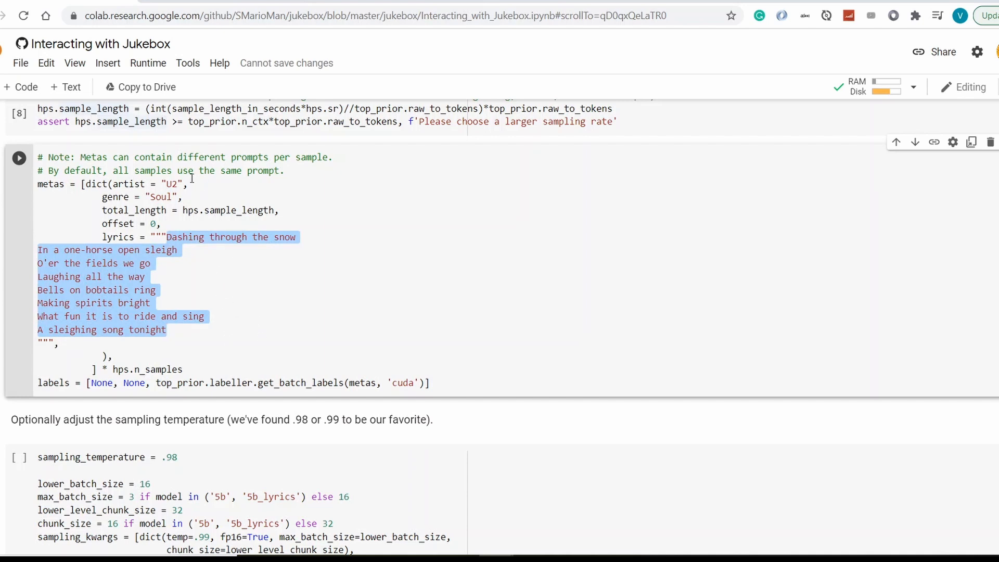
left_click(166, 183)
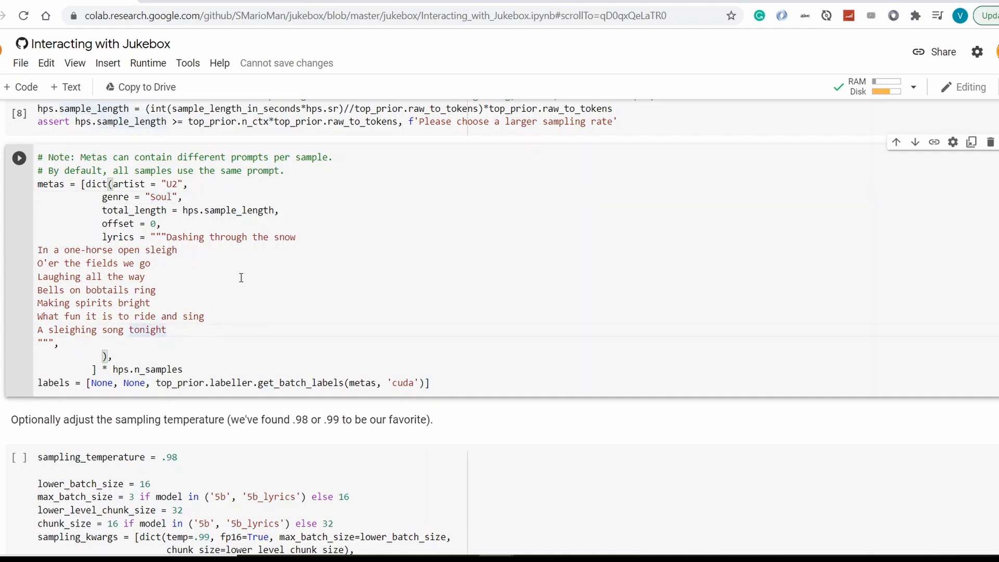
mouse_move(21, 172)
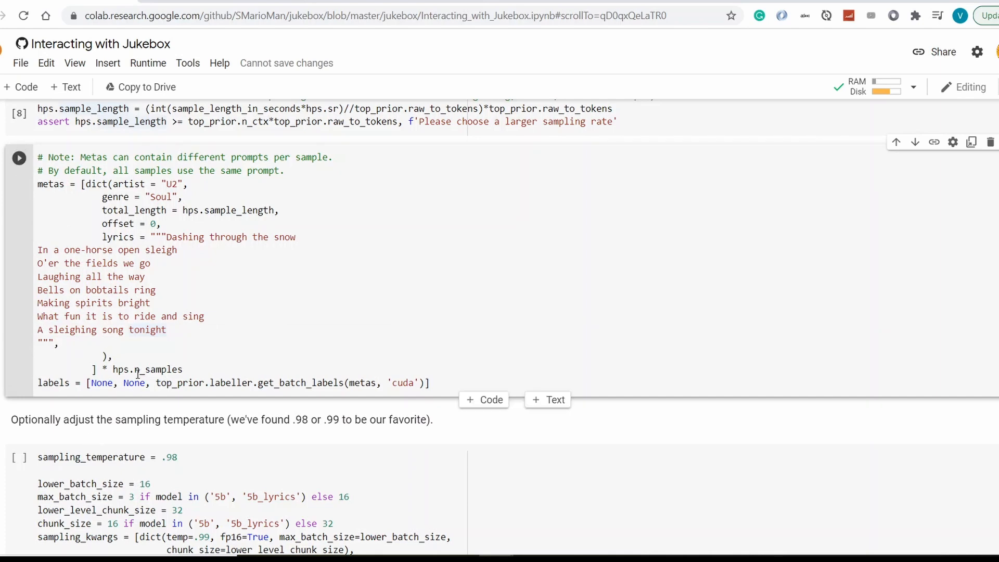
scroll("down", 3)
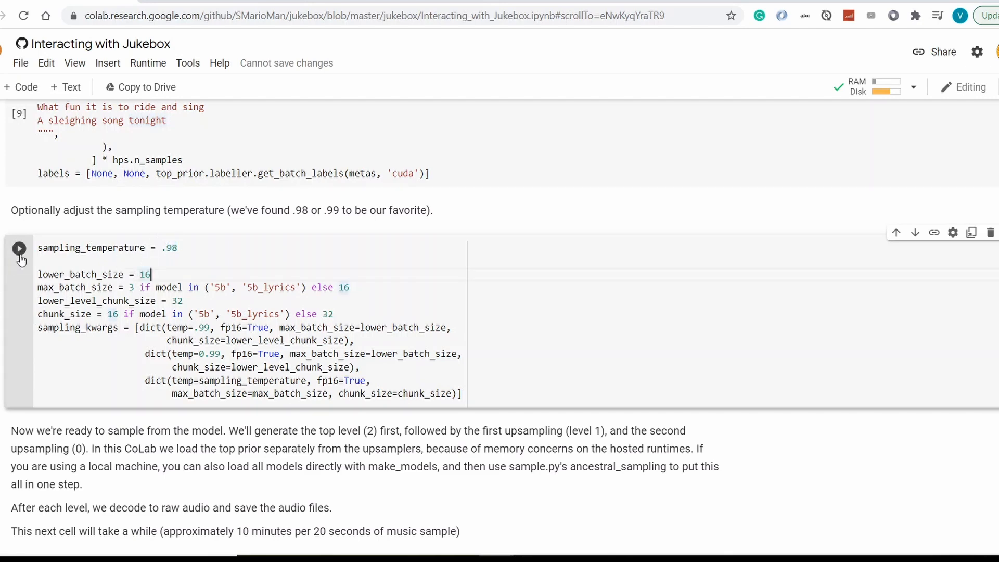
- Run the metas cell and start the sampling_temperature cell generating level-2 samples at 0.98
scroll("down", 3)
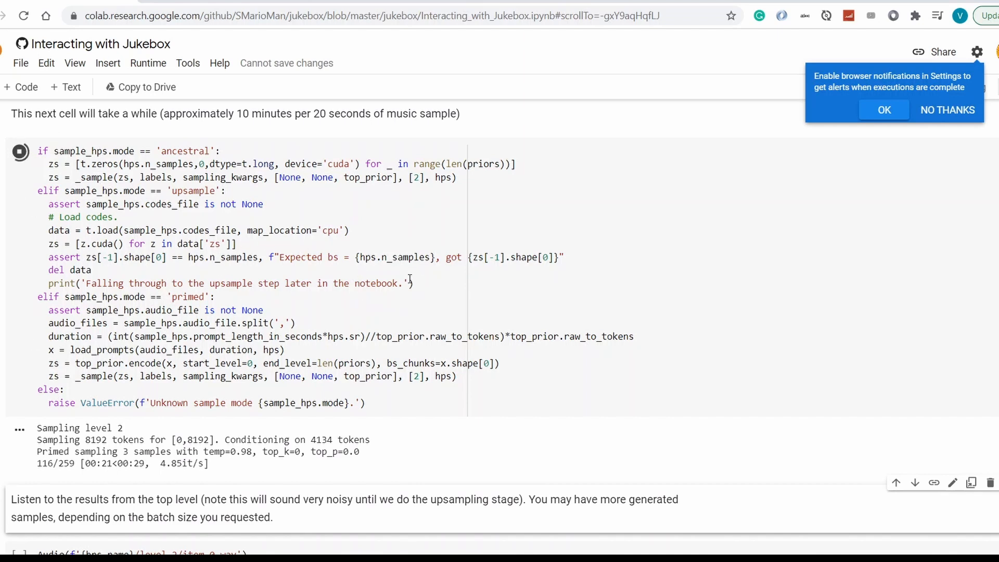
scroll("down", 3)
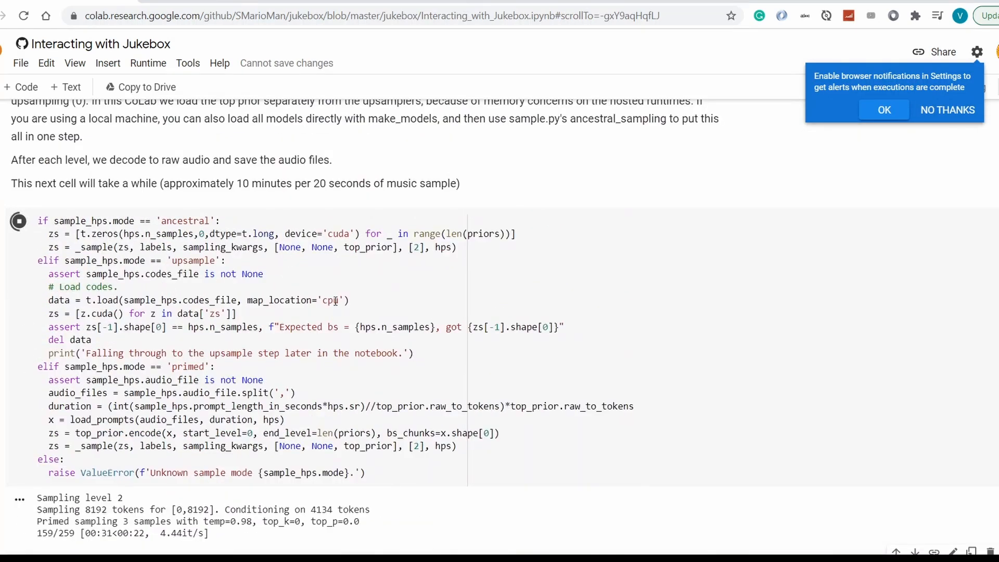
mouse_move(386, 239)
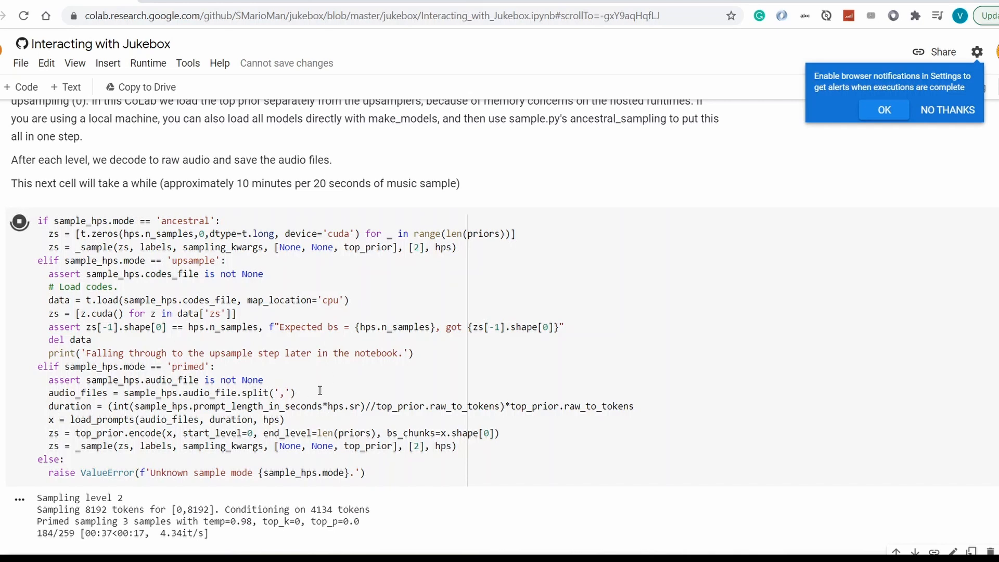
mouse_move(314, 332)
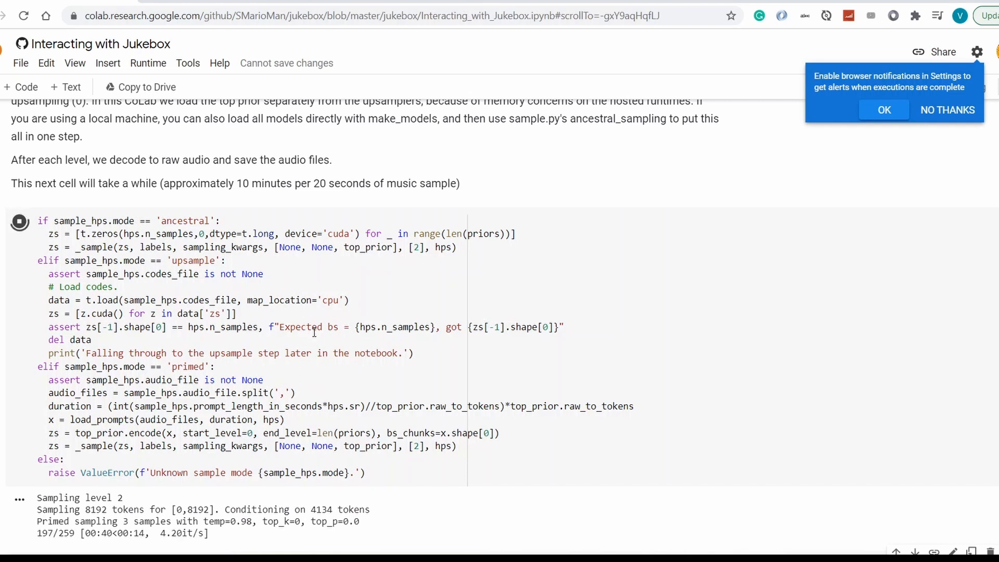
mouse_move(222, 353)
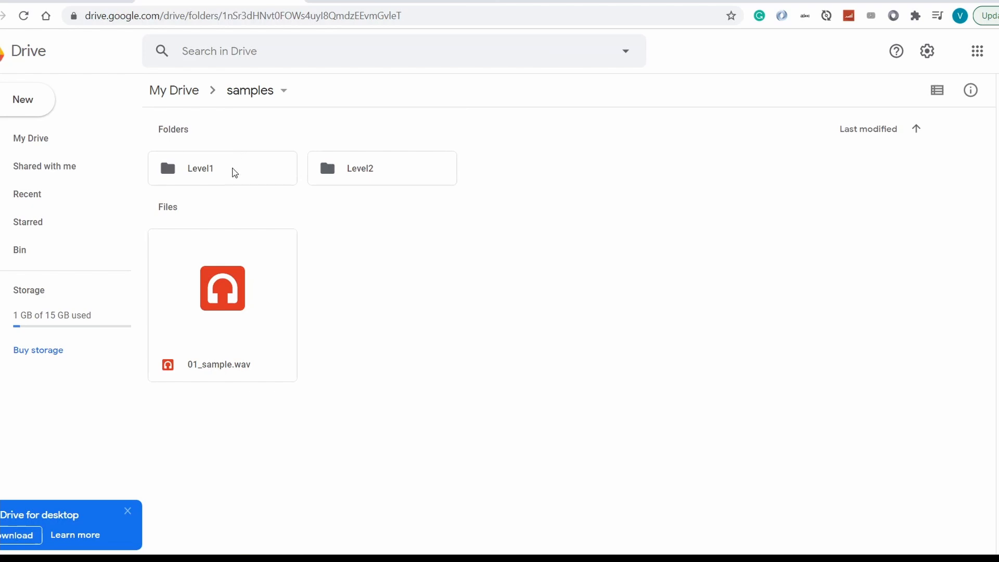
mouse_move(276, 204)
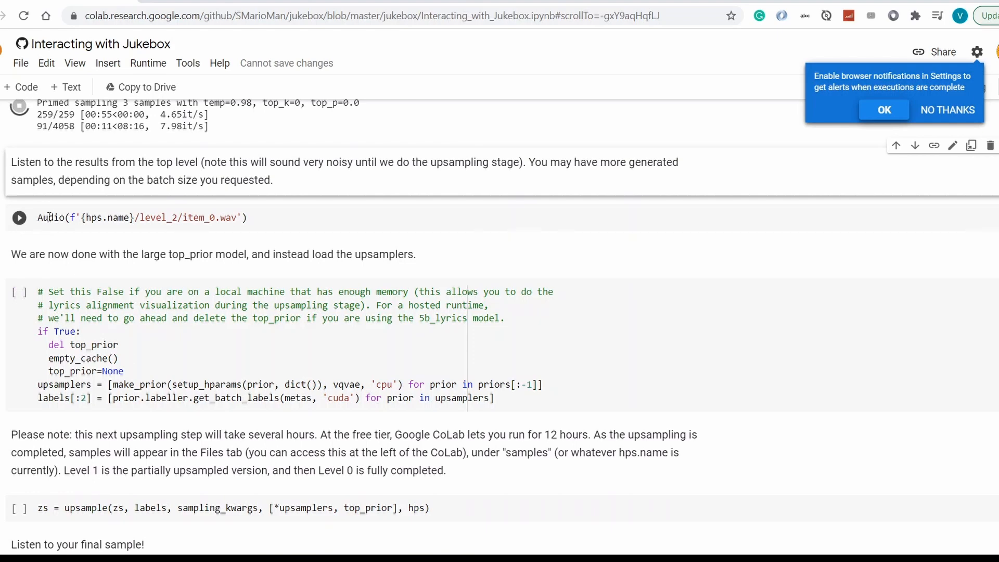
mouse_move(198, 240)
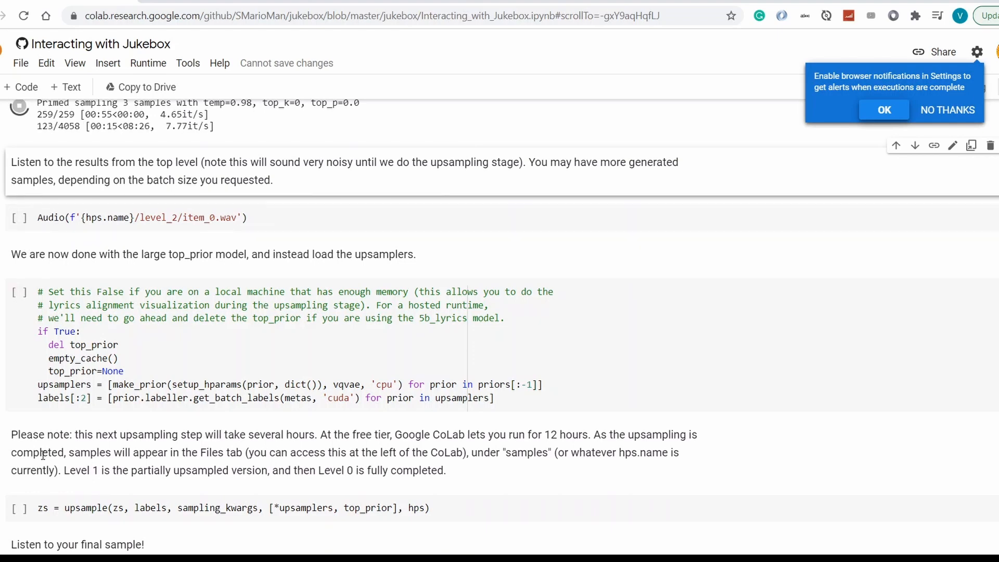
- Focus the upsample code cell and decline the finished-execution alerts prompt
scroll("down", 3)
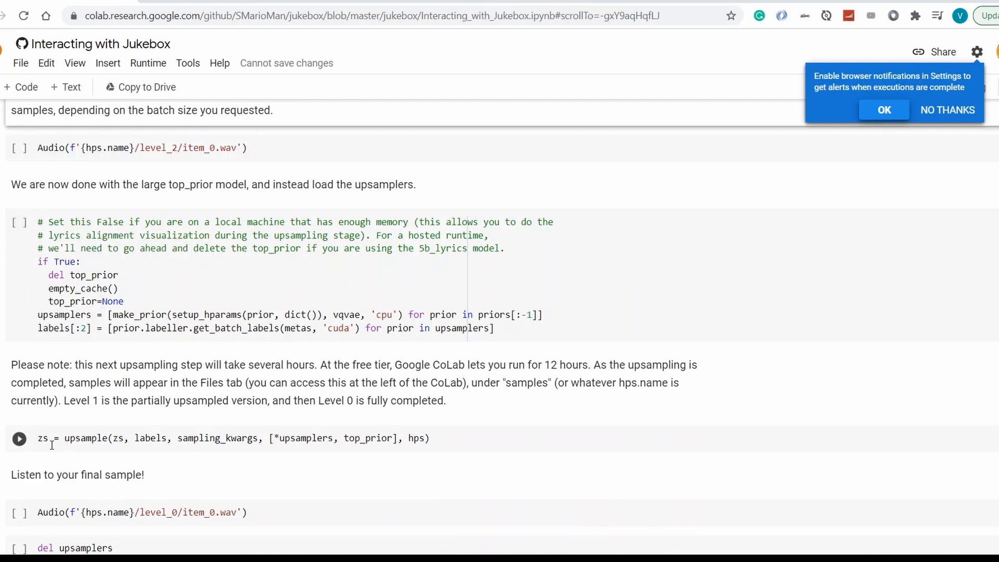
scroll("down", 3)
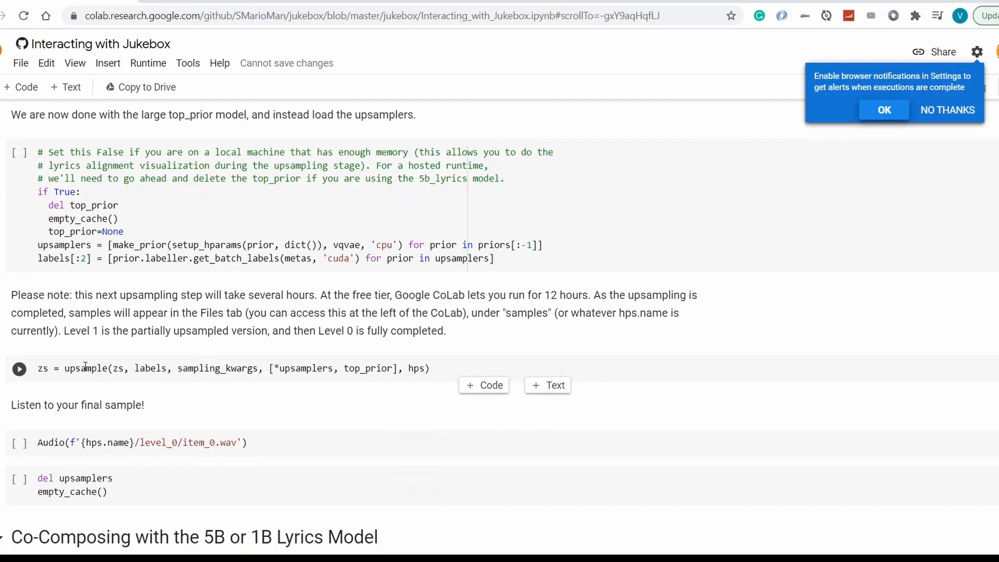
left_click(85, 369)
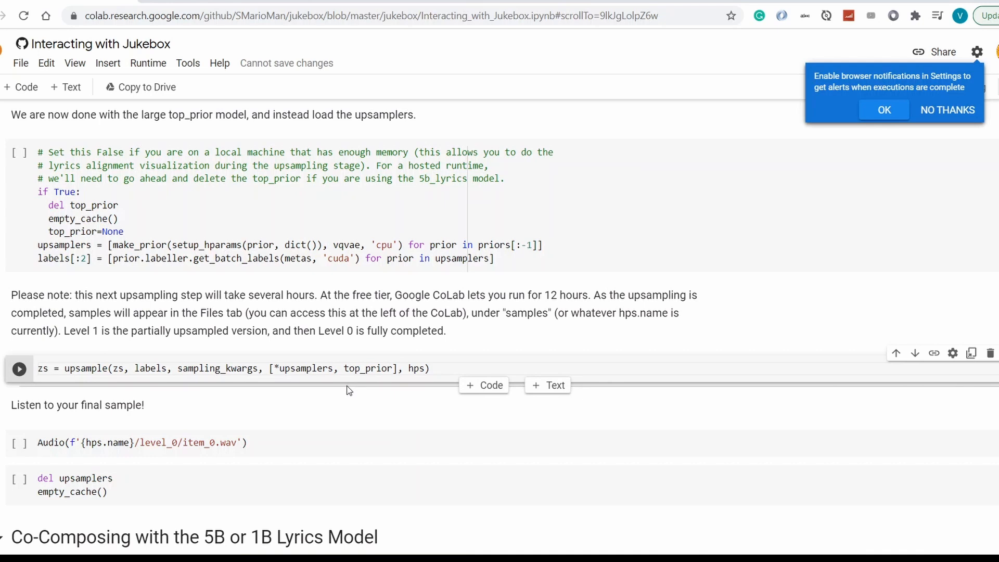
mouse_move(318, 359)
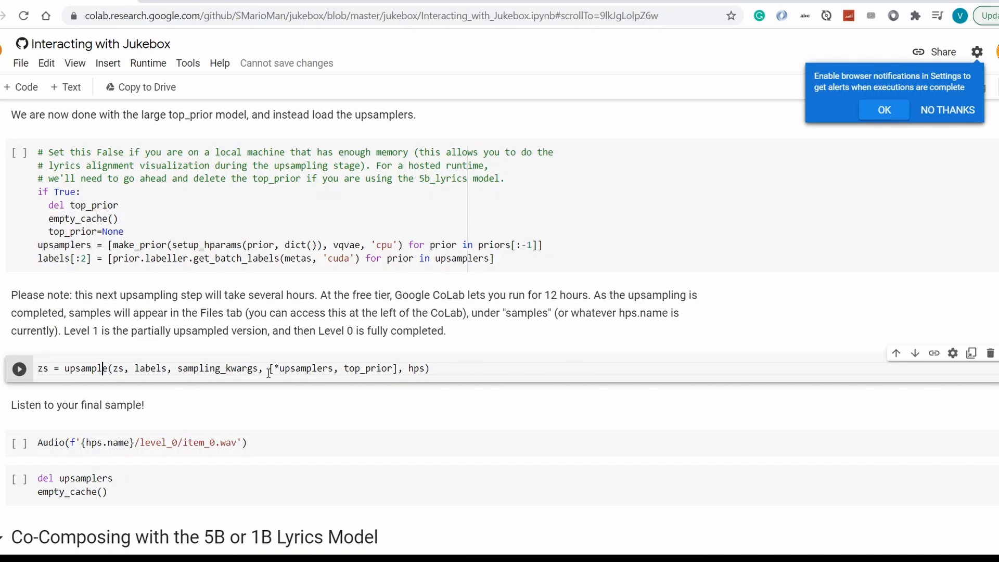
scroll("down", 3)
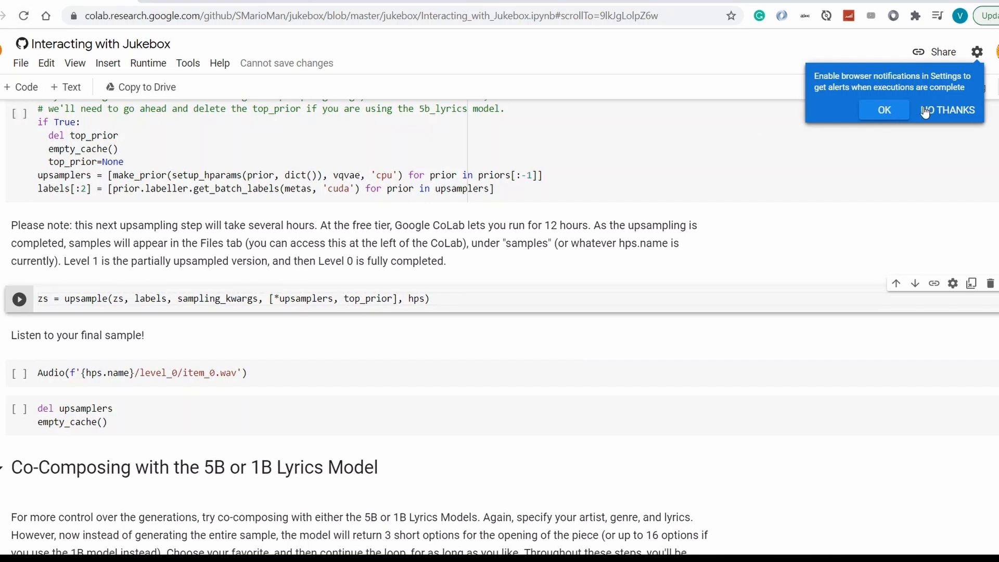
left_click(948, 111)
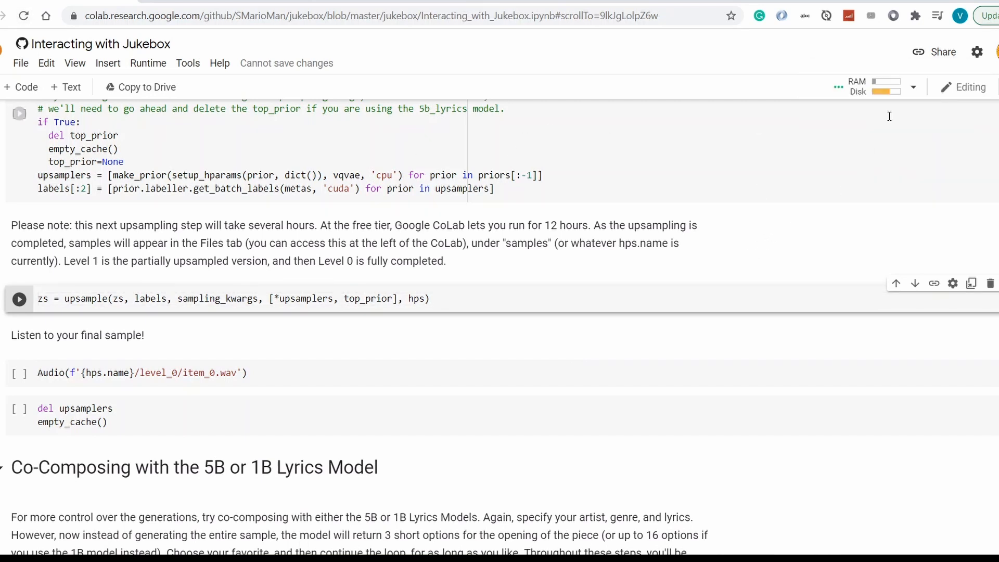
- Review the active sessions list showing the Jukebox session at 15.50 GB GPU, then close it
left_click(914, 88)
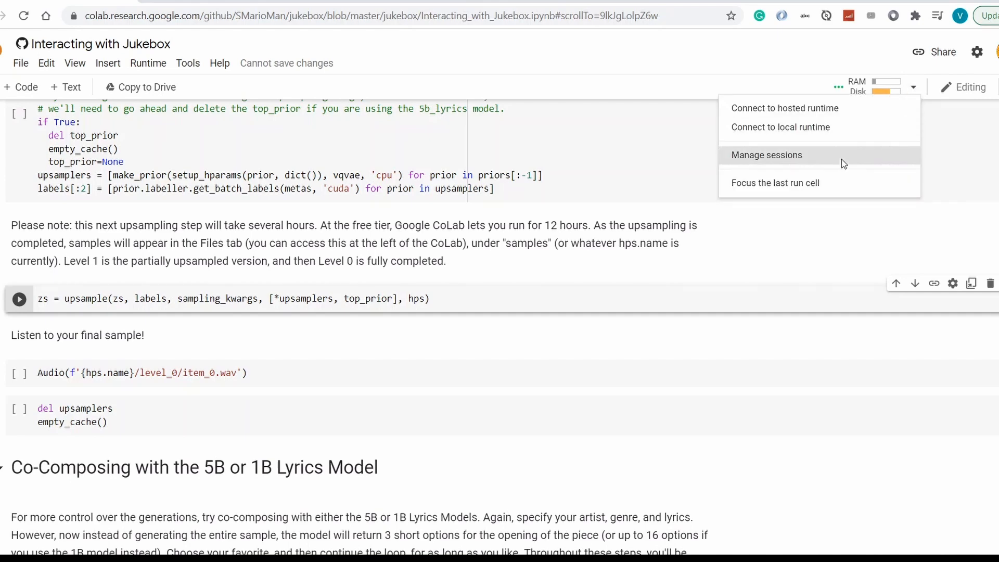
left_click(766, 155)
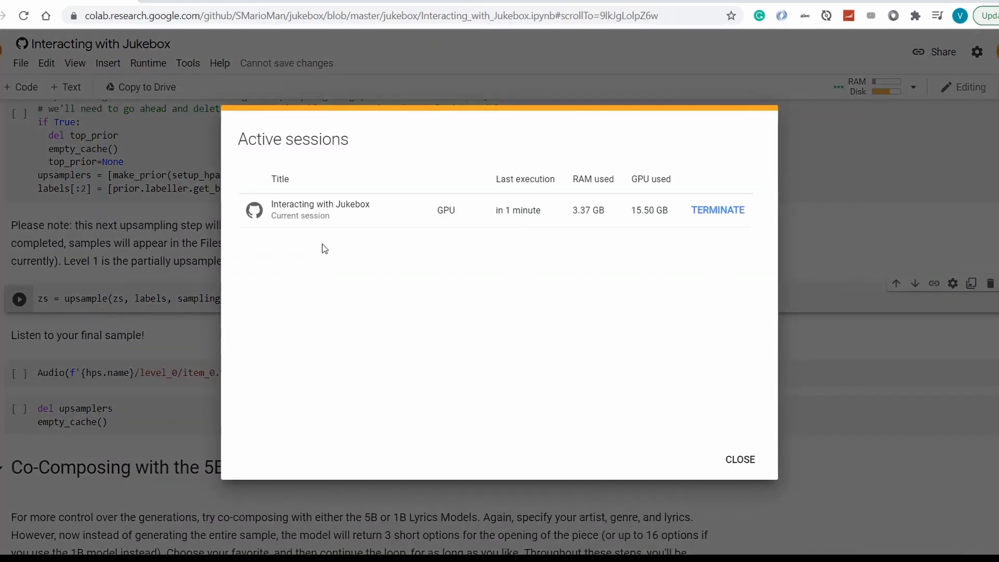
mouse_move(753, 468)
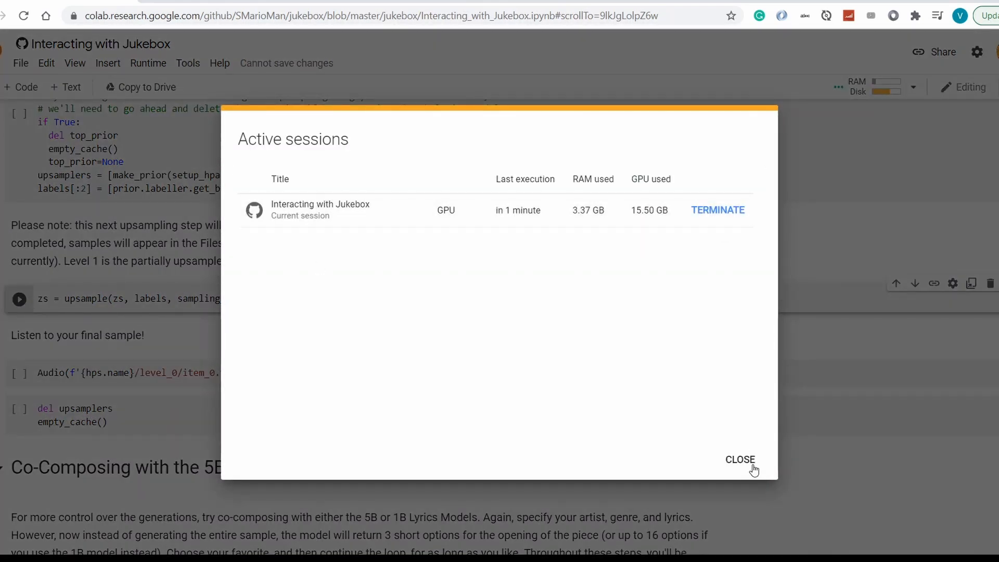
left_click(740, 460)
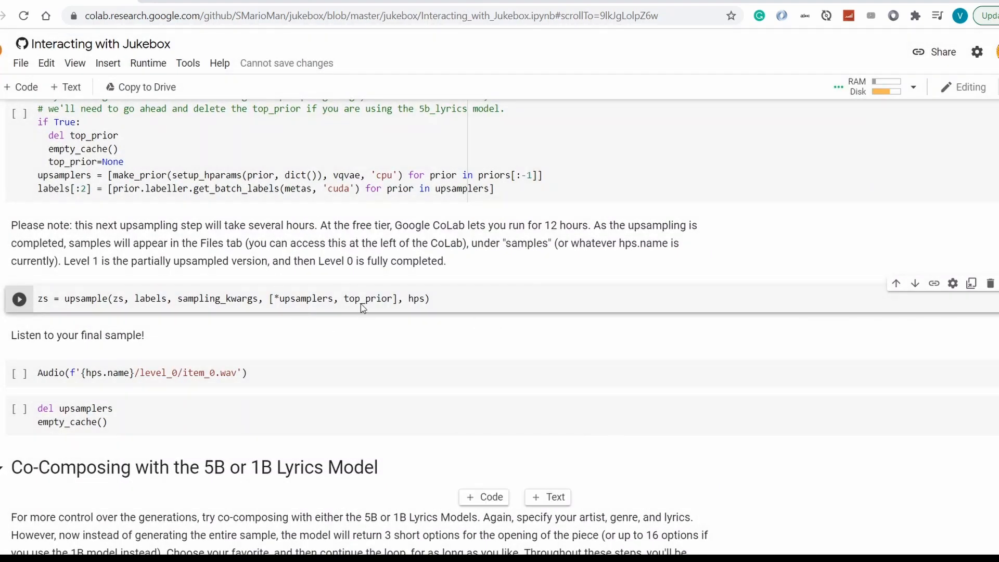
scroll("up", 3)
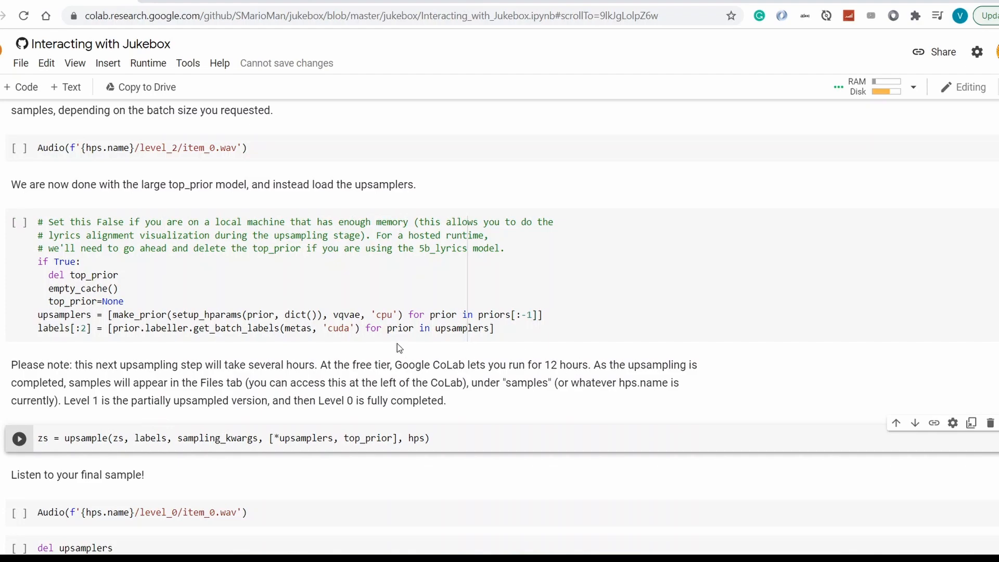
- After the 5b_lyrics model loads, run the primed-mode cell pointing to 01_sample.wav in My Drive/samples
scroll("up", 3)
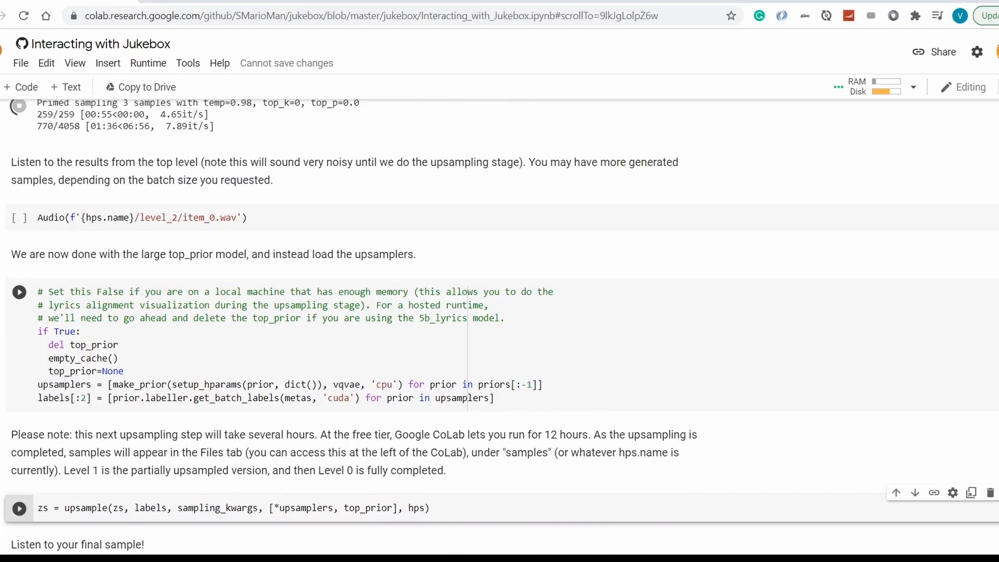
scroll("up", 3)
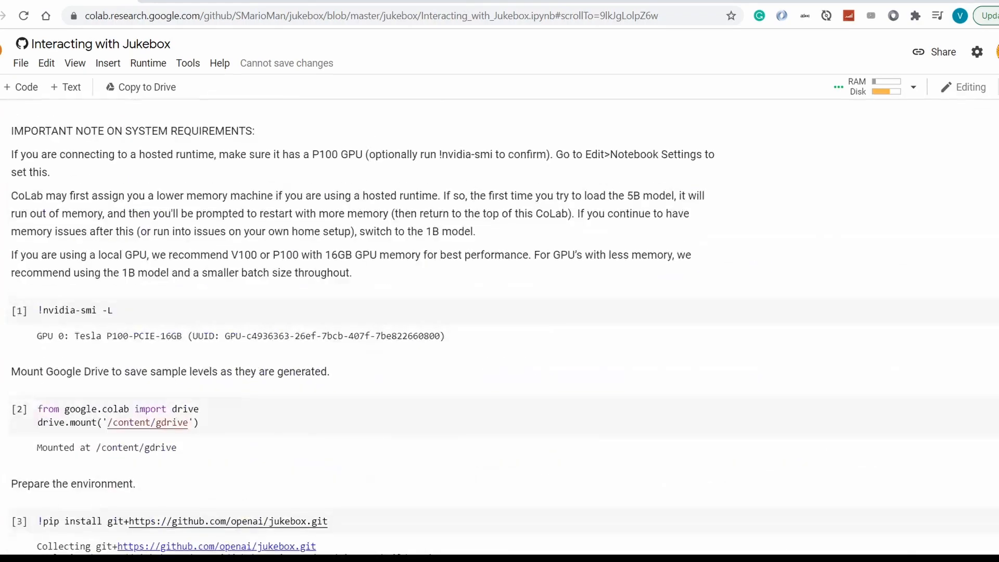
scroll("down", 3)
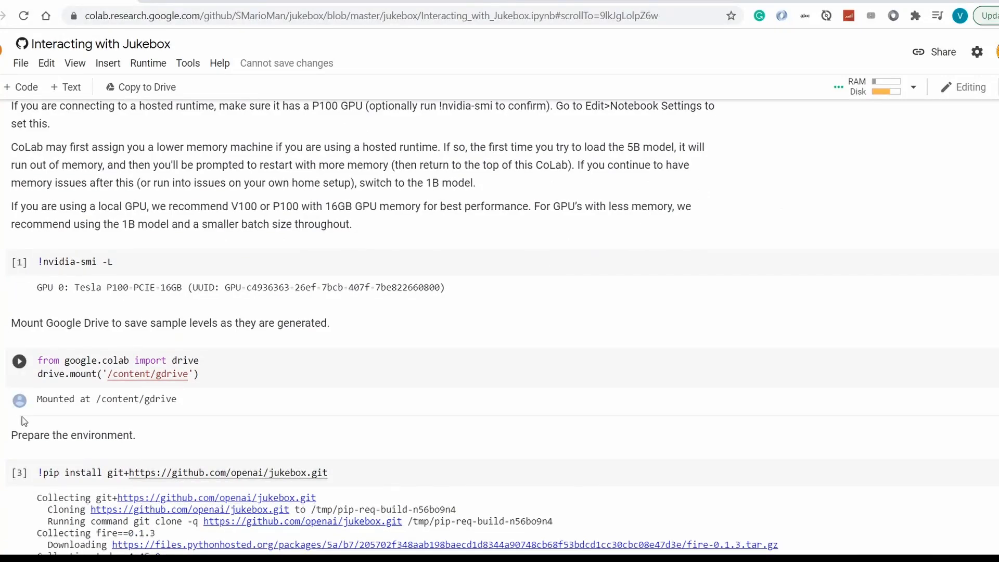
scroll("down", 3)
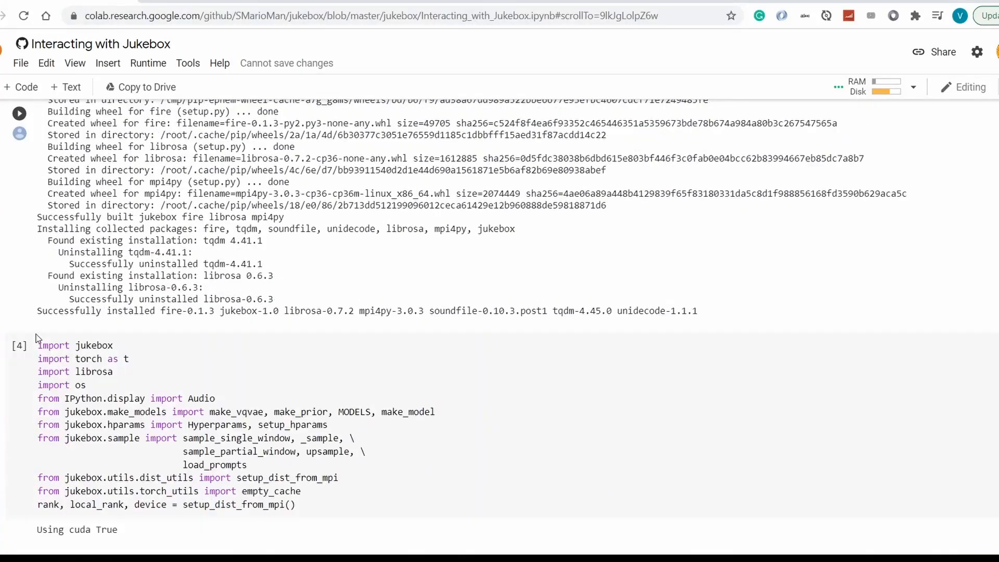
scroll("down", 3)
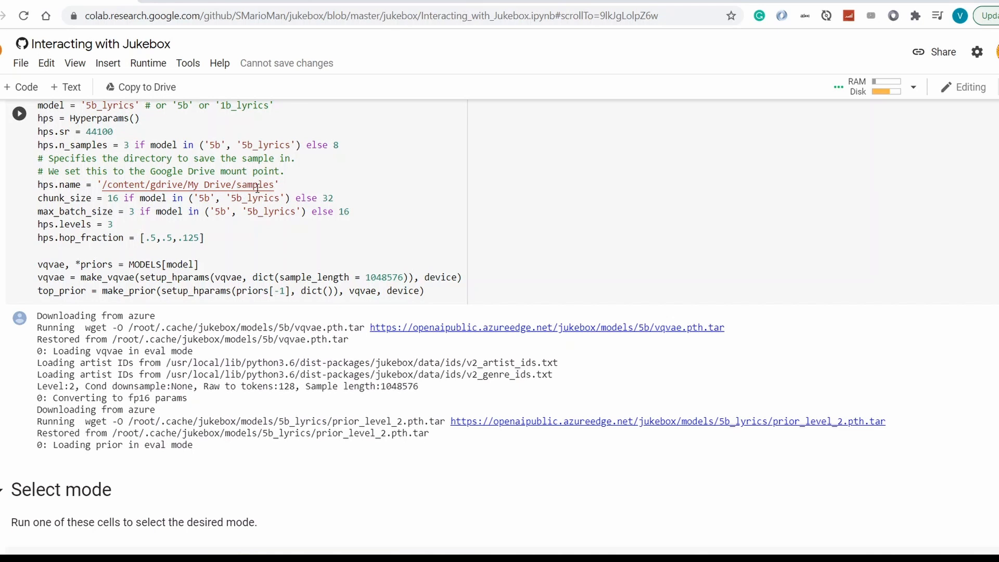
mouse_move(265, 181)
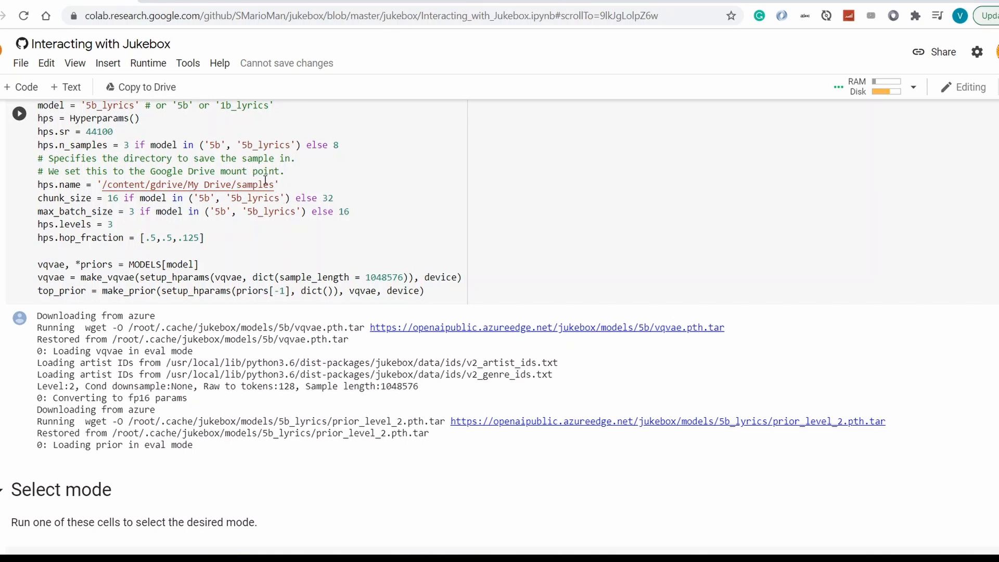
scroll("down", 3)
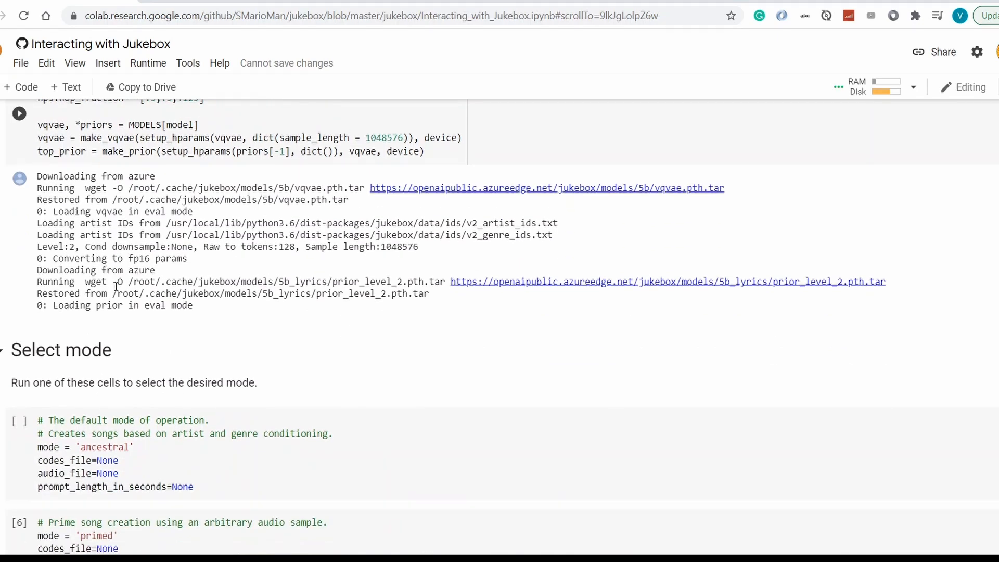
scroll("down", 3)
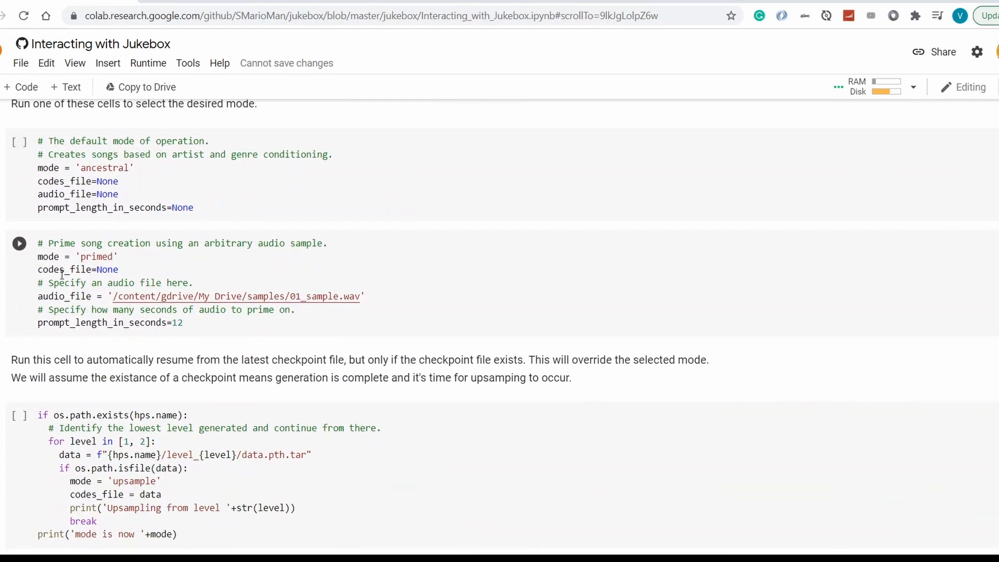
mouse_move(313, 302)
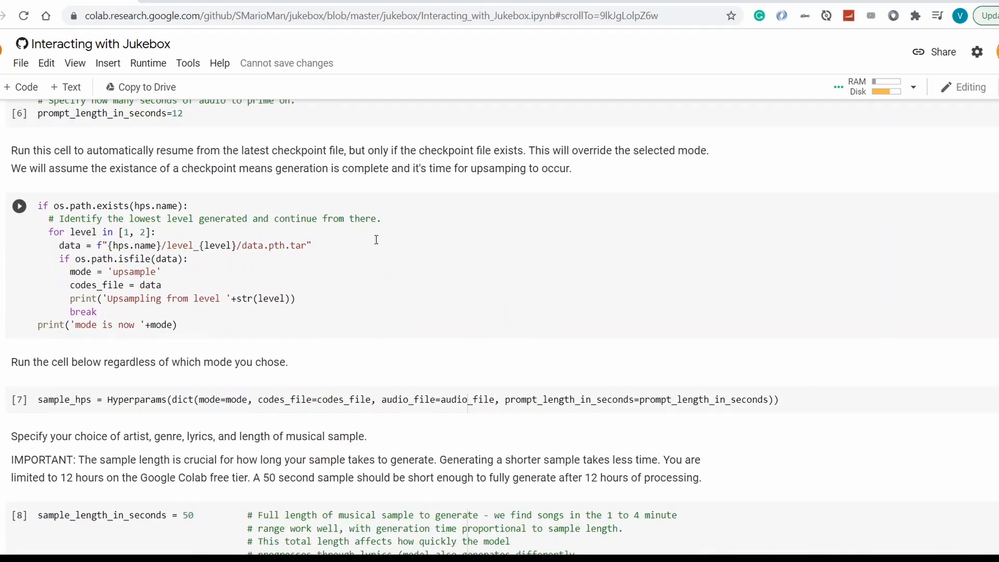
scroll("down", 3)
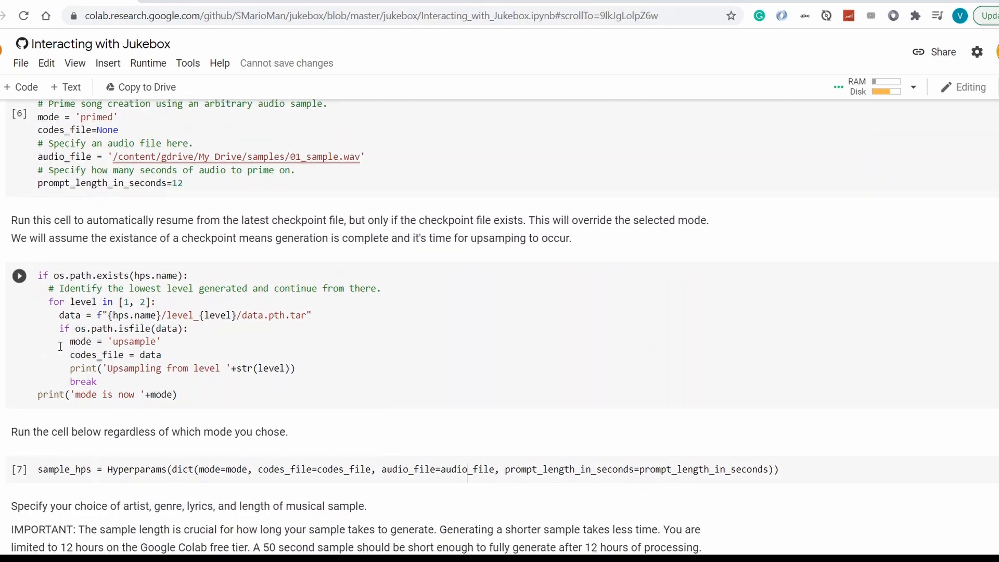
mouse_move(31, 294)
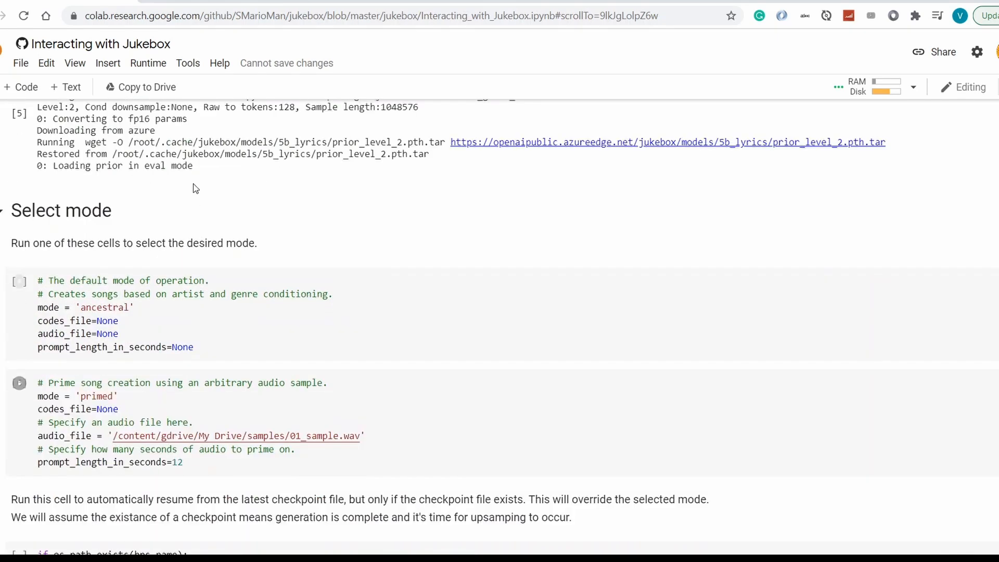
left_click(19, 383)
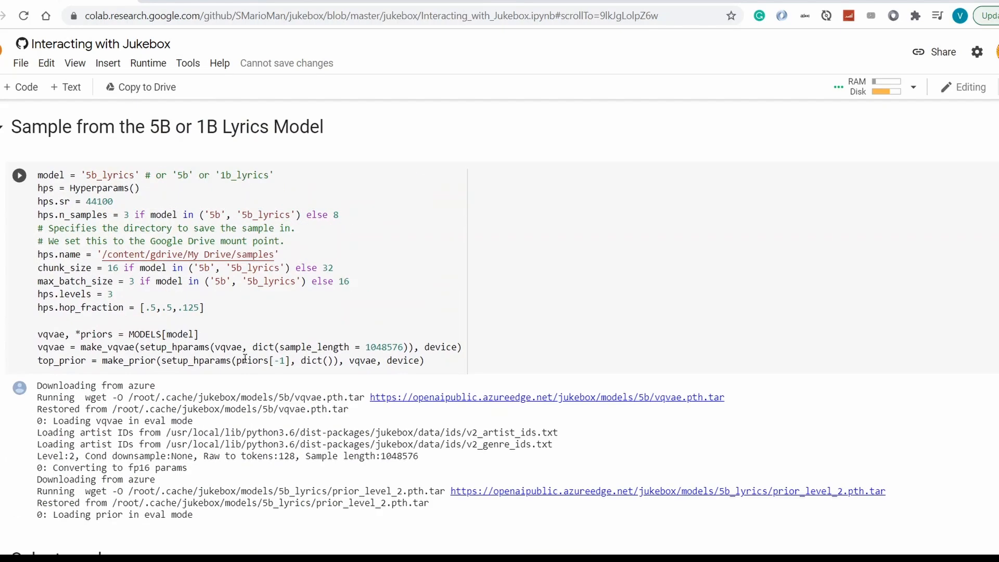
- Run the checkpoint, Hyperparams, sample length, metas and temperature cells and start primed level-2 sampling
scroll("down", 3)
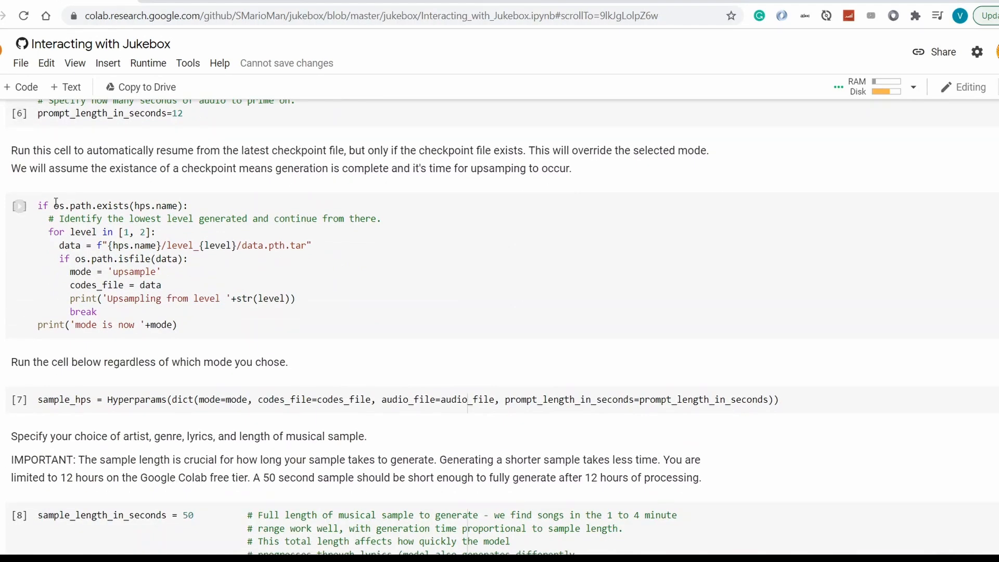
mouse_move(19, 205)
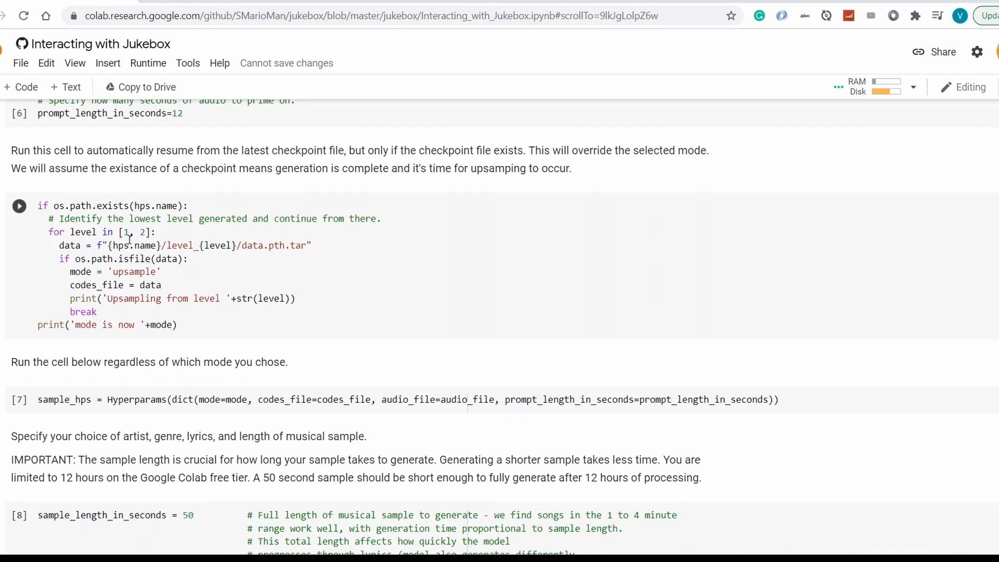
mouse_move(94, 271)
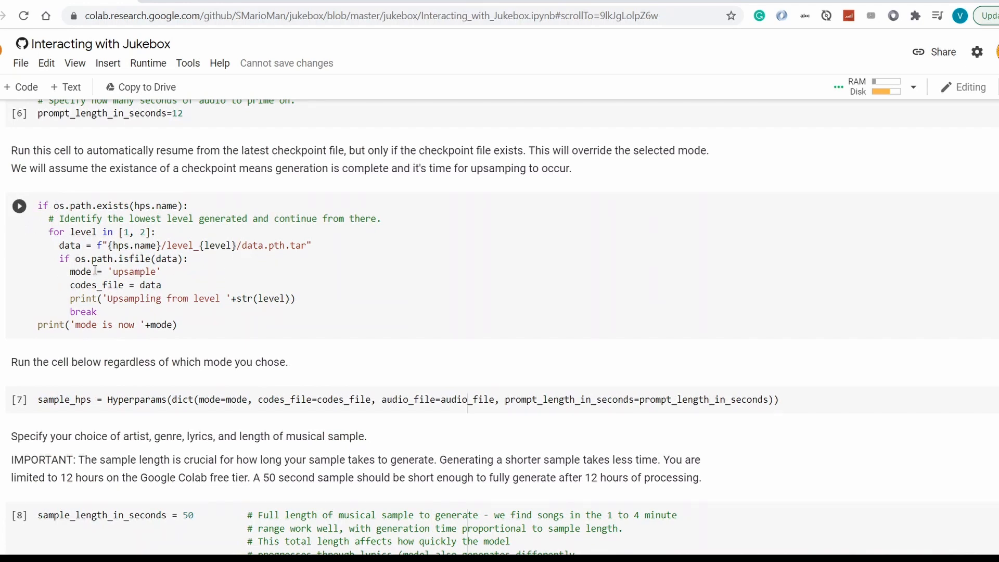
scroll("down", 3)
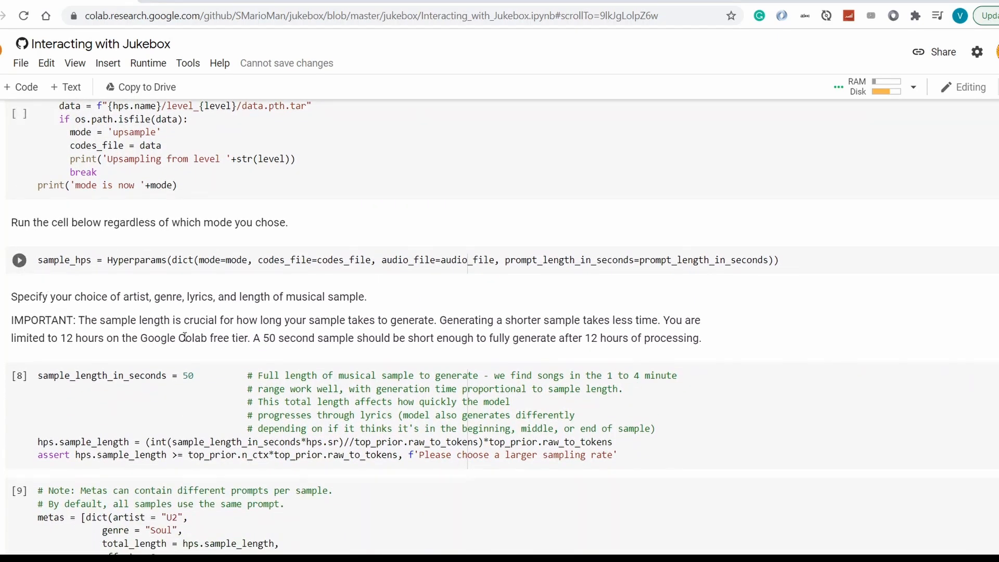
scroll("down", 3)
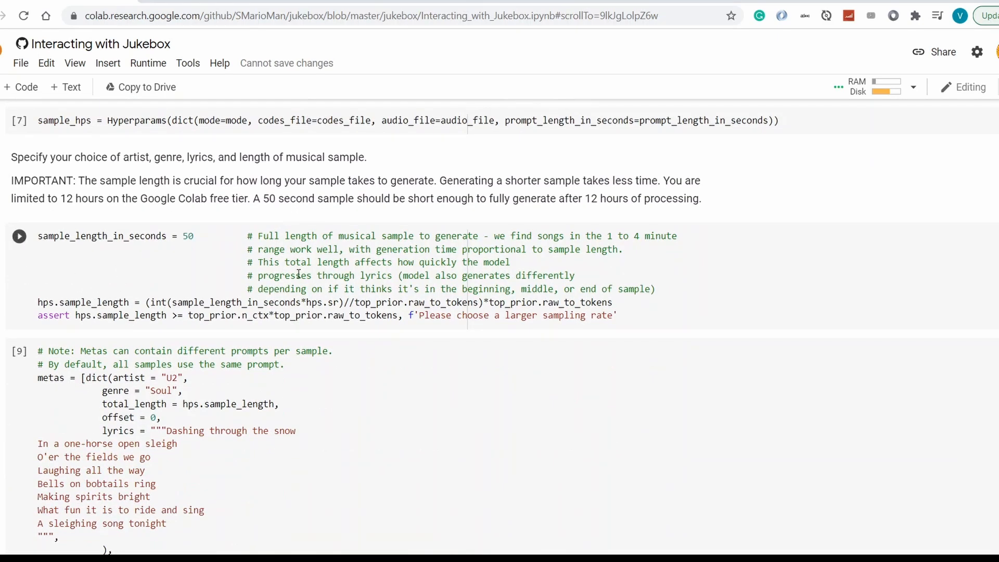
scroll("down", 3)
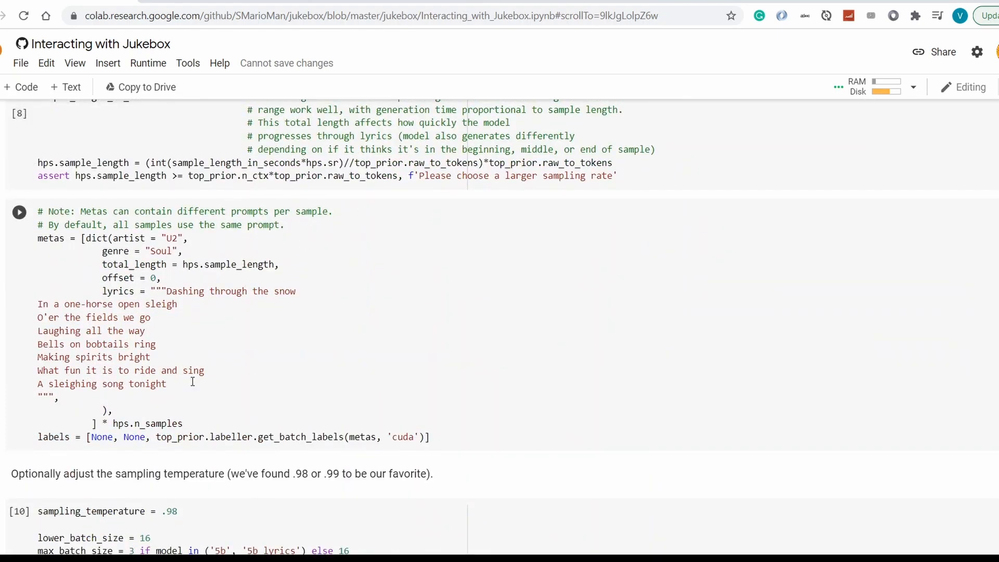
mouse_move(307, 350)
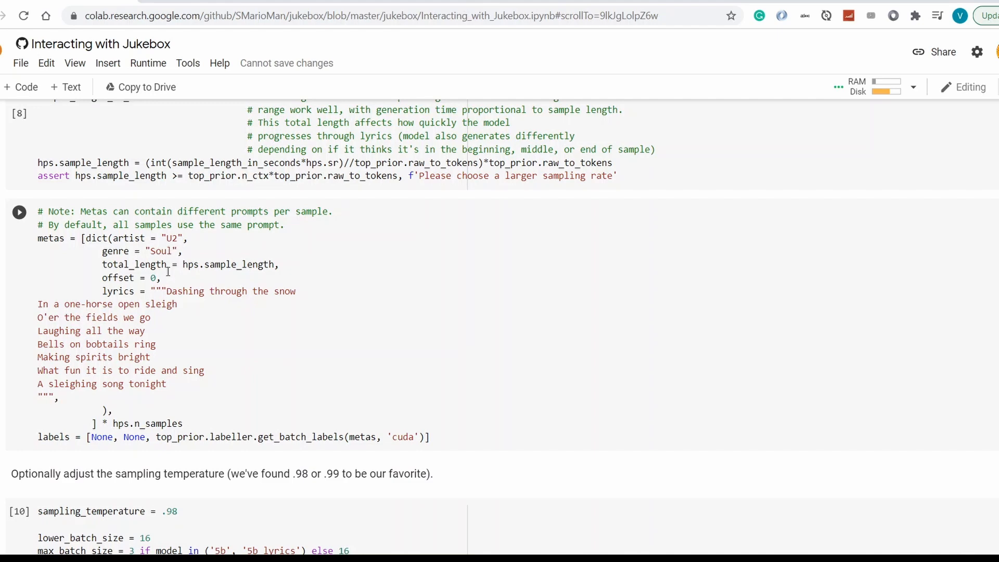
scroll("down", 3)
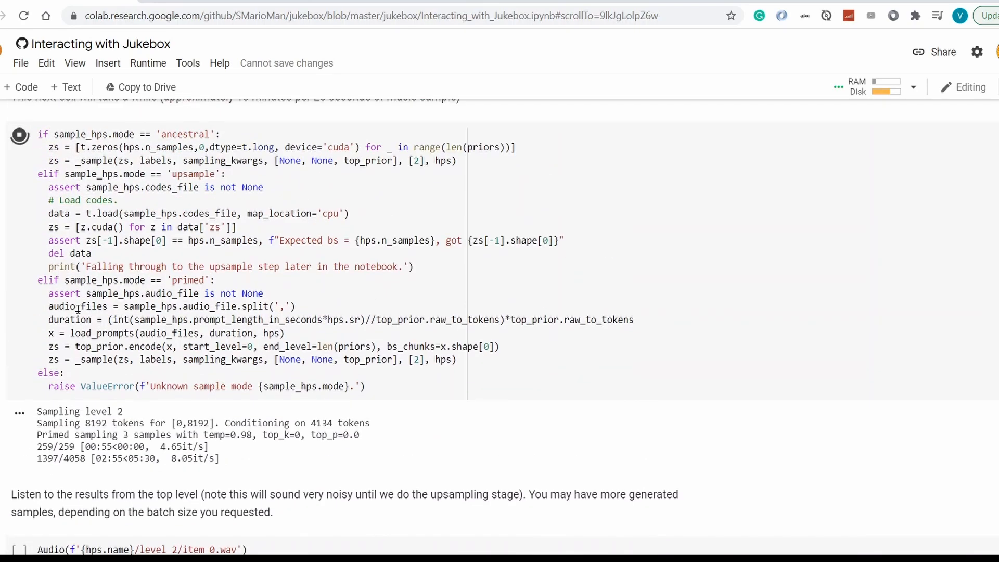
scroll("down", 3)
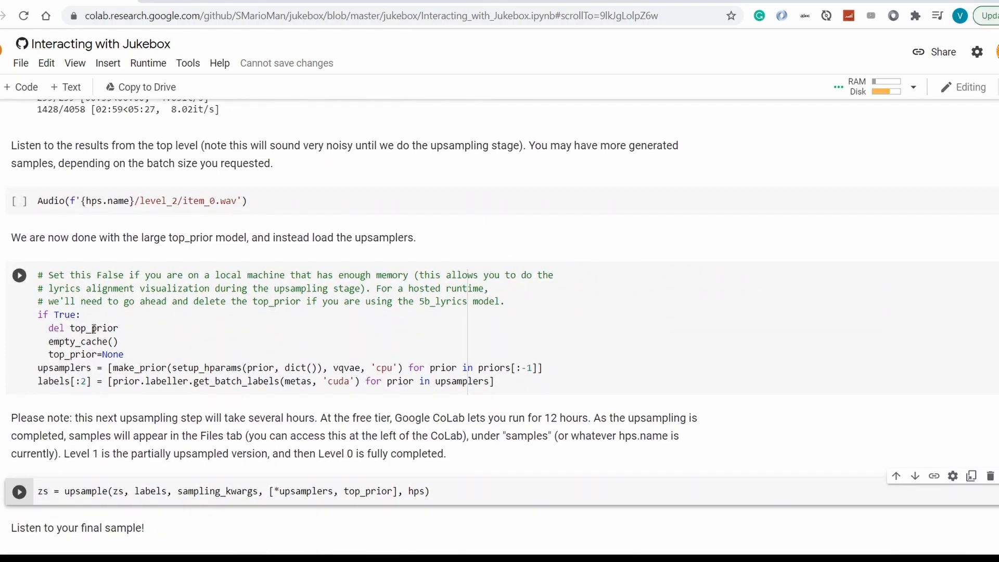
scroll("down", 3)
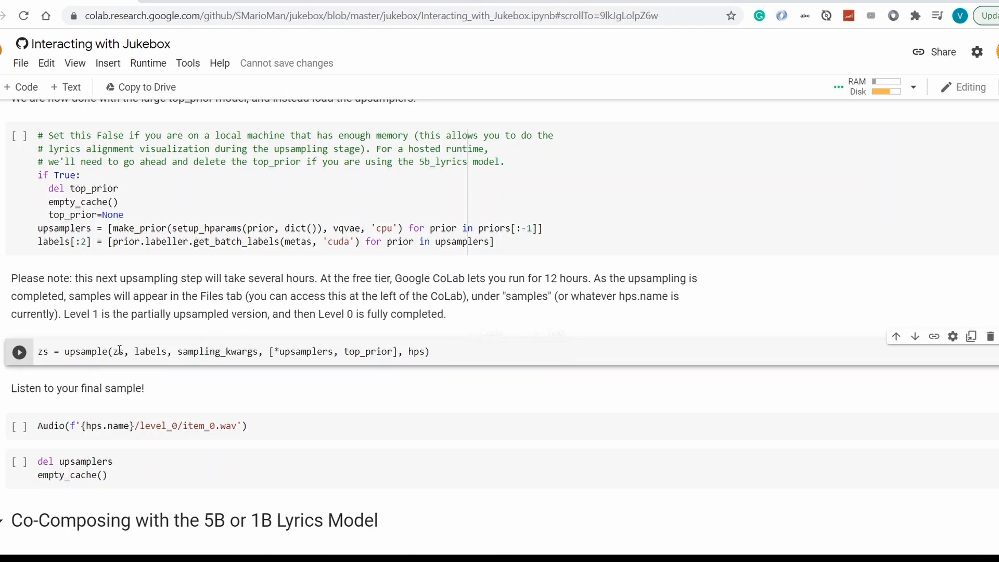
mouse_move(165, 342)
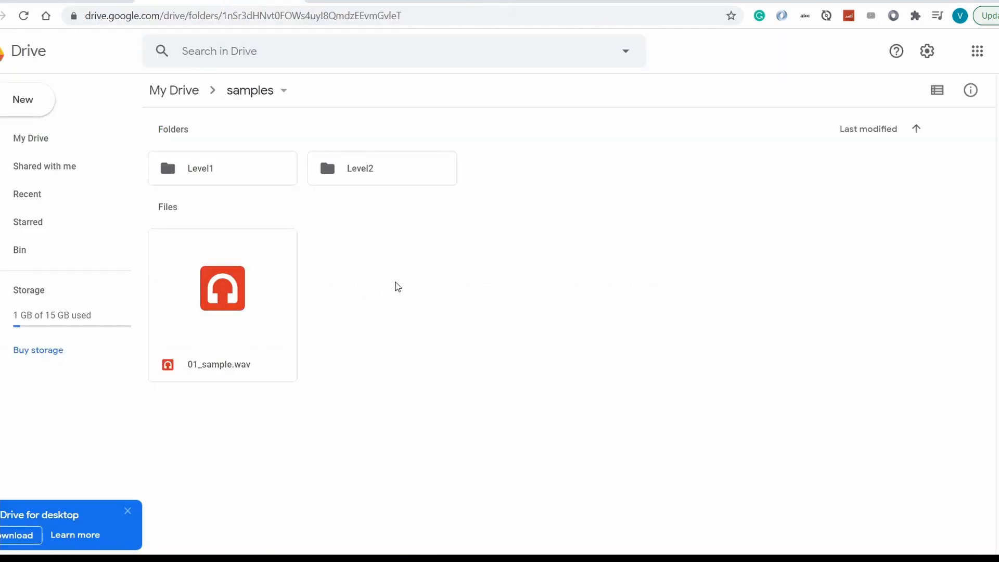
mouse_move(481, 270)
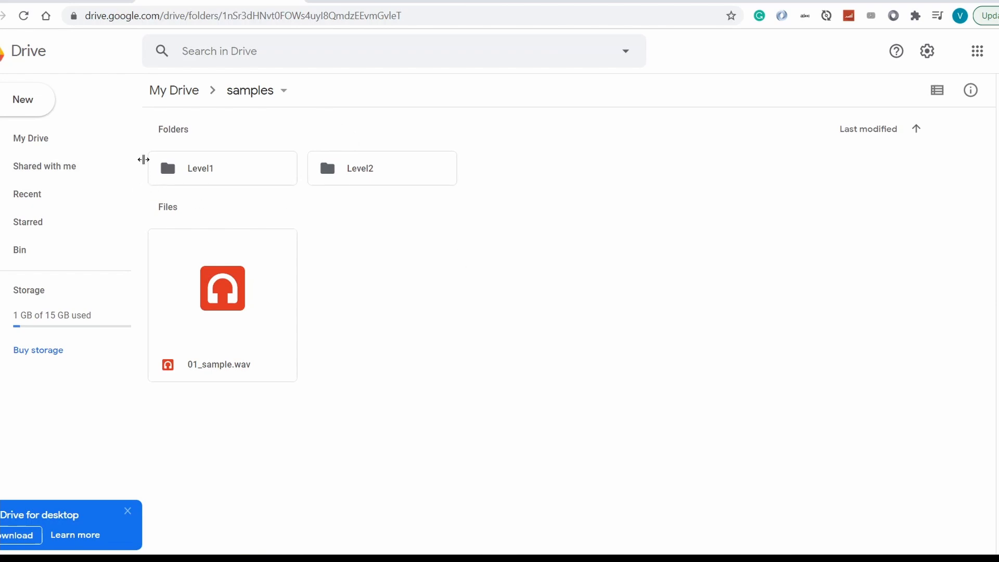
mouse_move(145, 191)
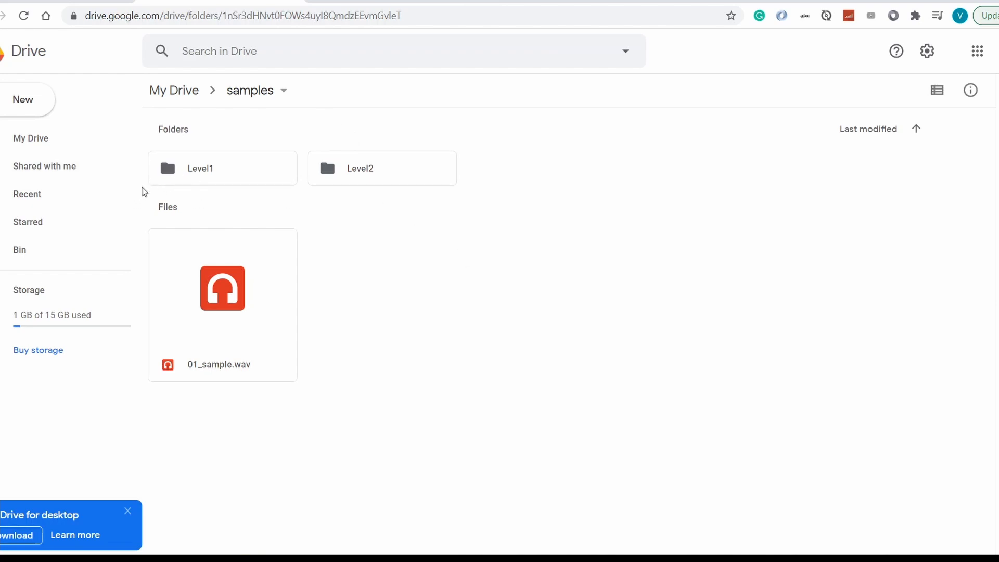
mouse_move(149, 193)
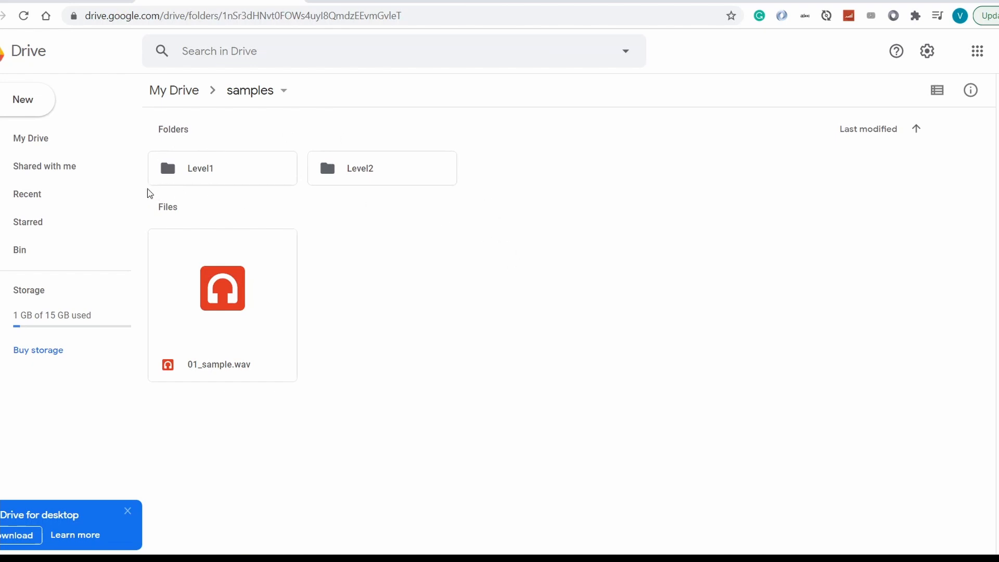
mouse_move(452, 156)
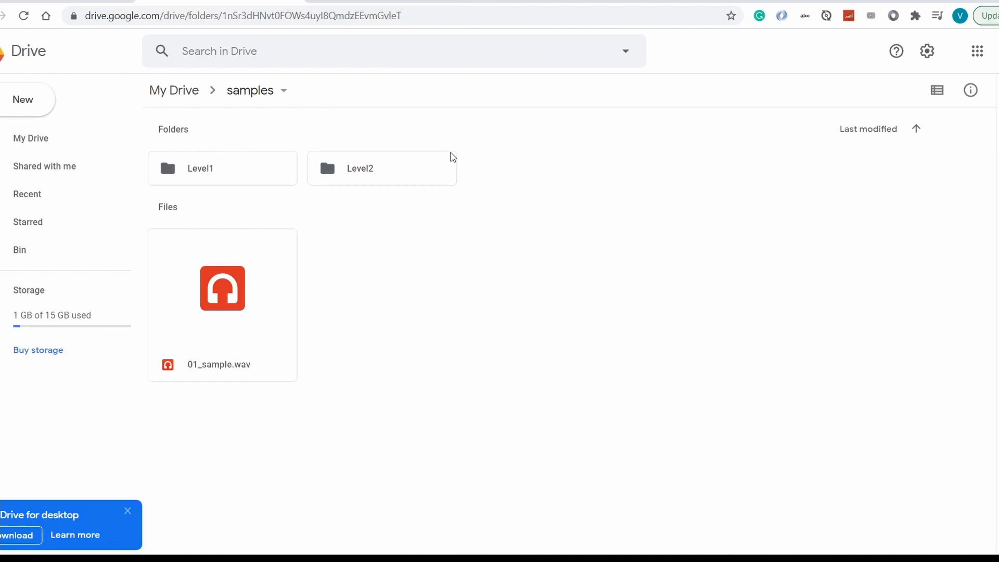
mouse_move(496, 318)
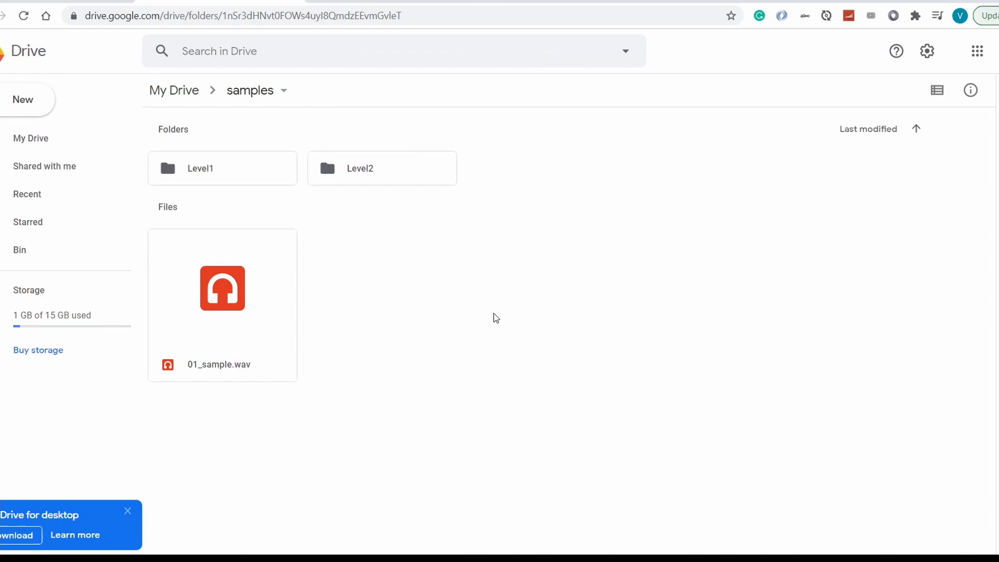
mouse_move(449, 333)
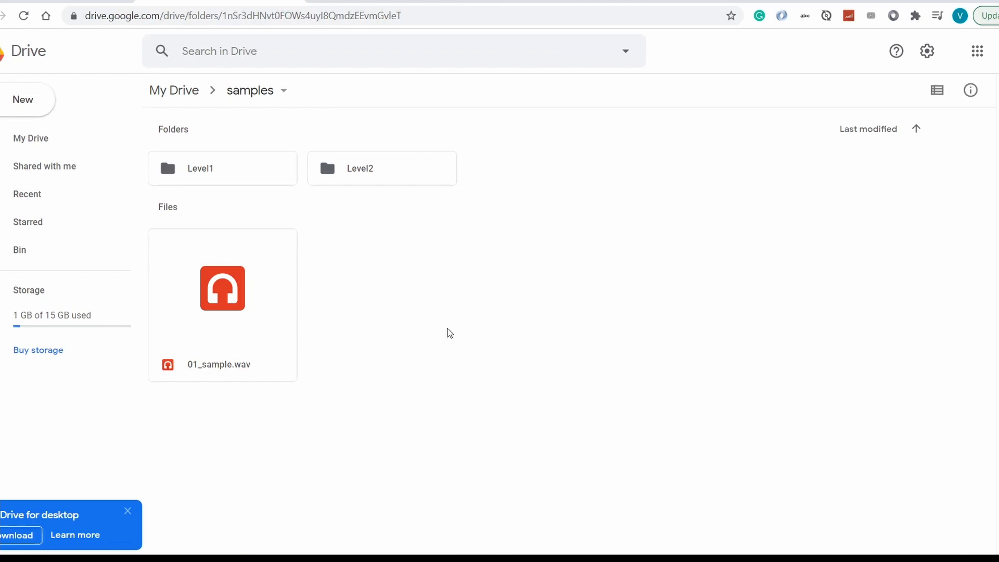
mouse_move(400, 265)
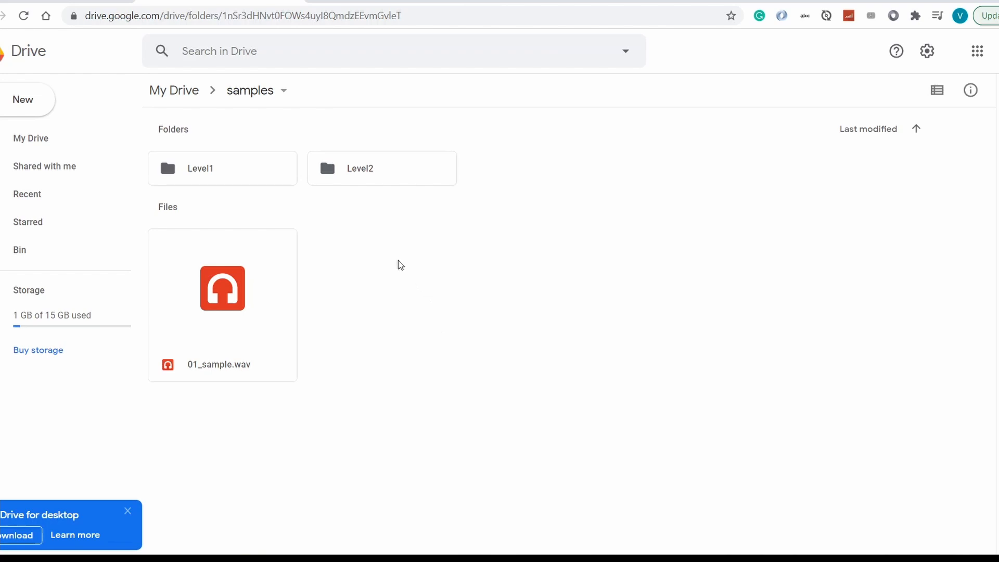
mouse_move(417, 275)
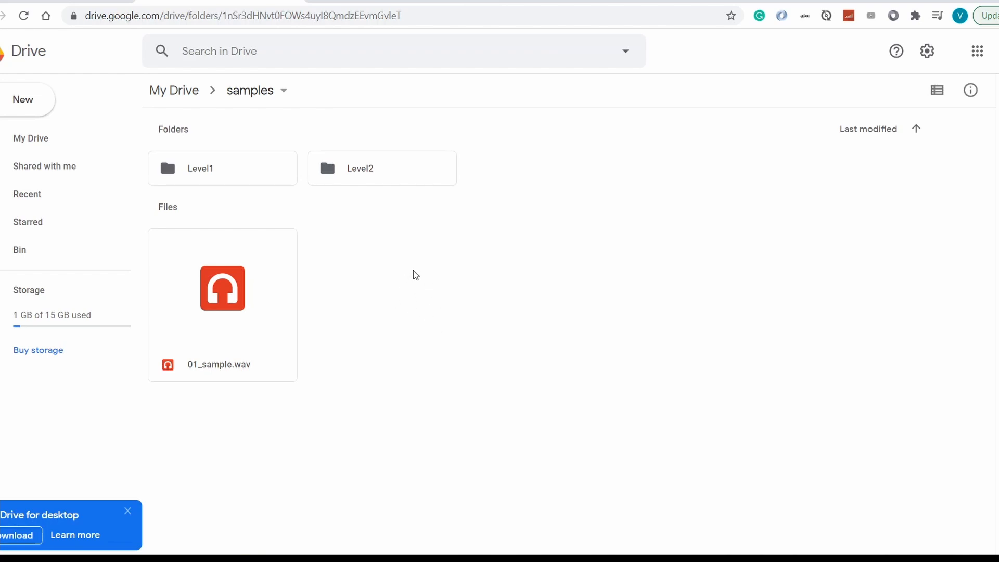
mouse_move(393, 287)
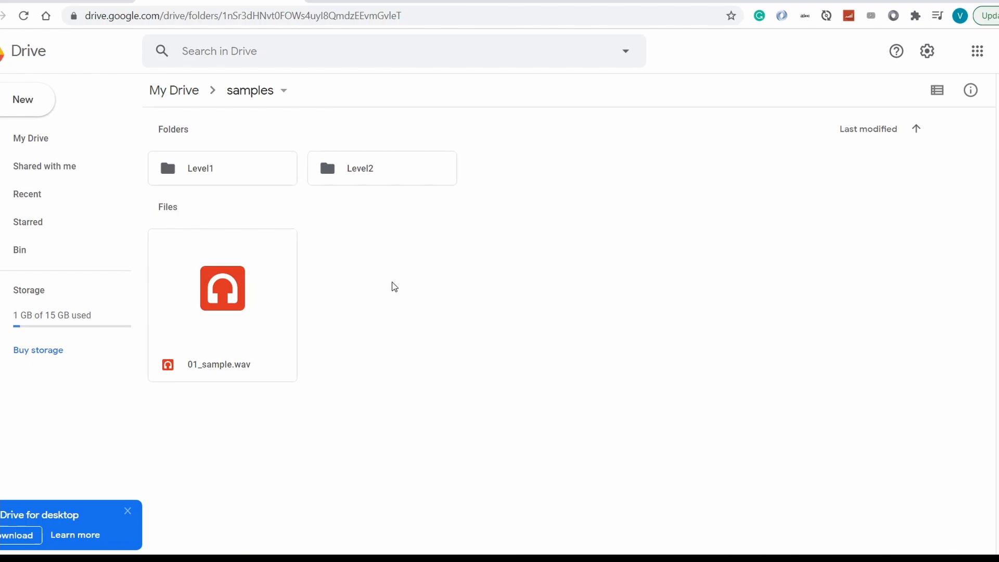
mouse_move(304, 212)
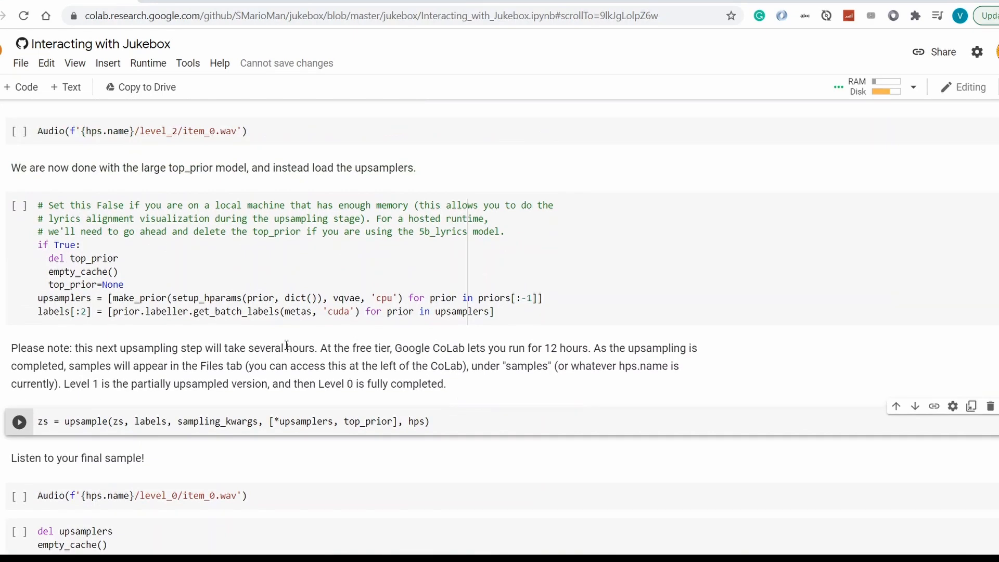
- Scroll the notebook to the cell that deletes top_prior and loads the upsamplers
scroll("down", 3)
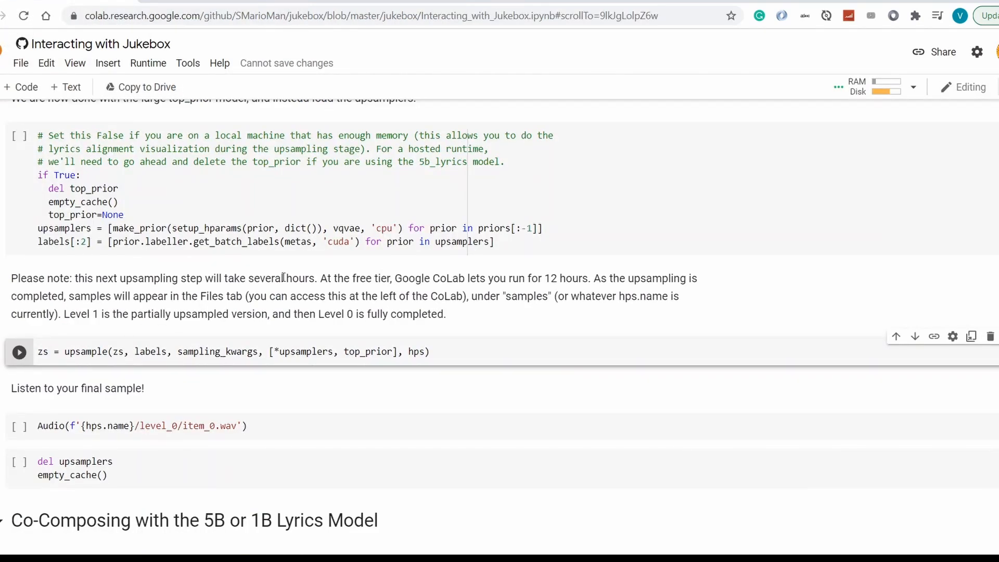
scroll("up", 3)
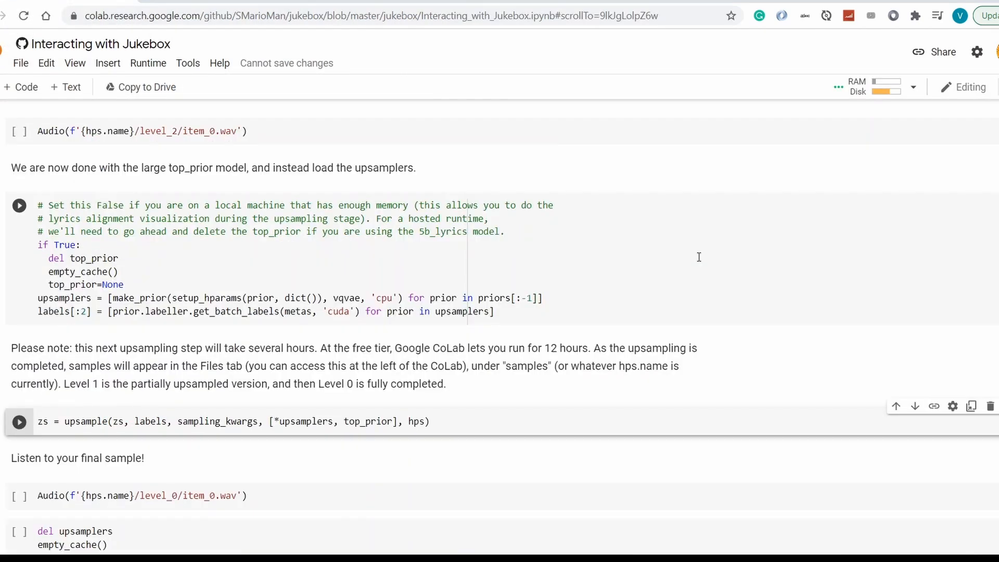